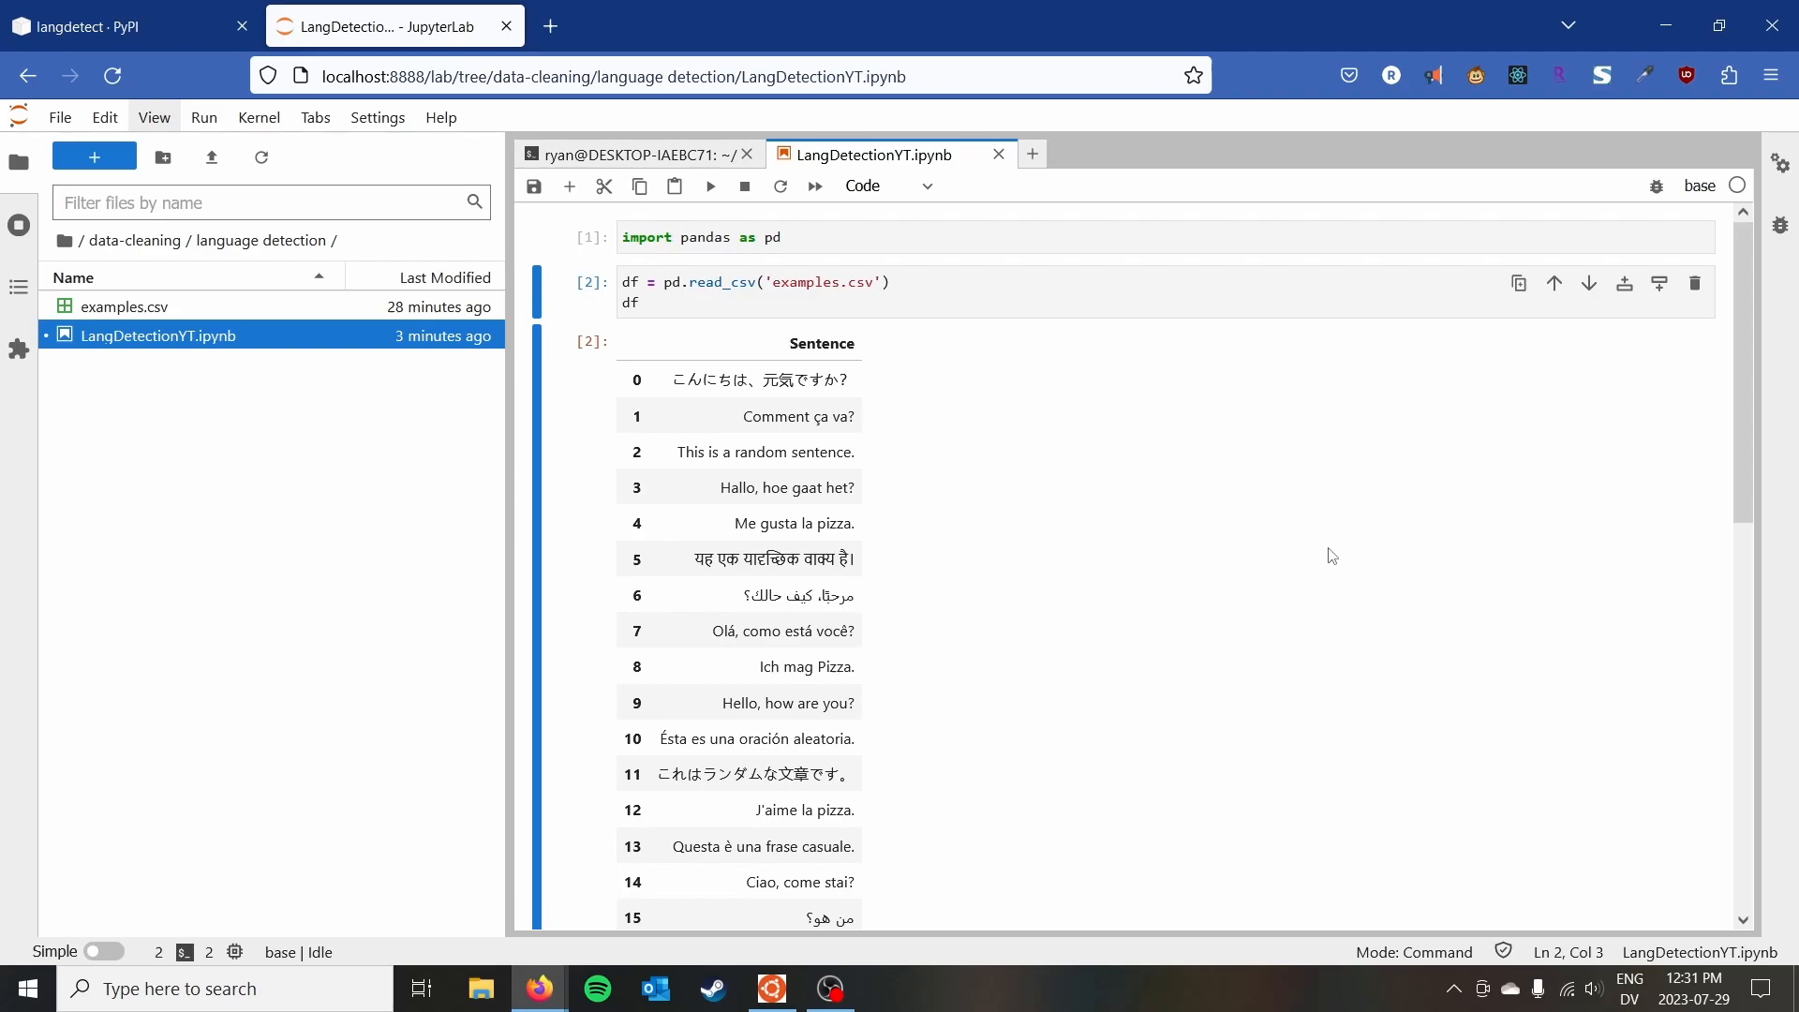
mouse_move(1211, 403)
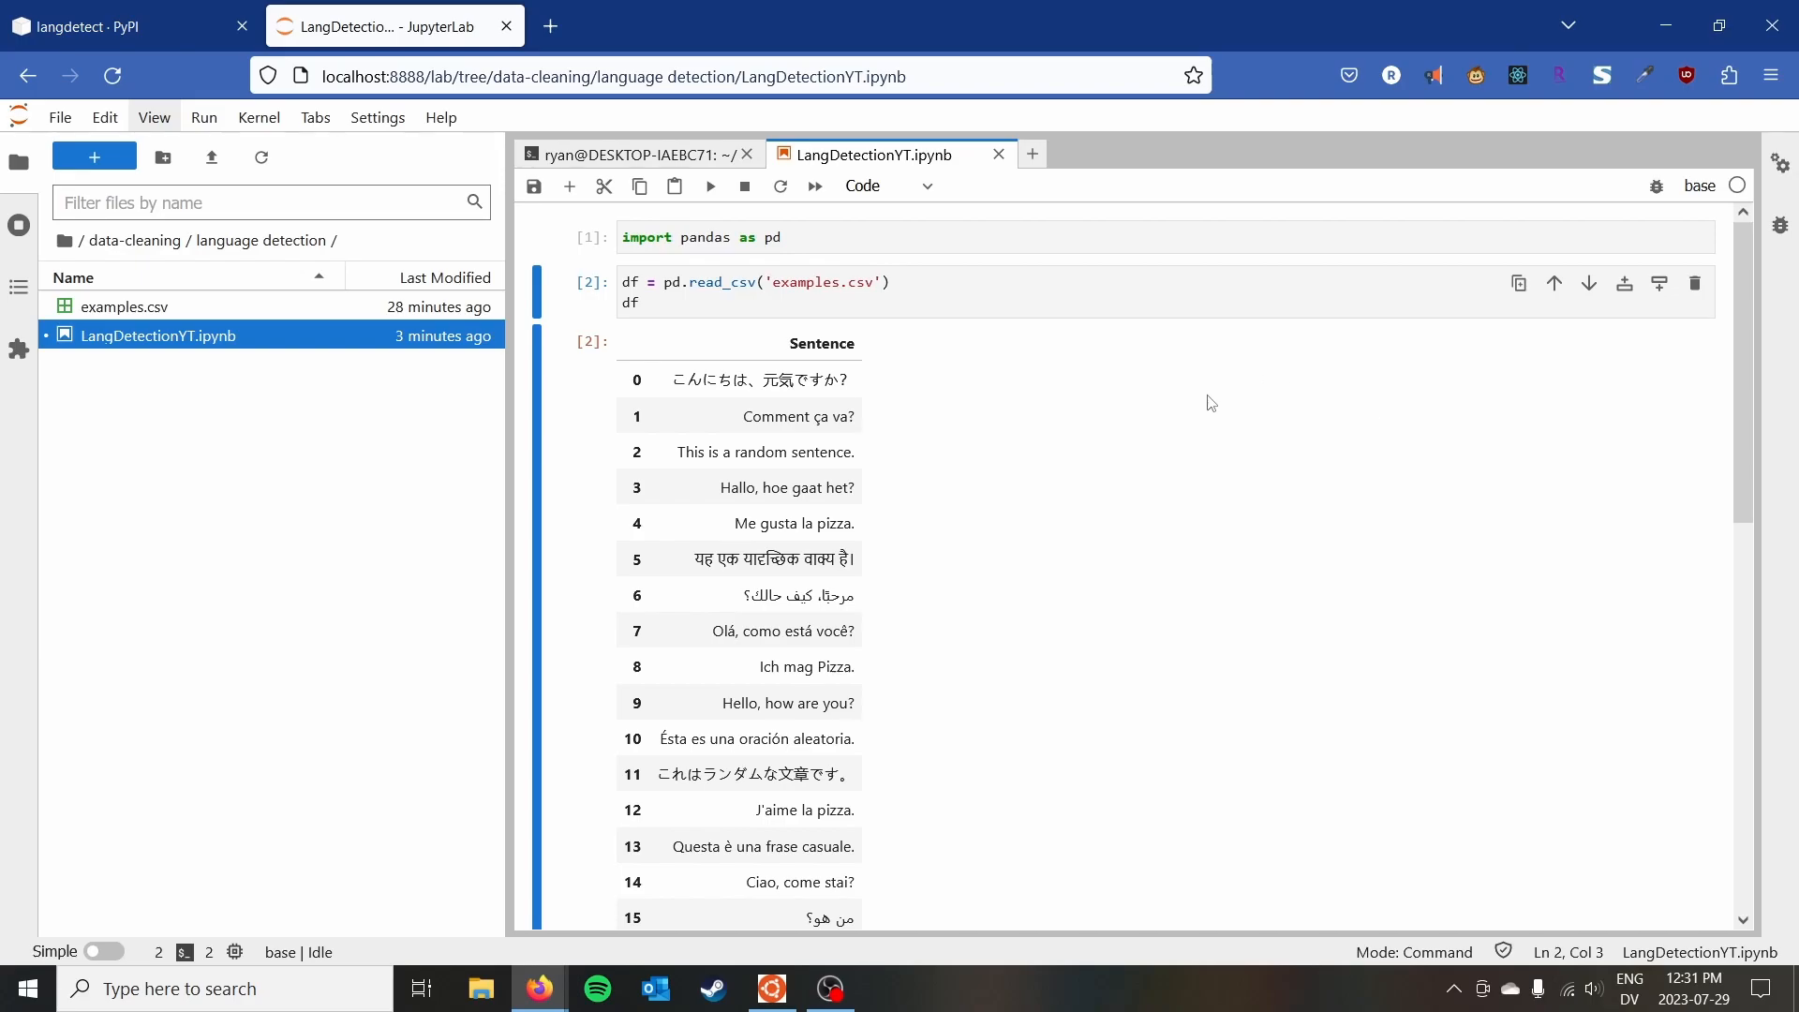
mouse_move(1172, 404)
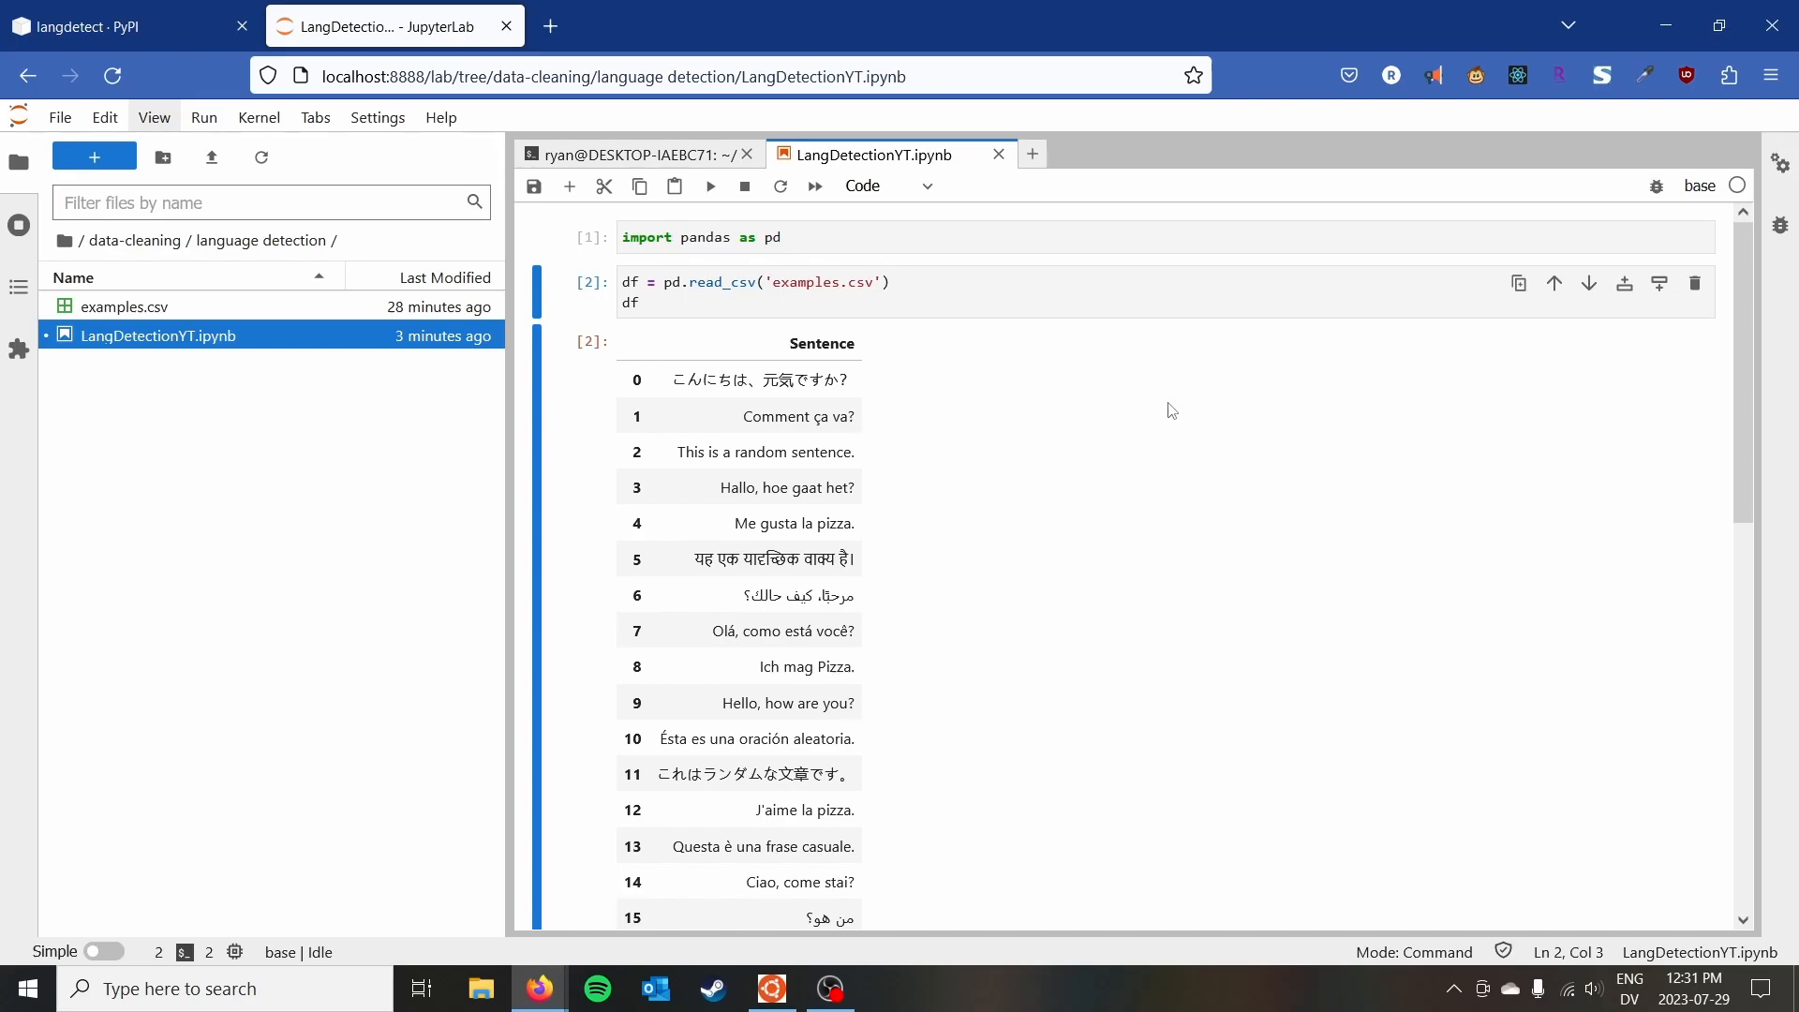
mouse_move(1165, 414)
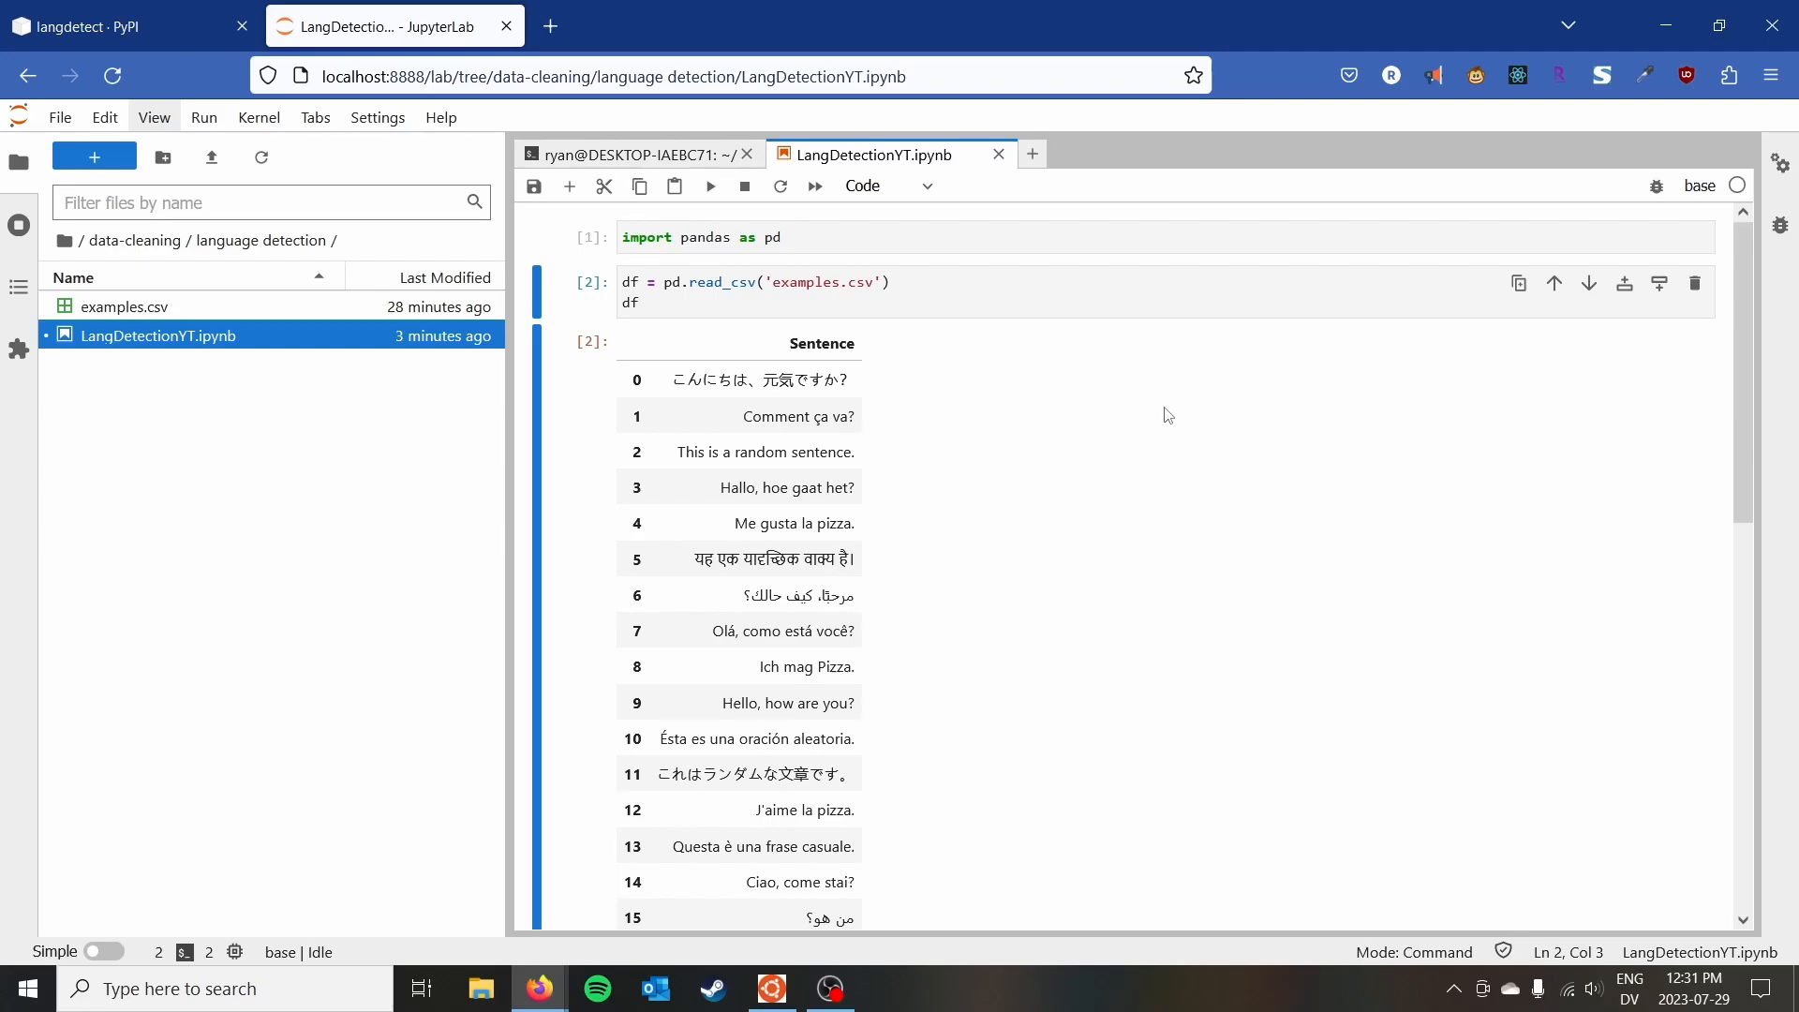
mouse_move(1164, 418)
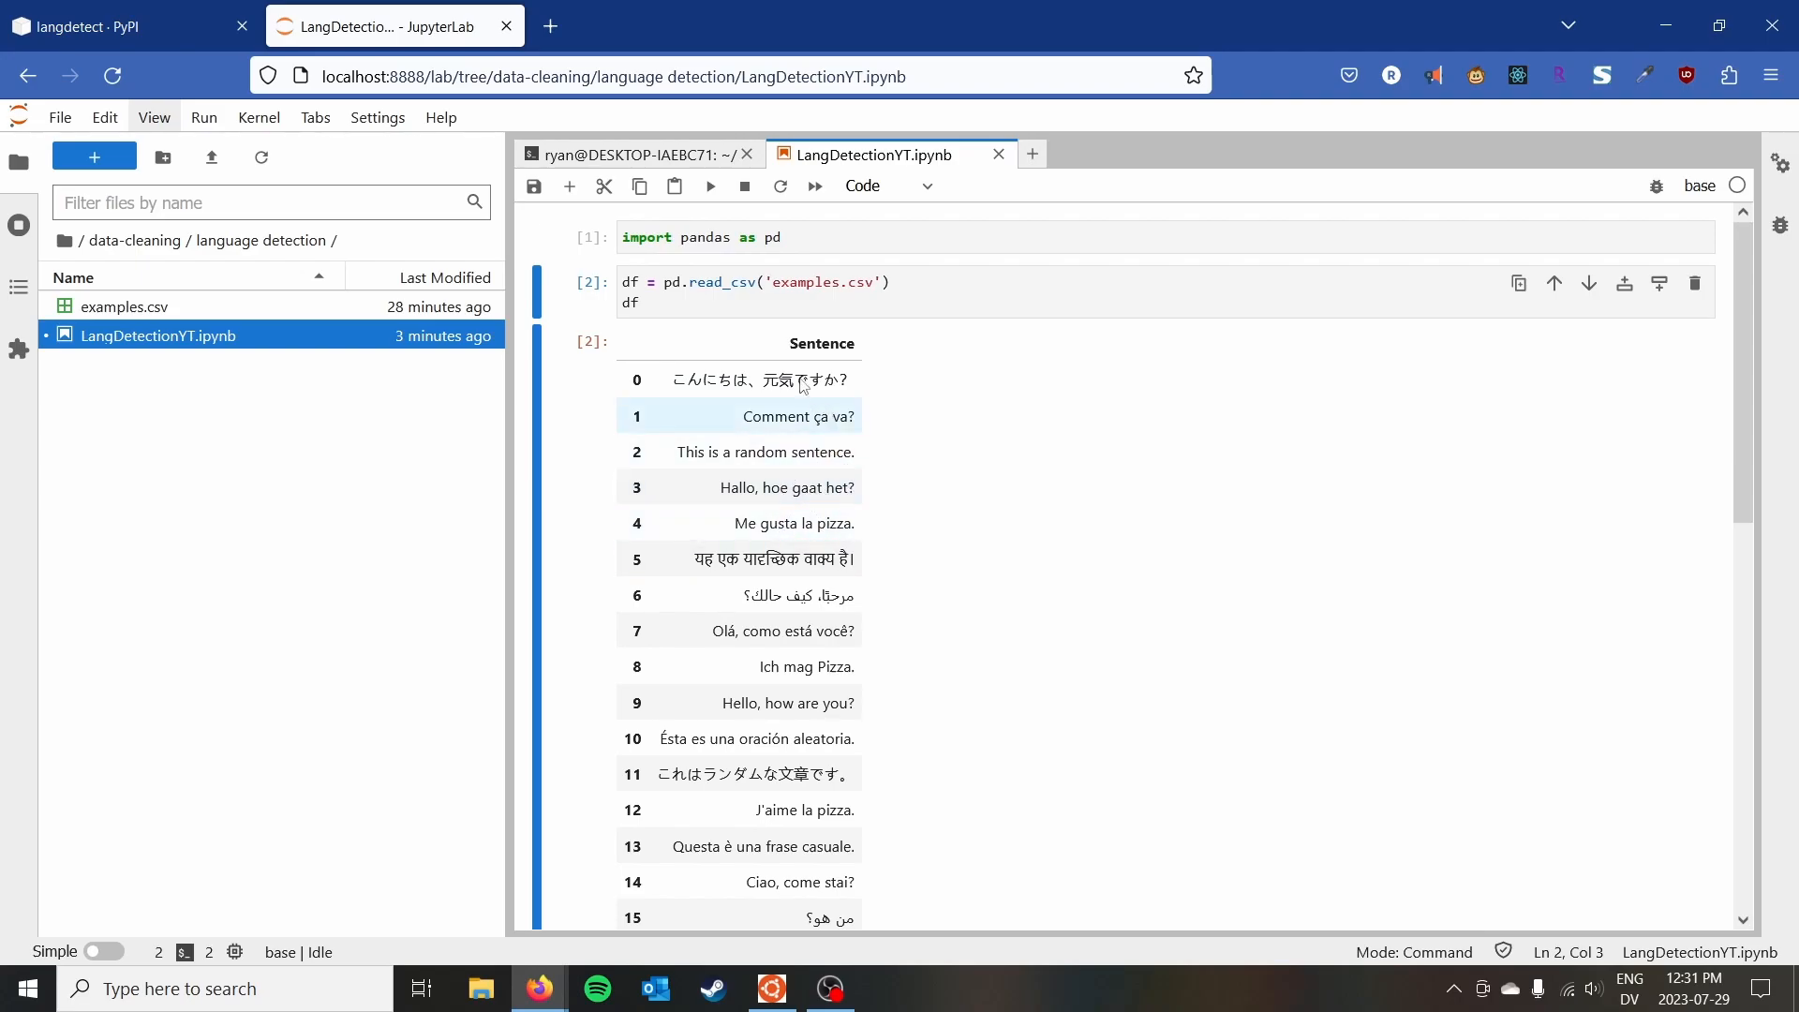
Review the langdetect PyPI project page and copy its 'pip install langdetect' command.
left_click(114, 25)
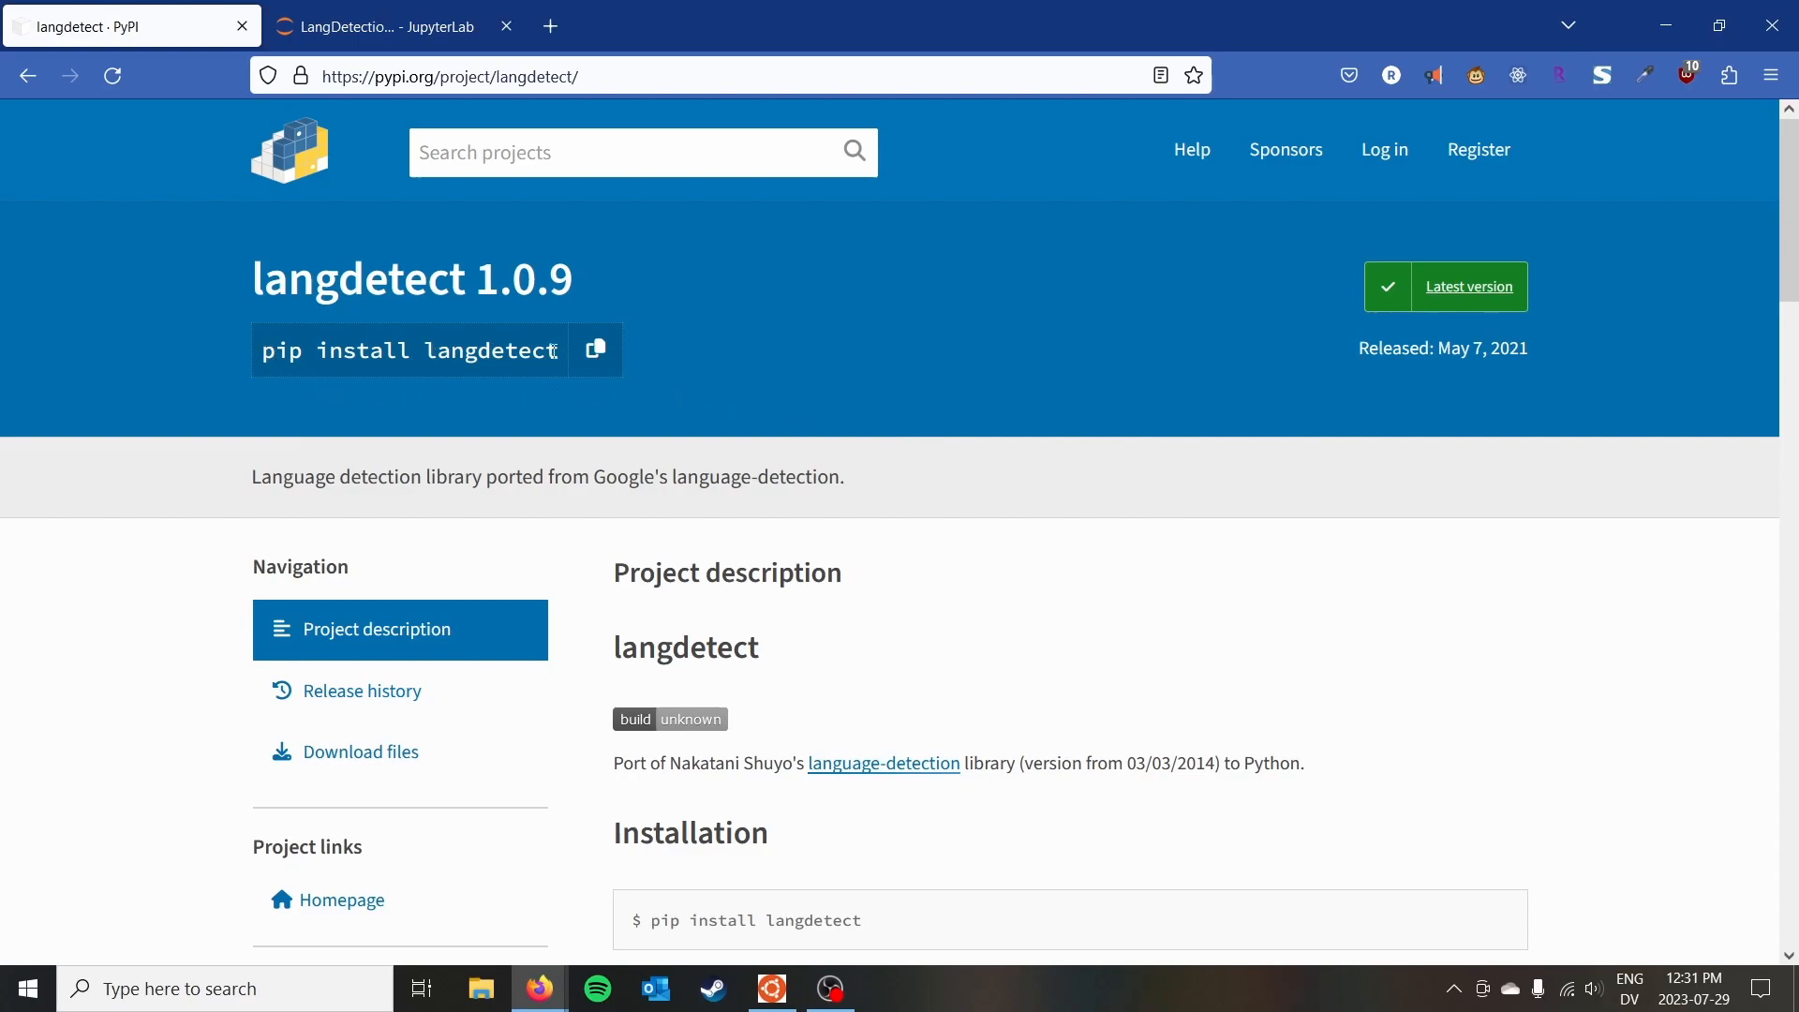
scroll("down", 3)
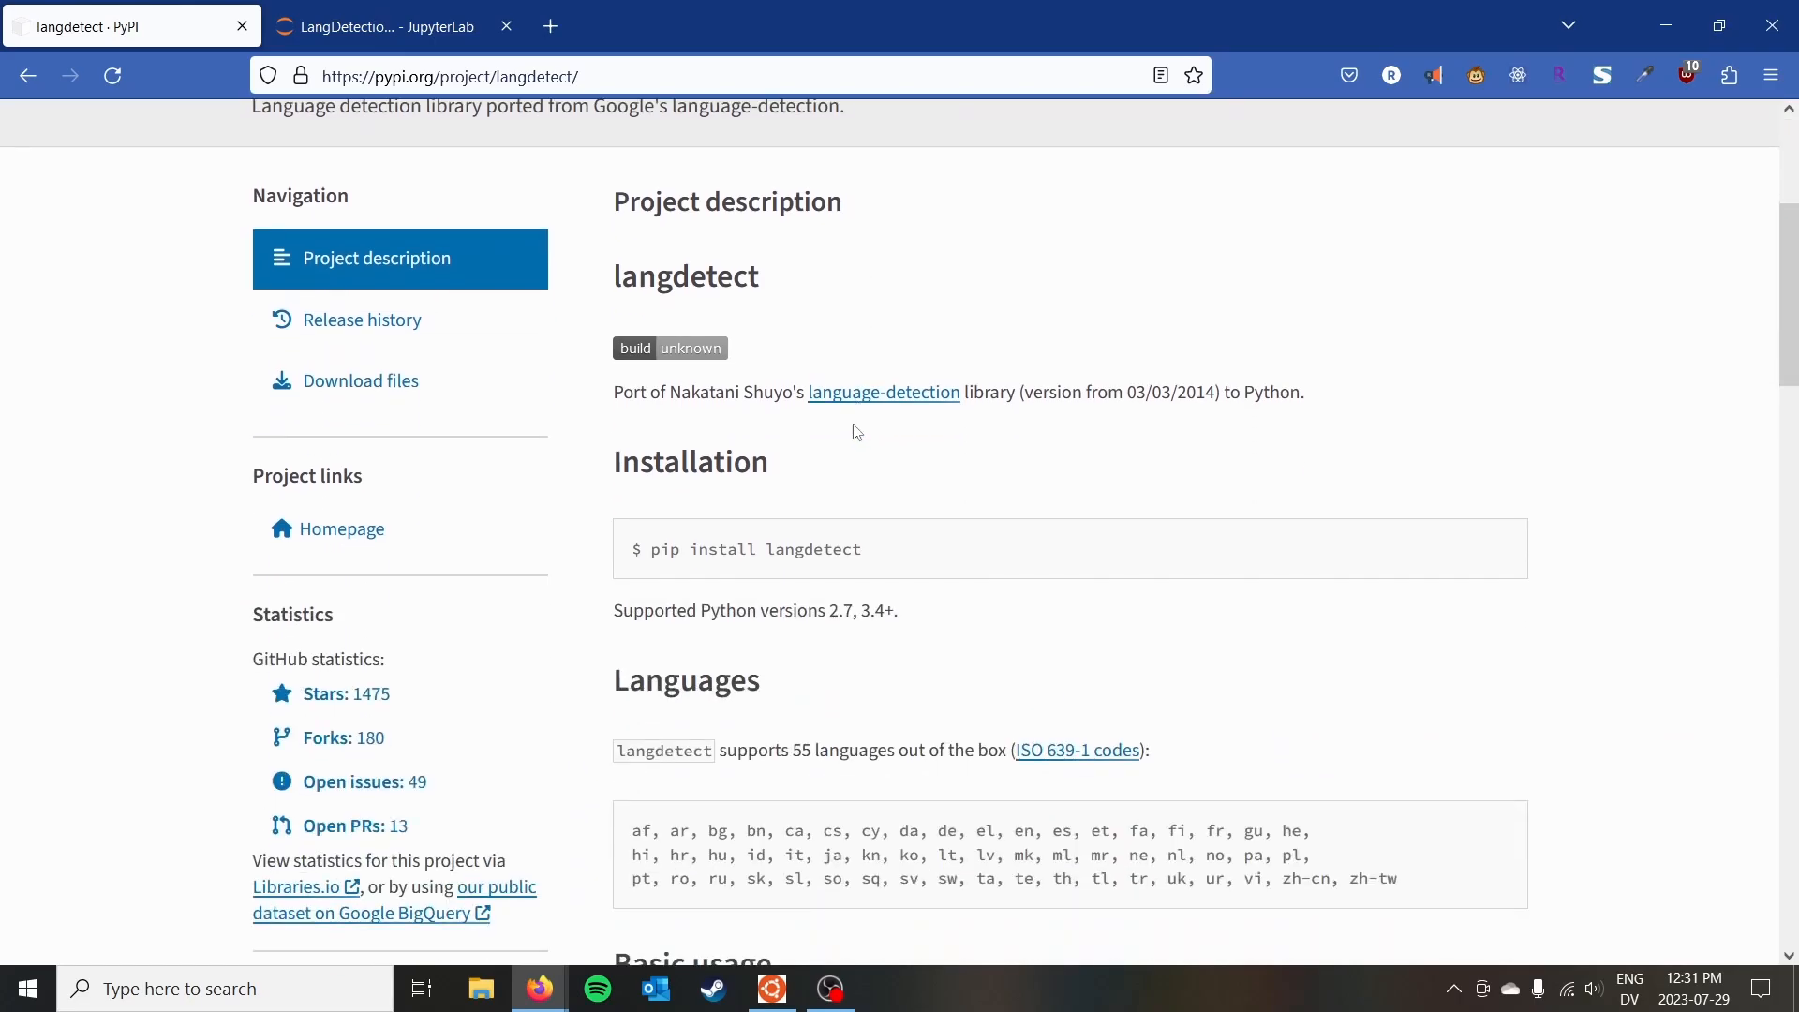
scroll("down", 3)
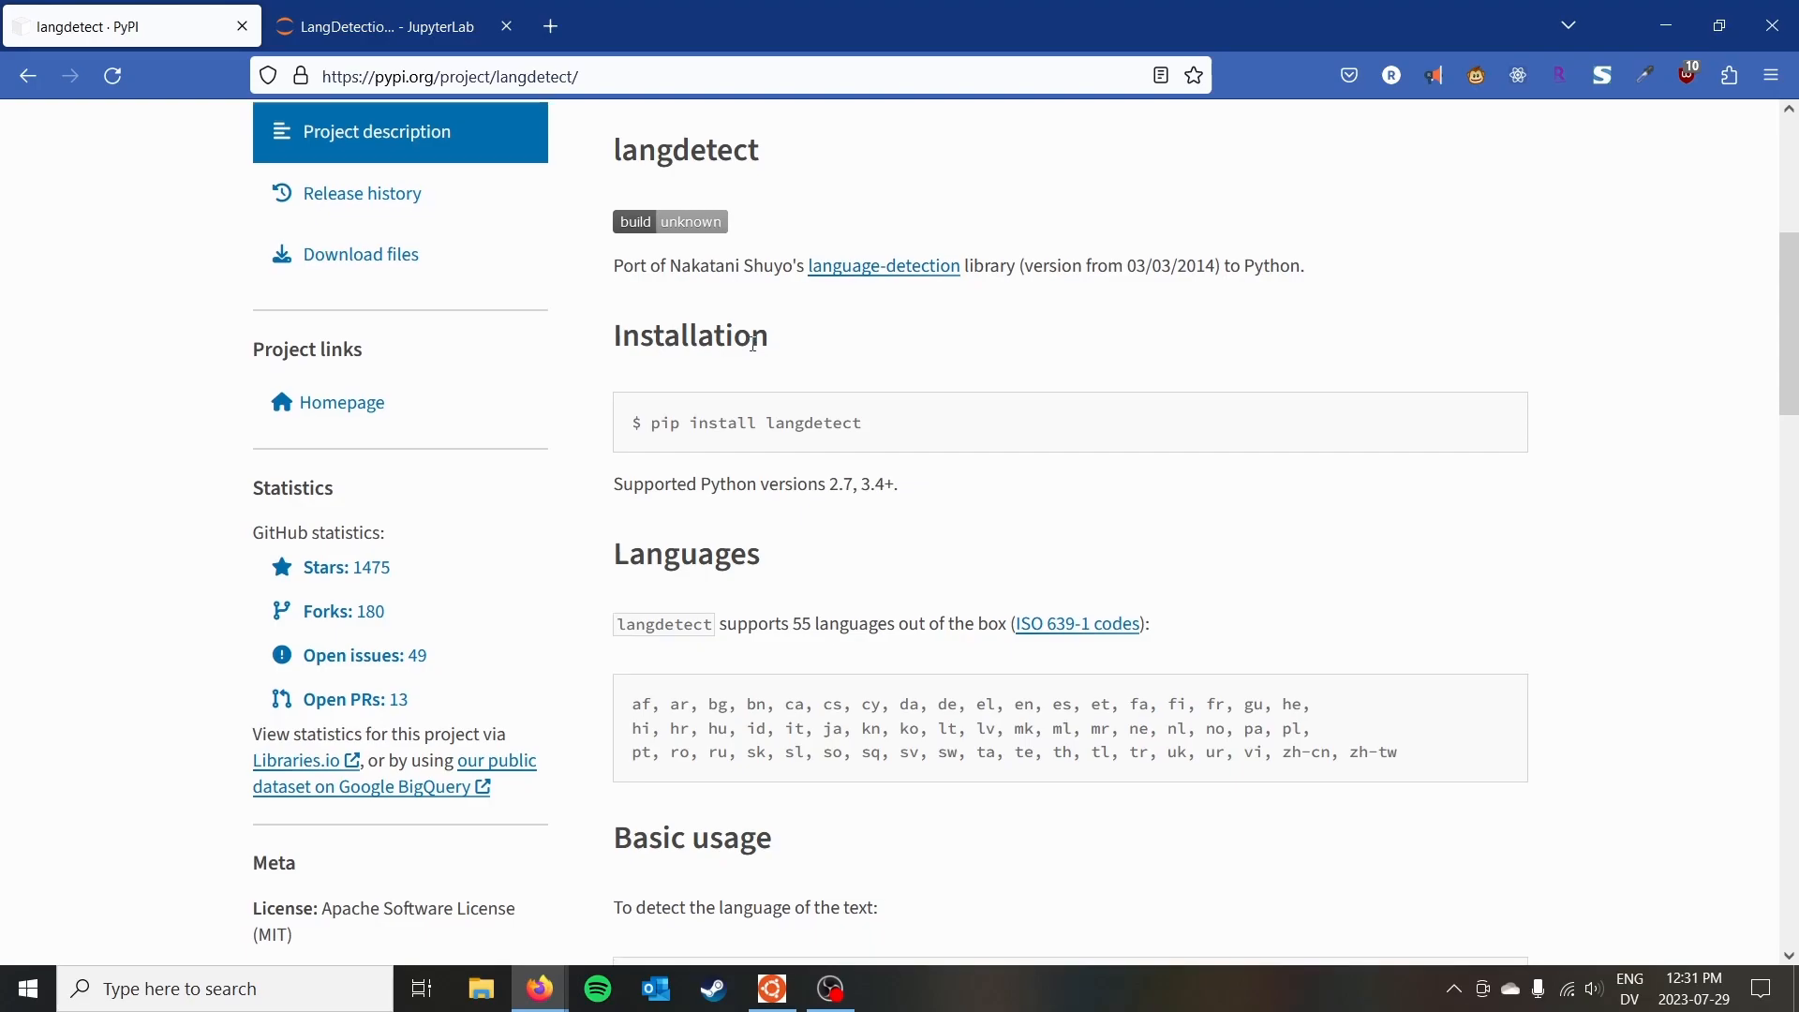
scroll("down", 3)
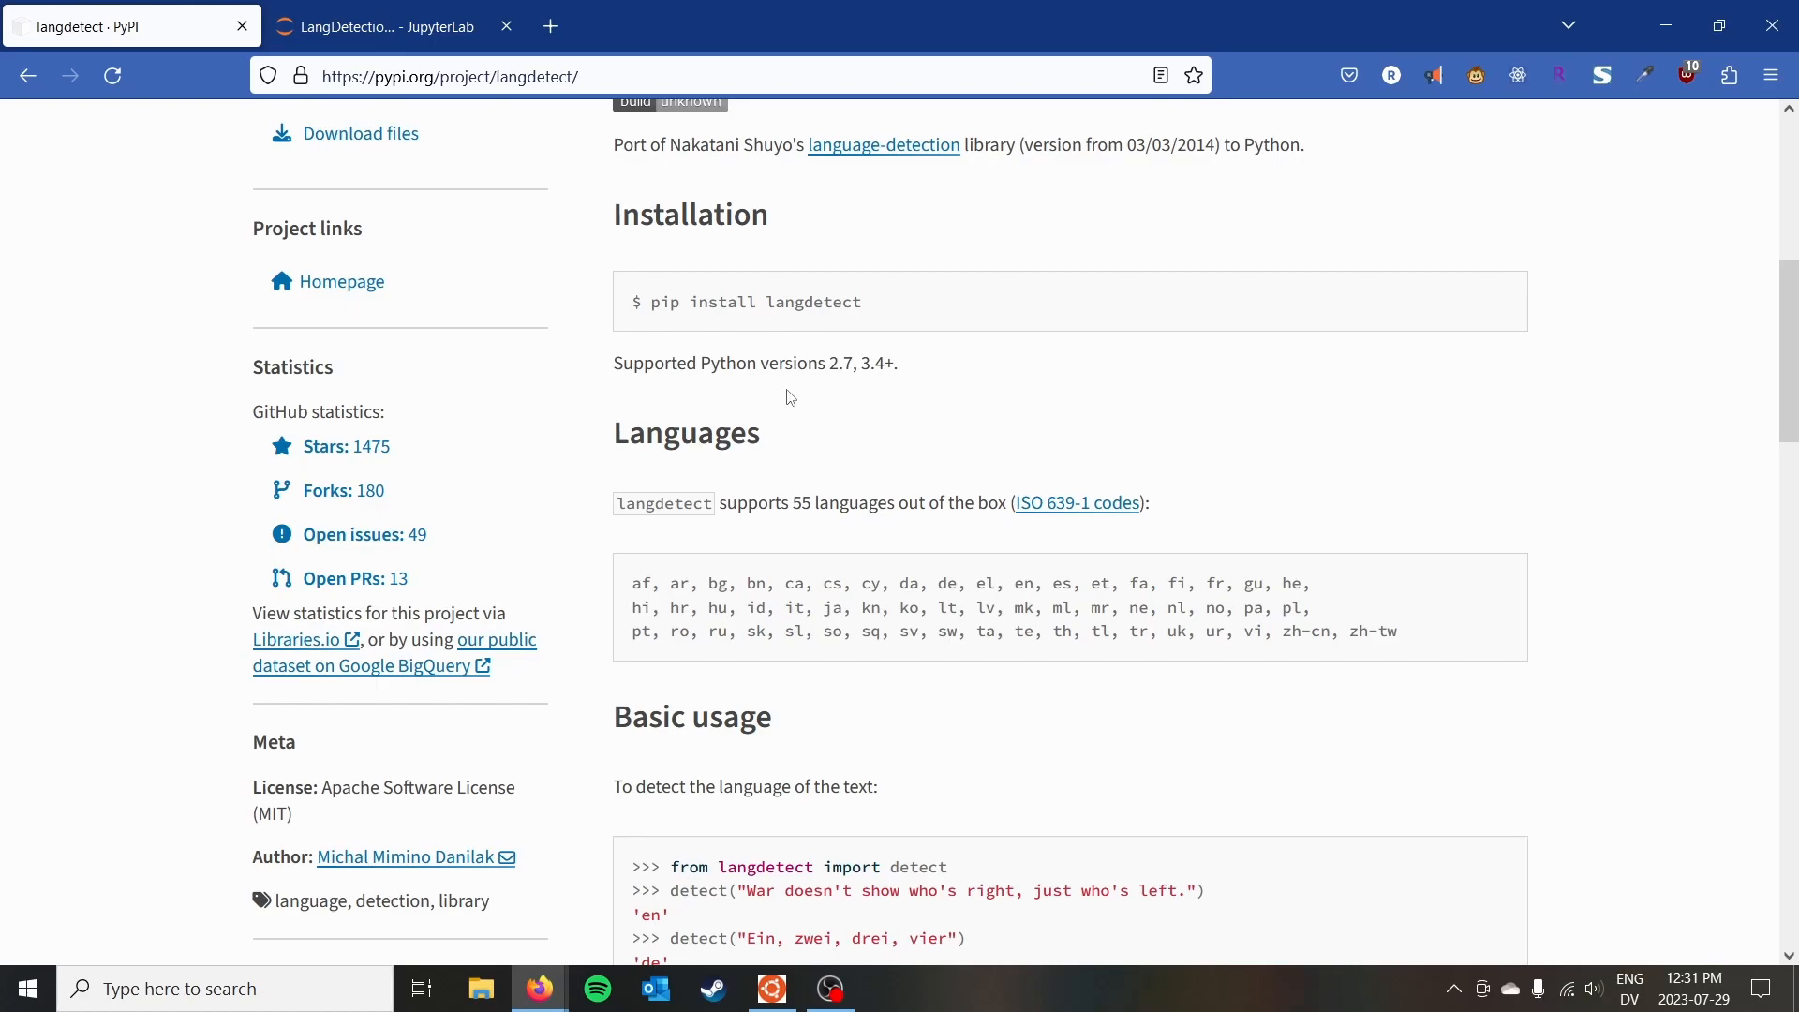
scroll("up", 3)
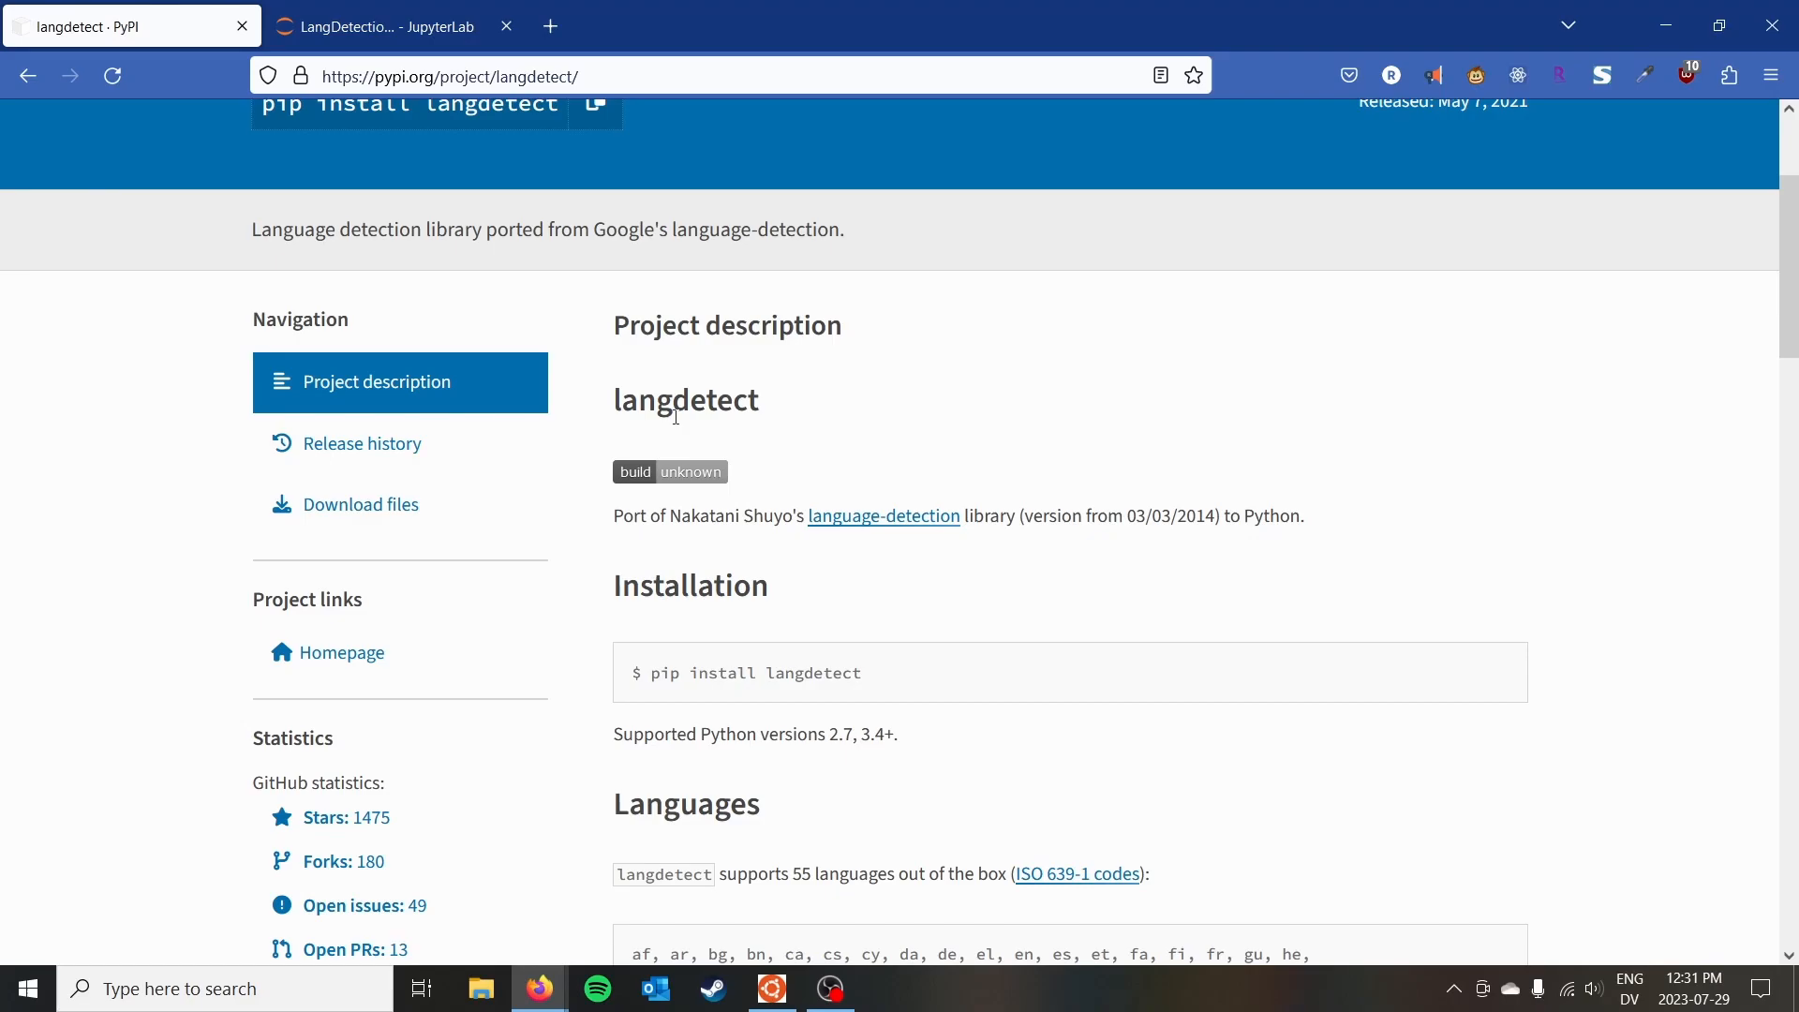
scroll("down", 3)
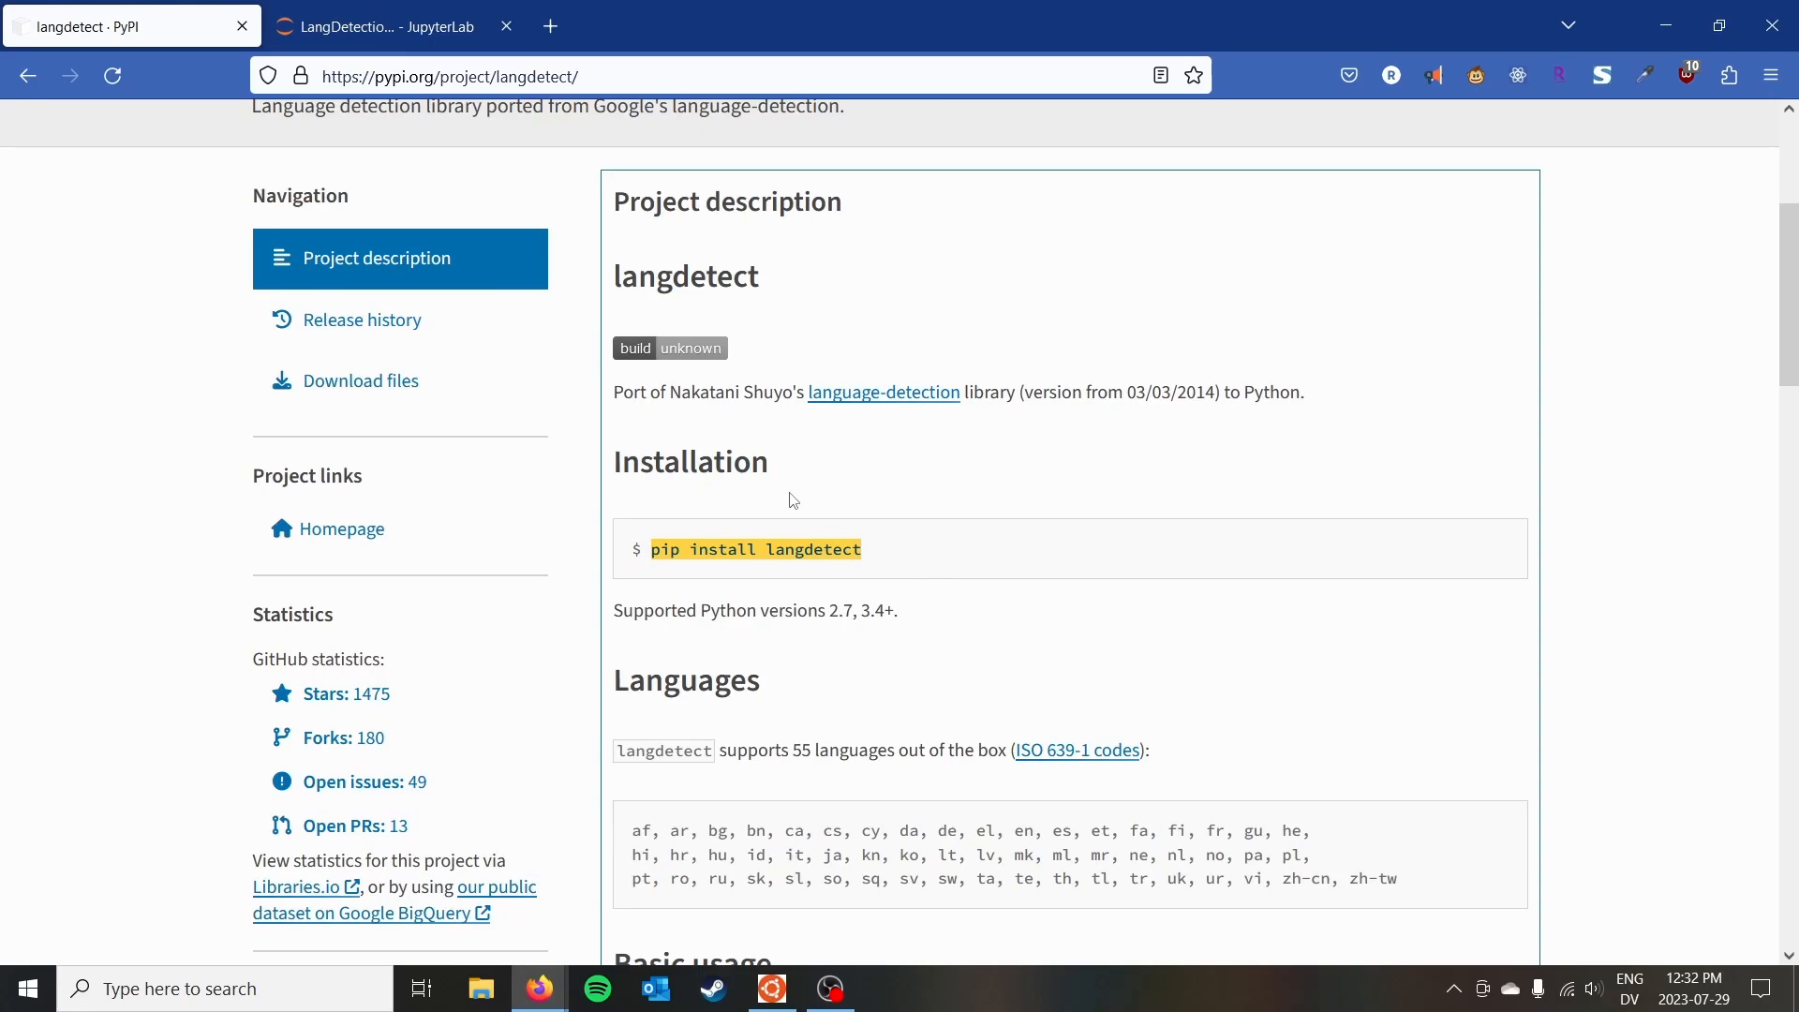
left_click(378, 26)
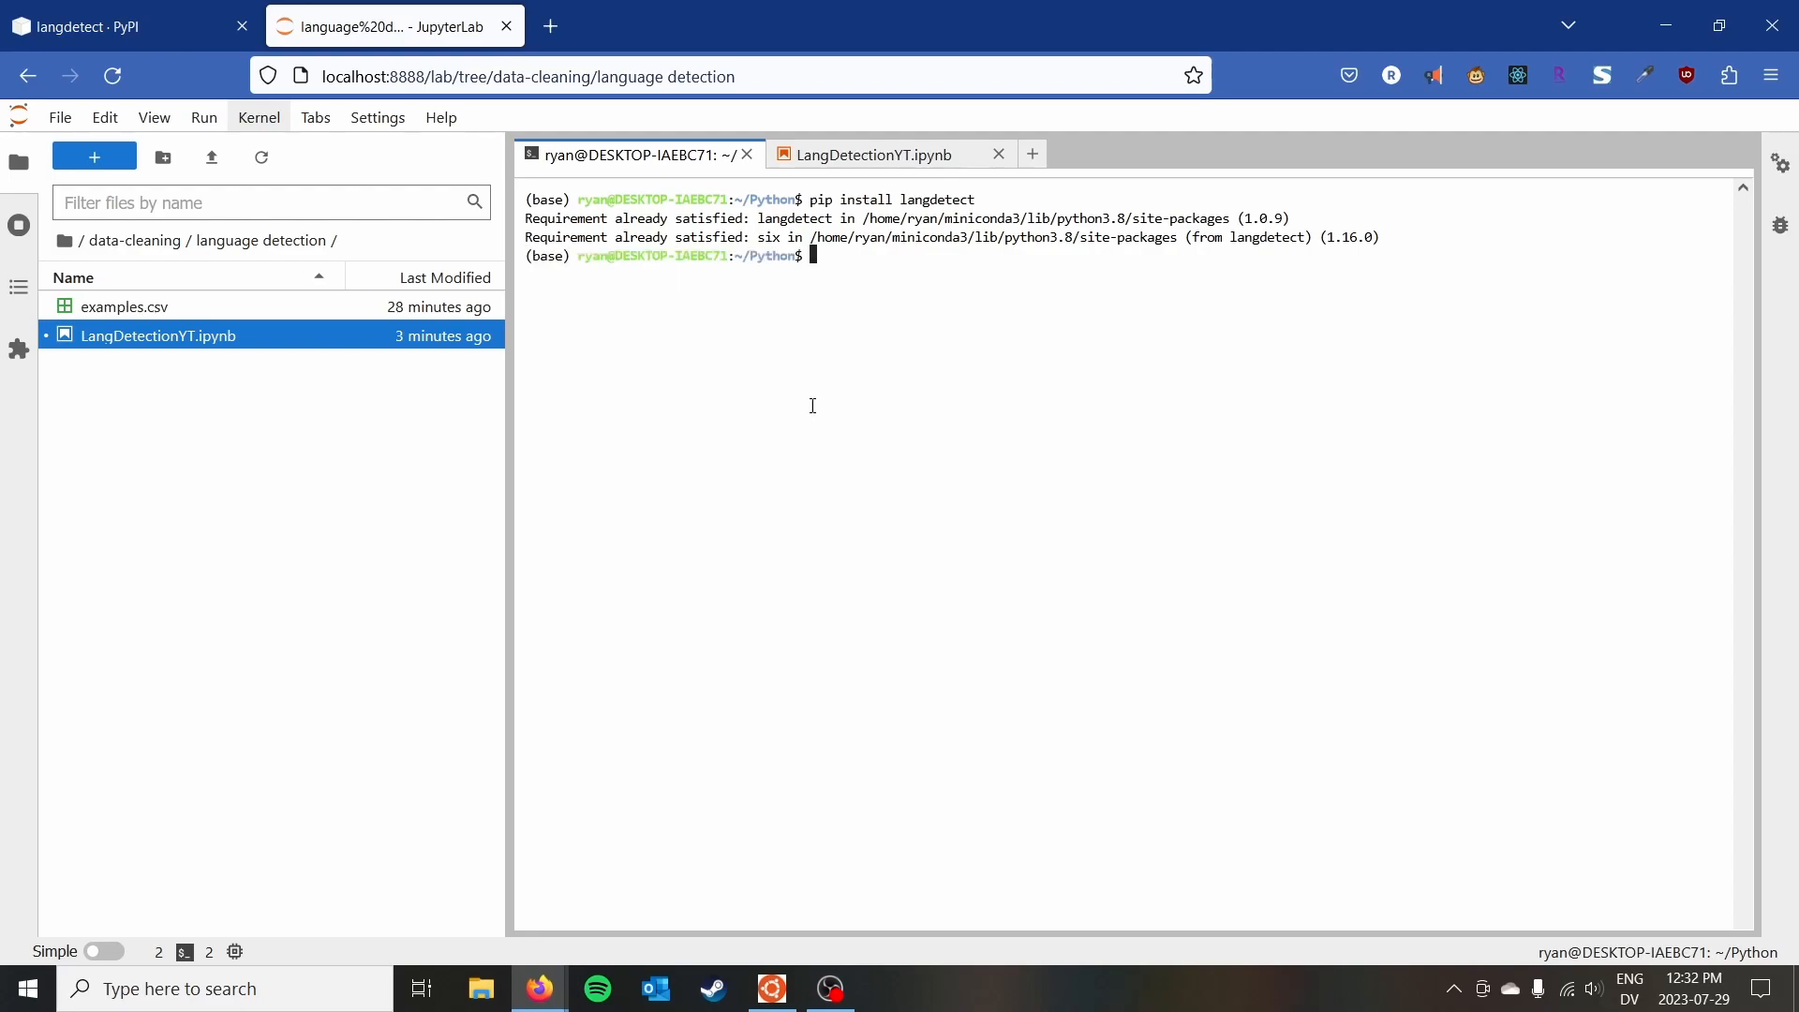
mouse_move(862, 333)
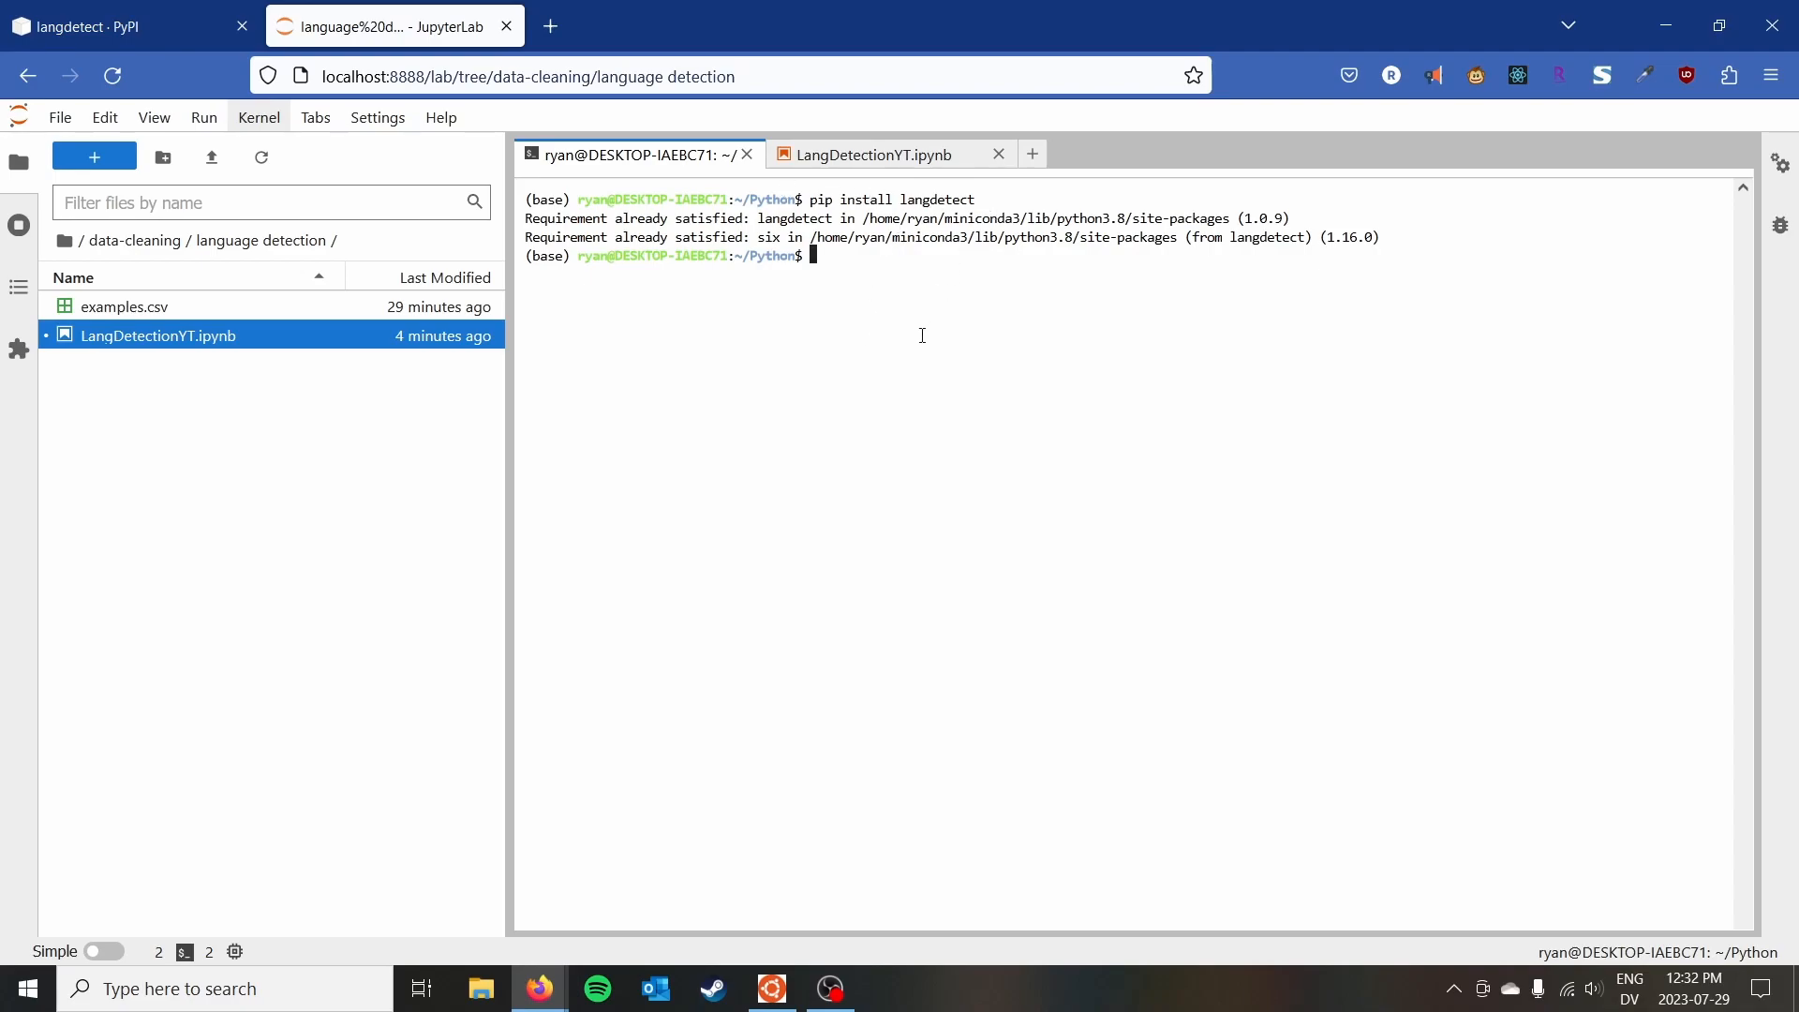
mouse_move(652, 315)
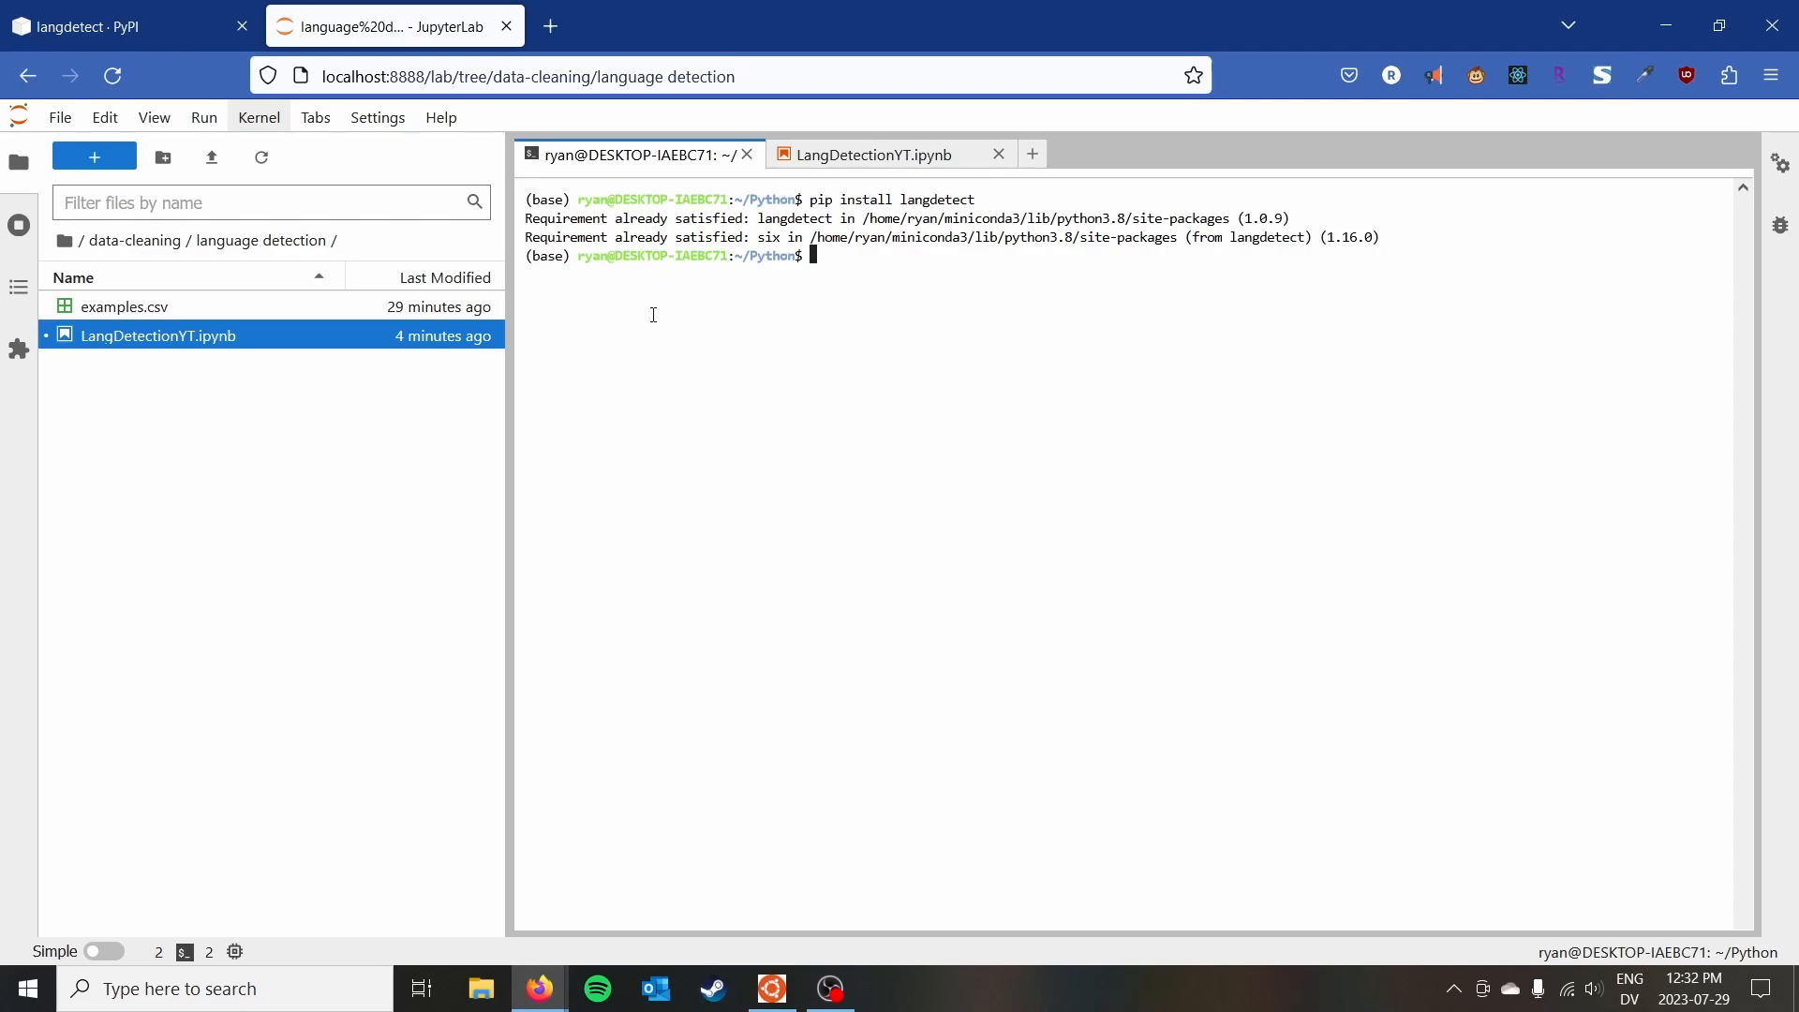
Switch back to the LangDetectionYT.ipynb notebook tab.
left_click(872, 154)
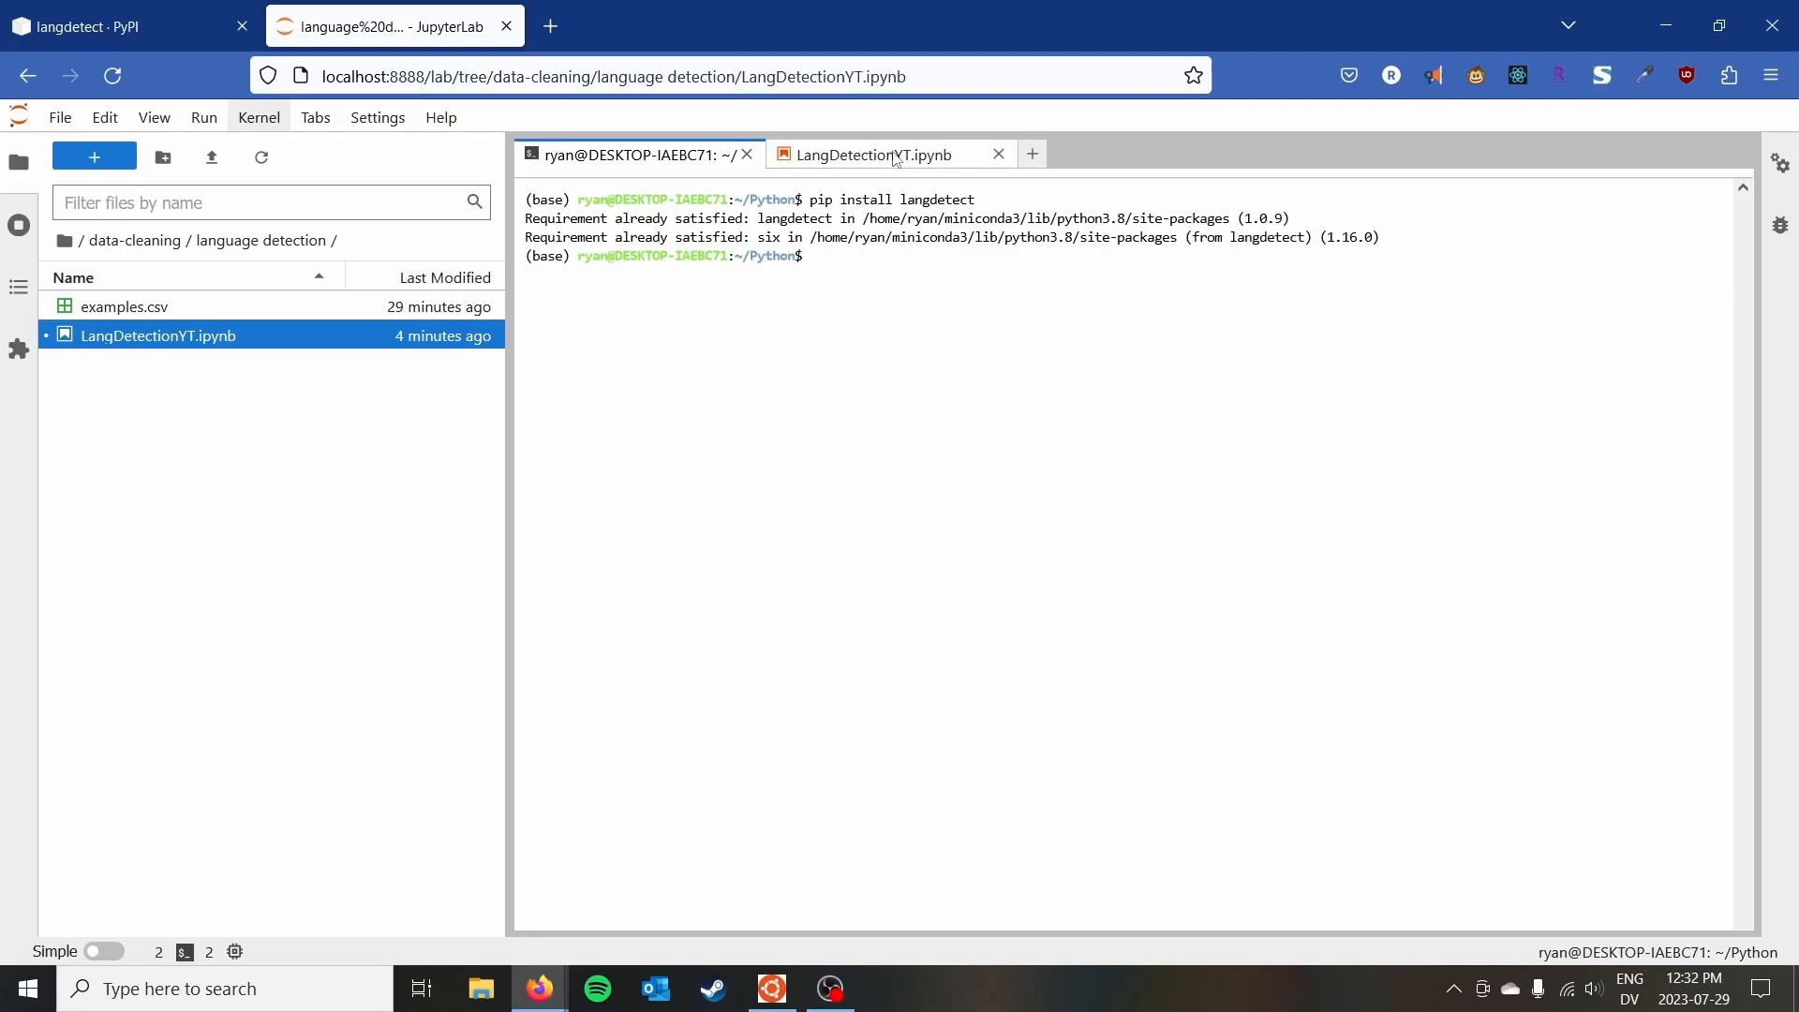
left_click(878, 154)
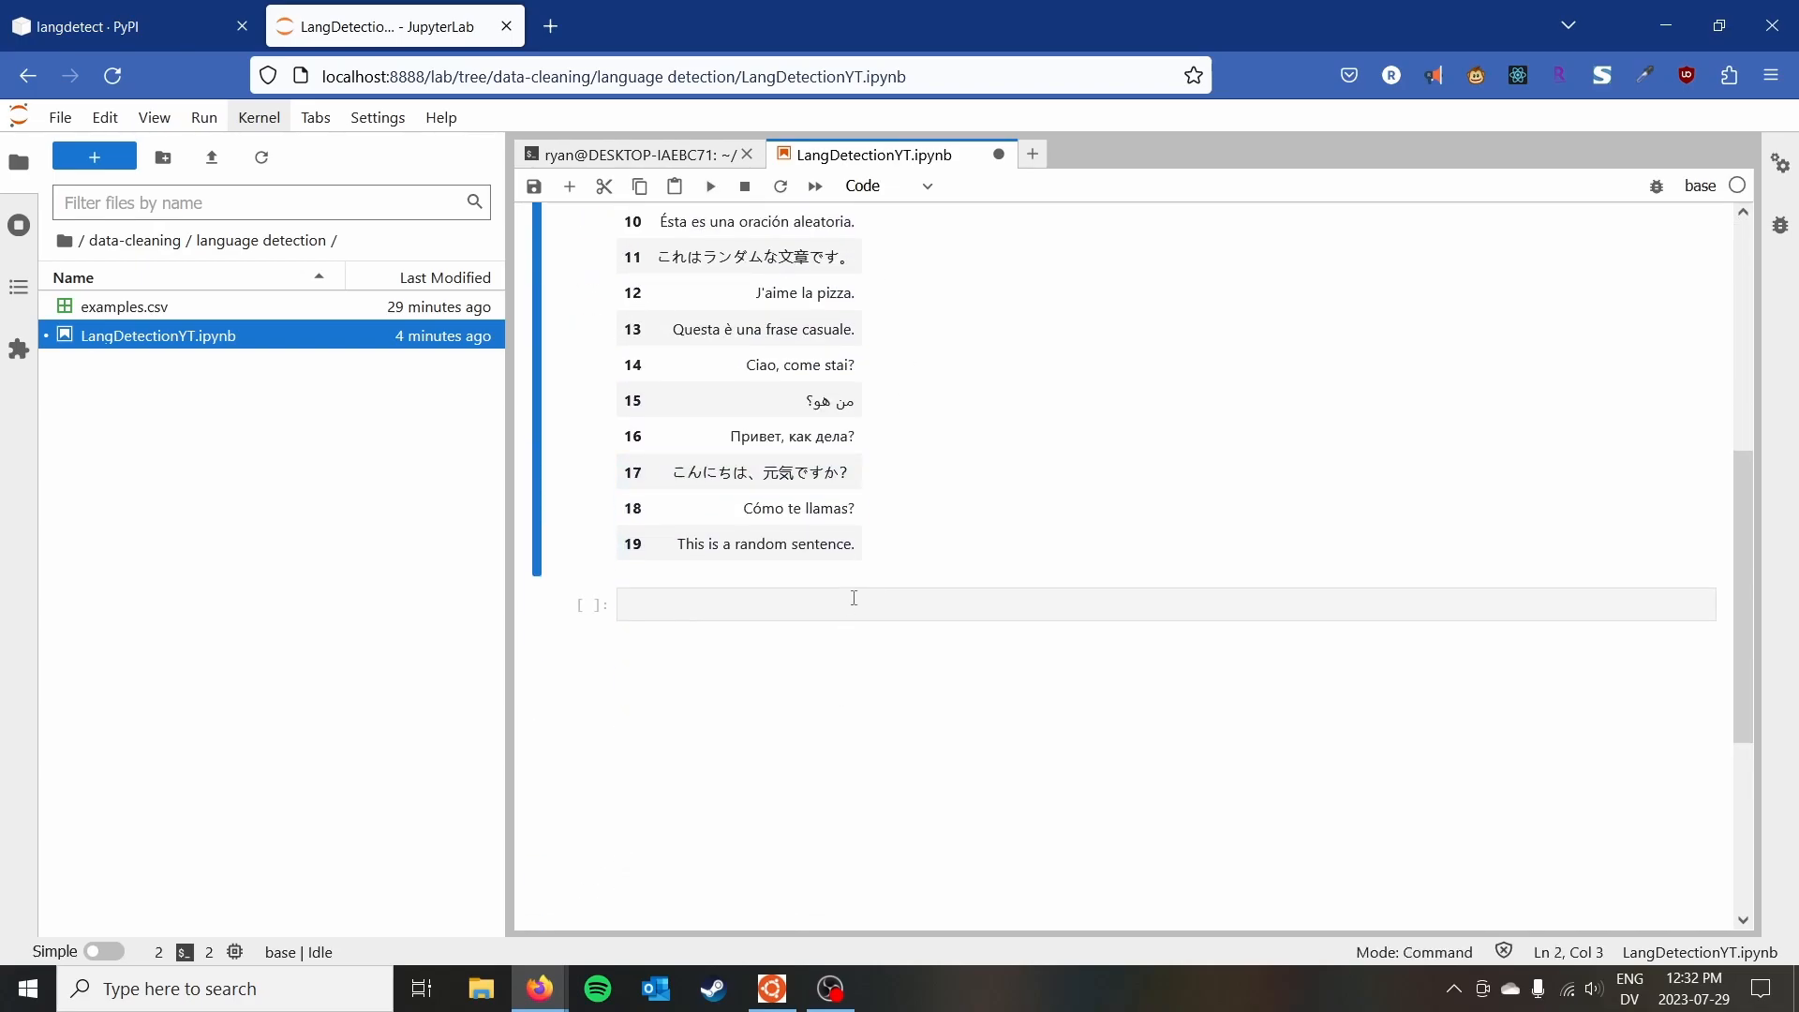
Write 'from langdetect import detect, detect_langs' in the empty cell below the dataframe.
left_click(852, 605)
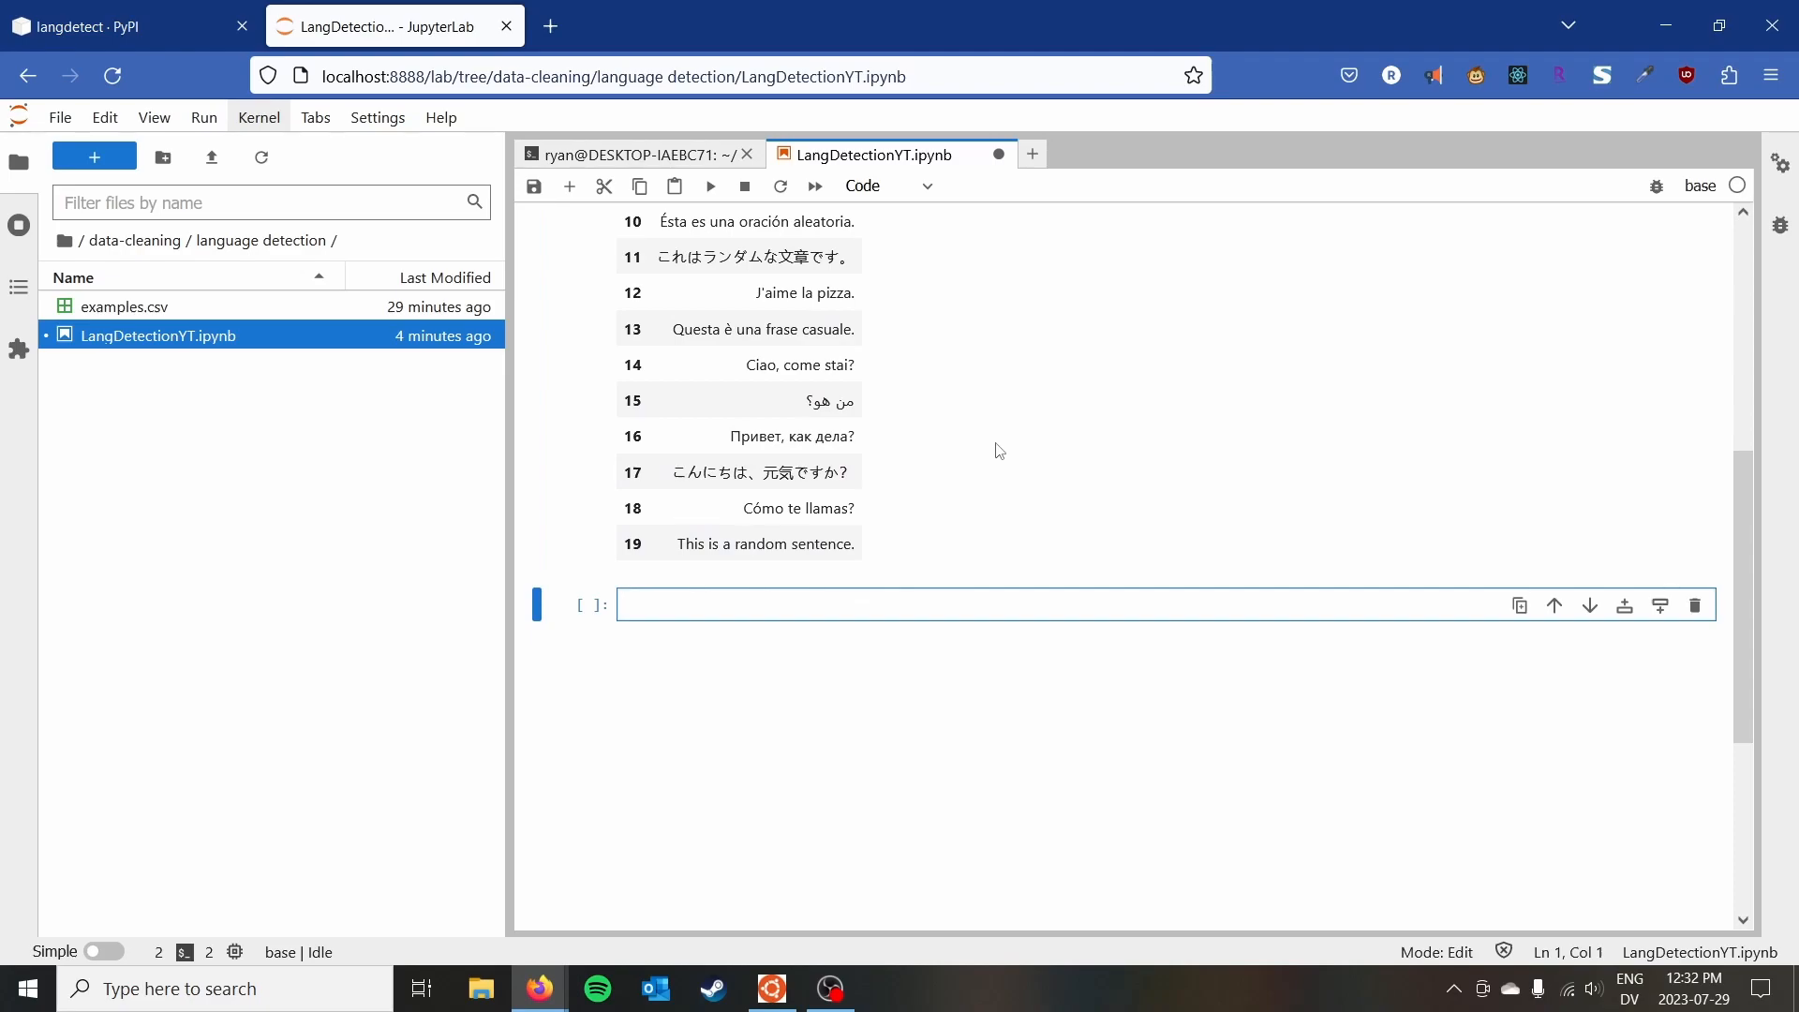
mouse_move(997, 441)
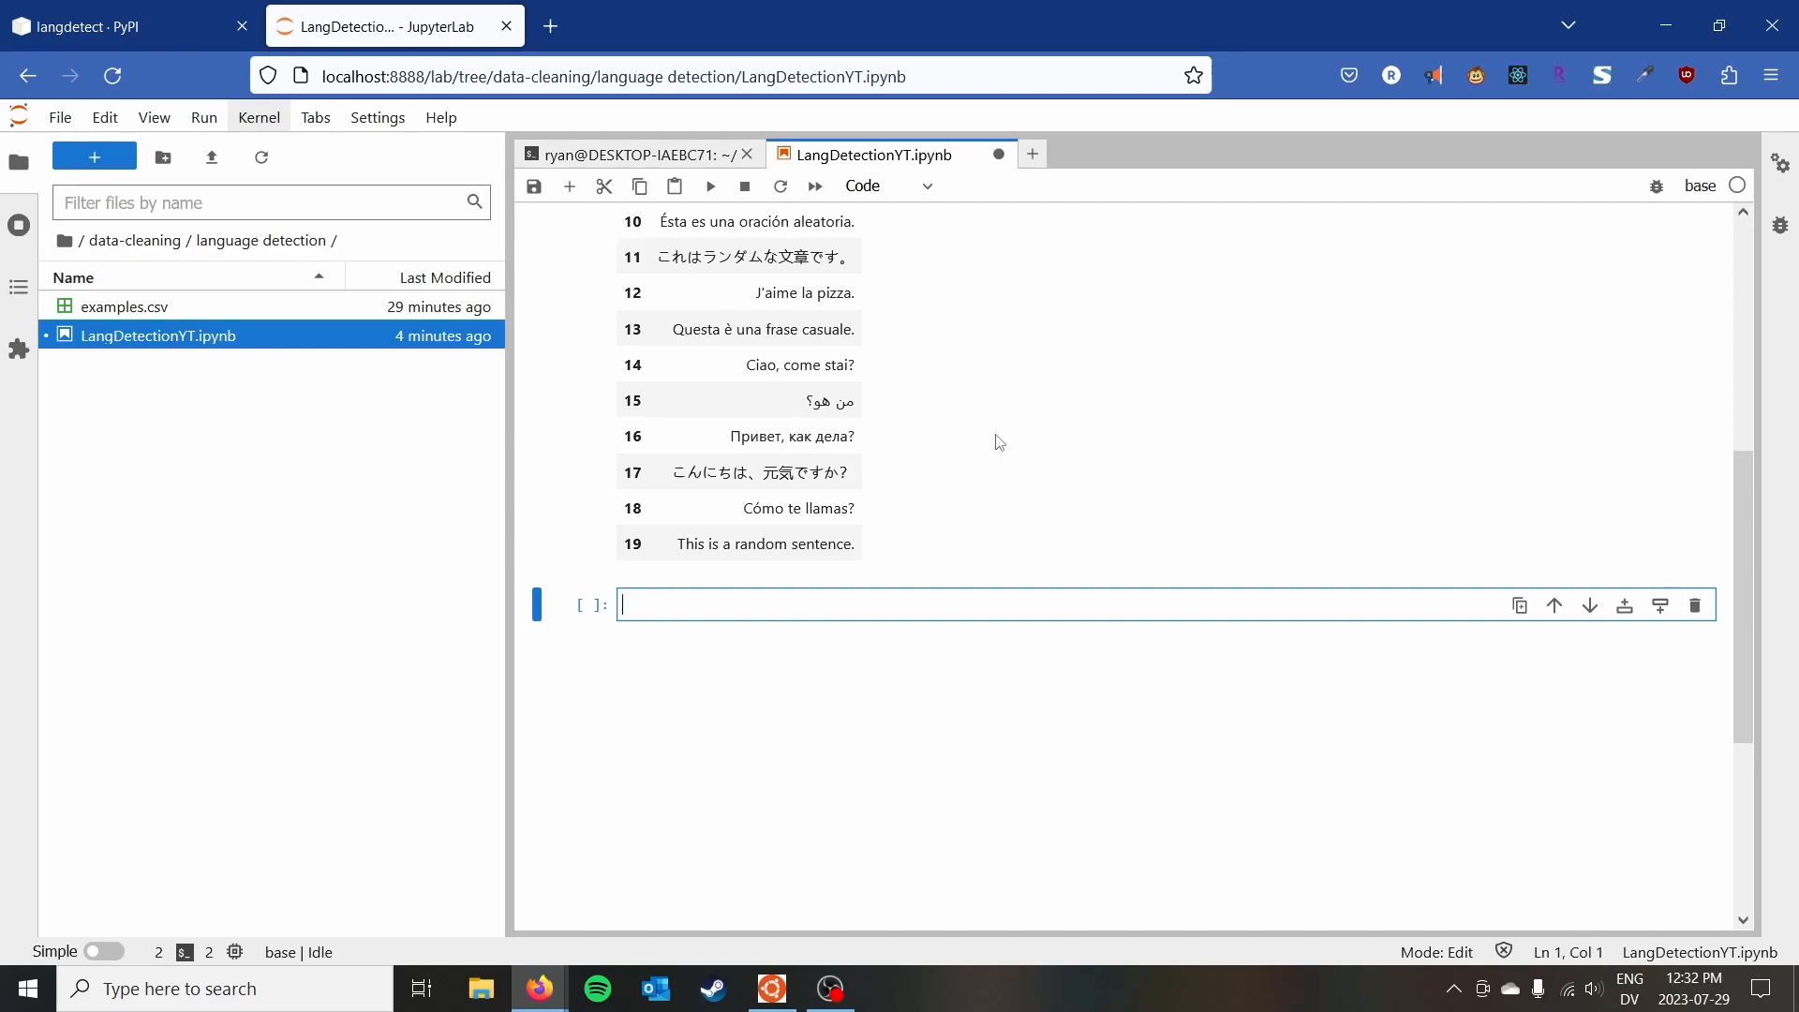
type("from l")
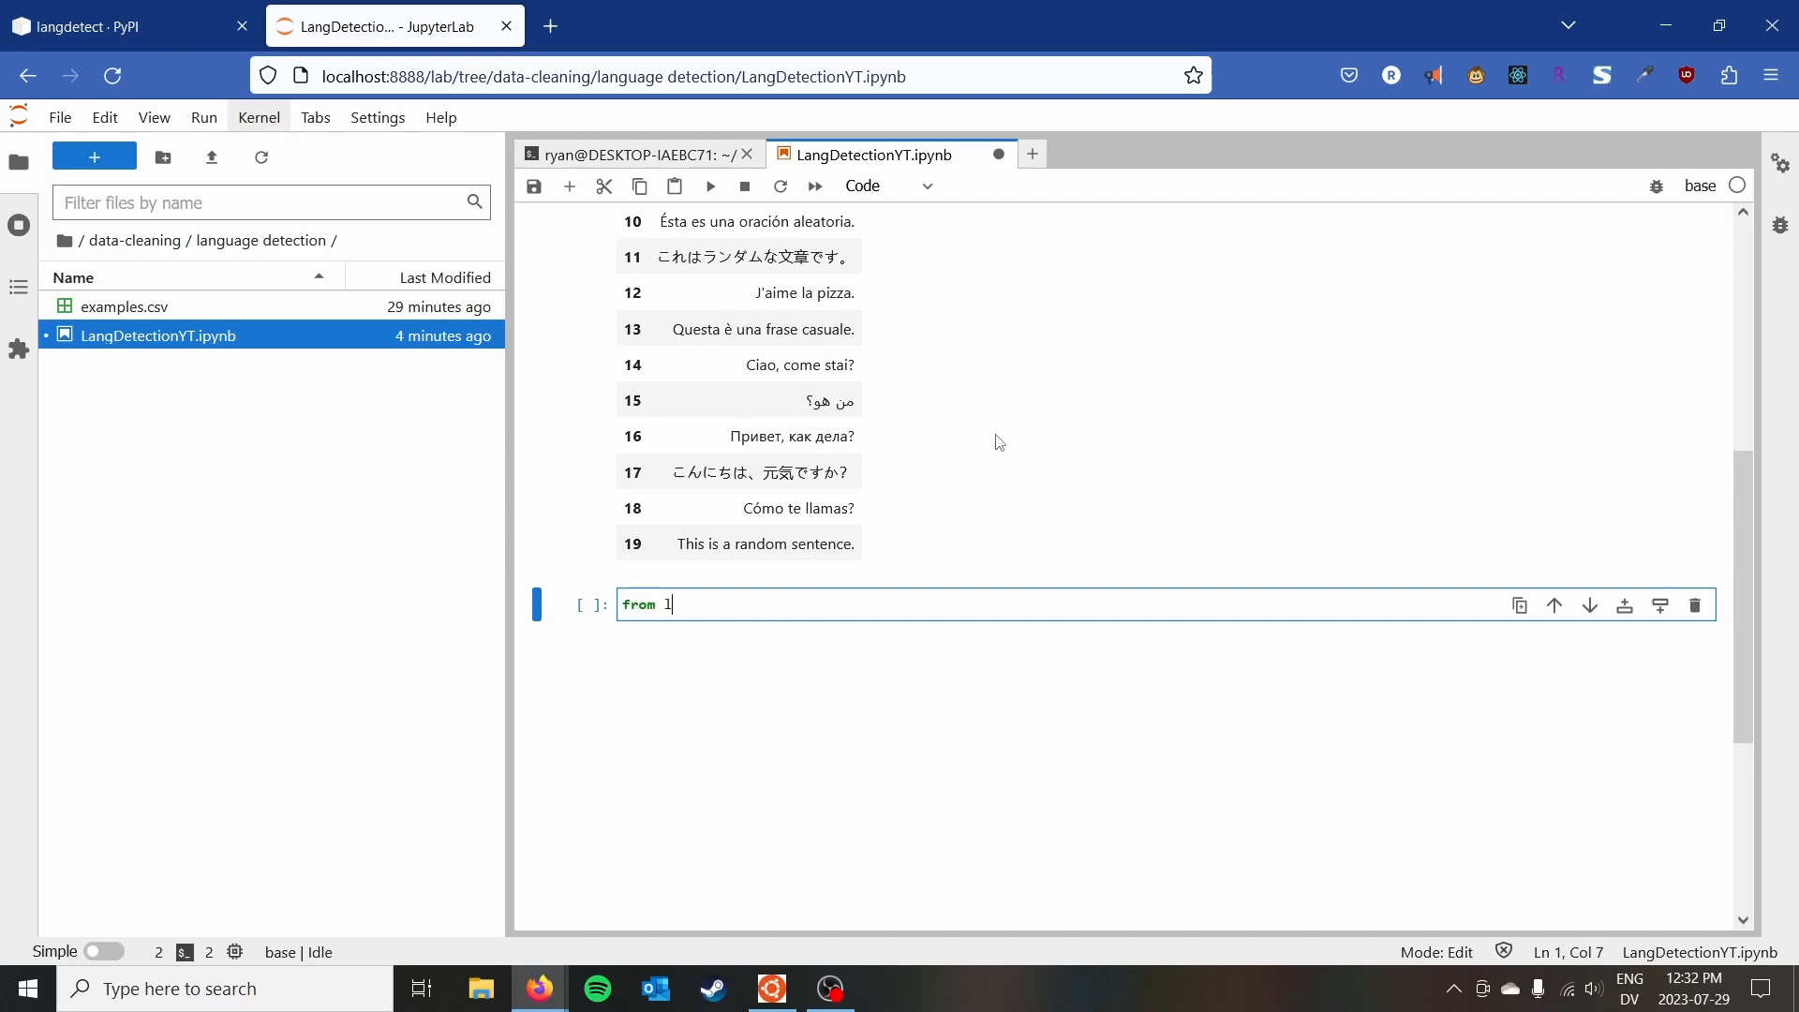
type("andetect im")
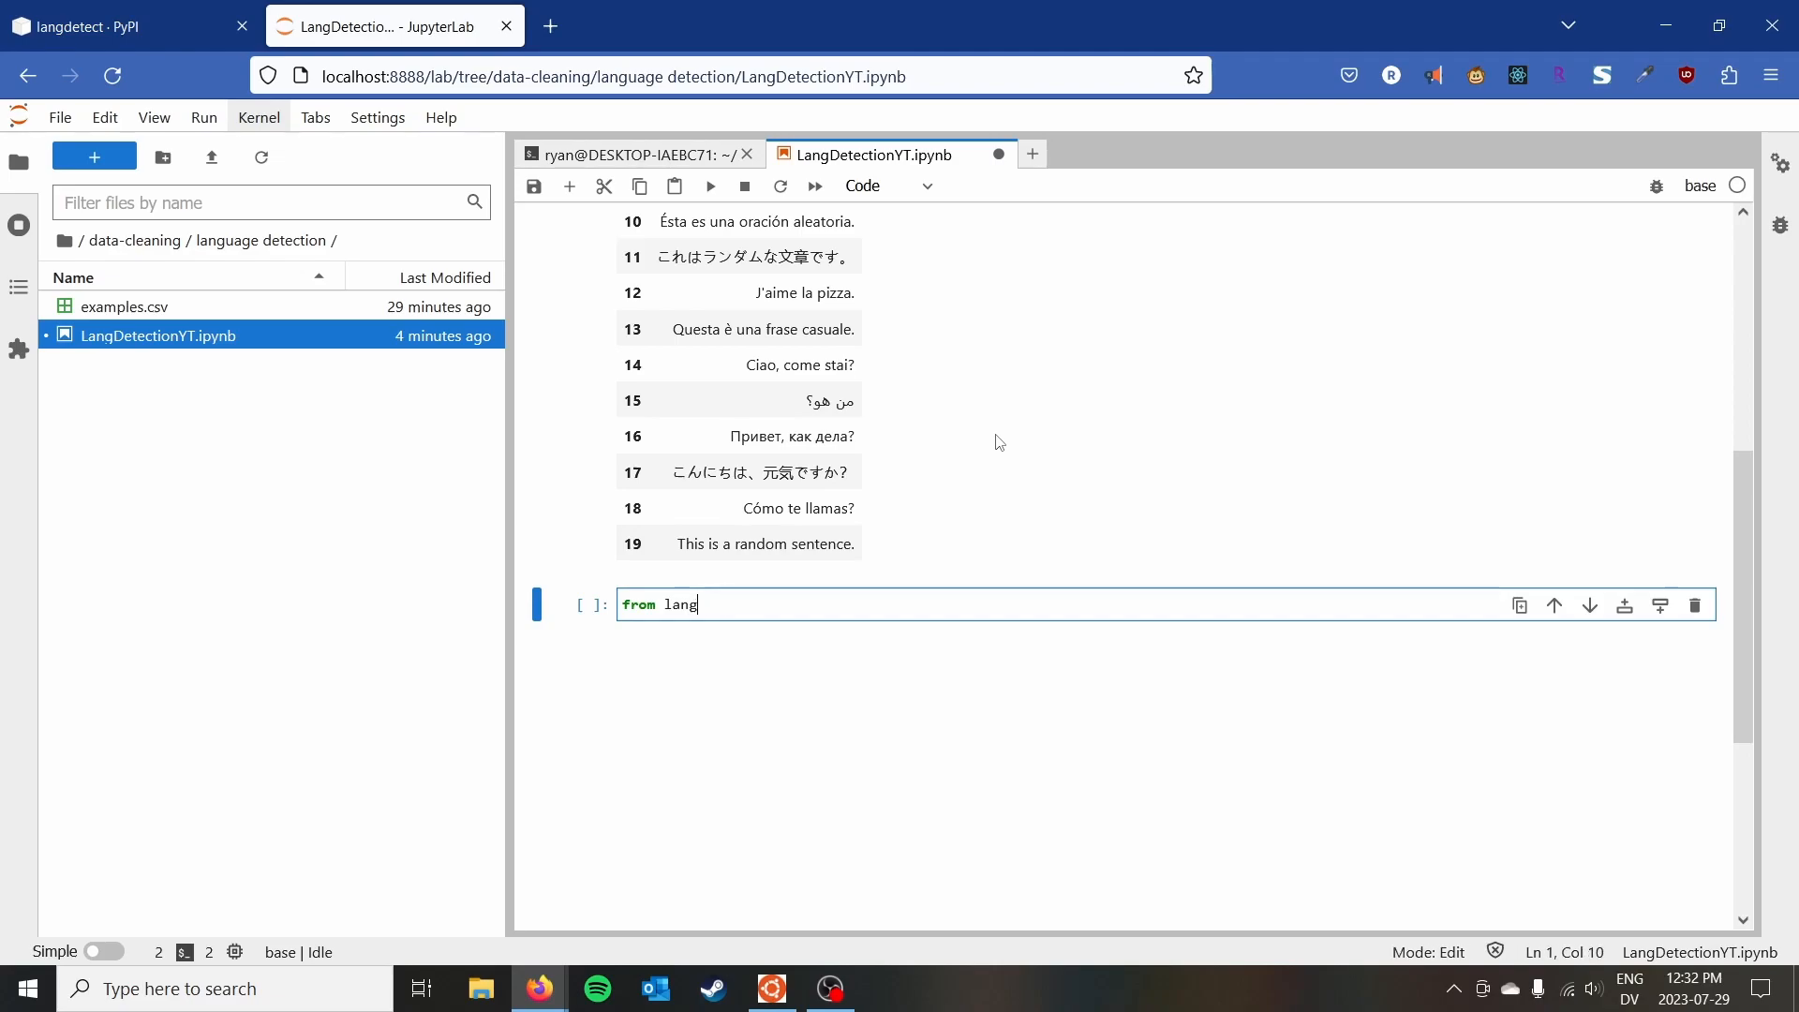
type("detect")
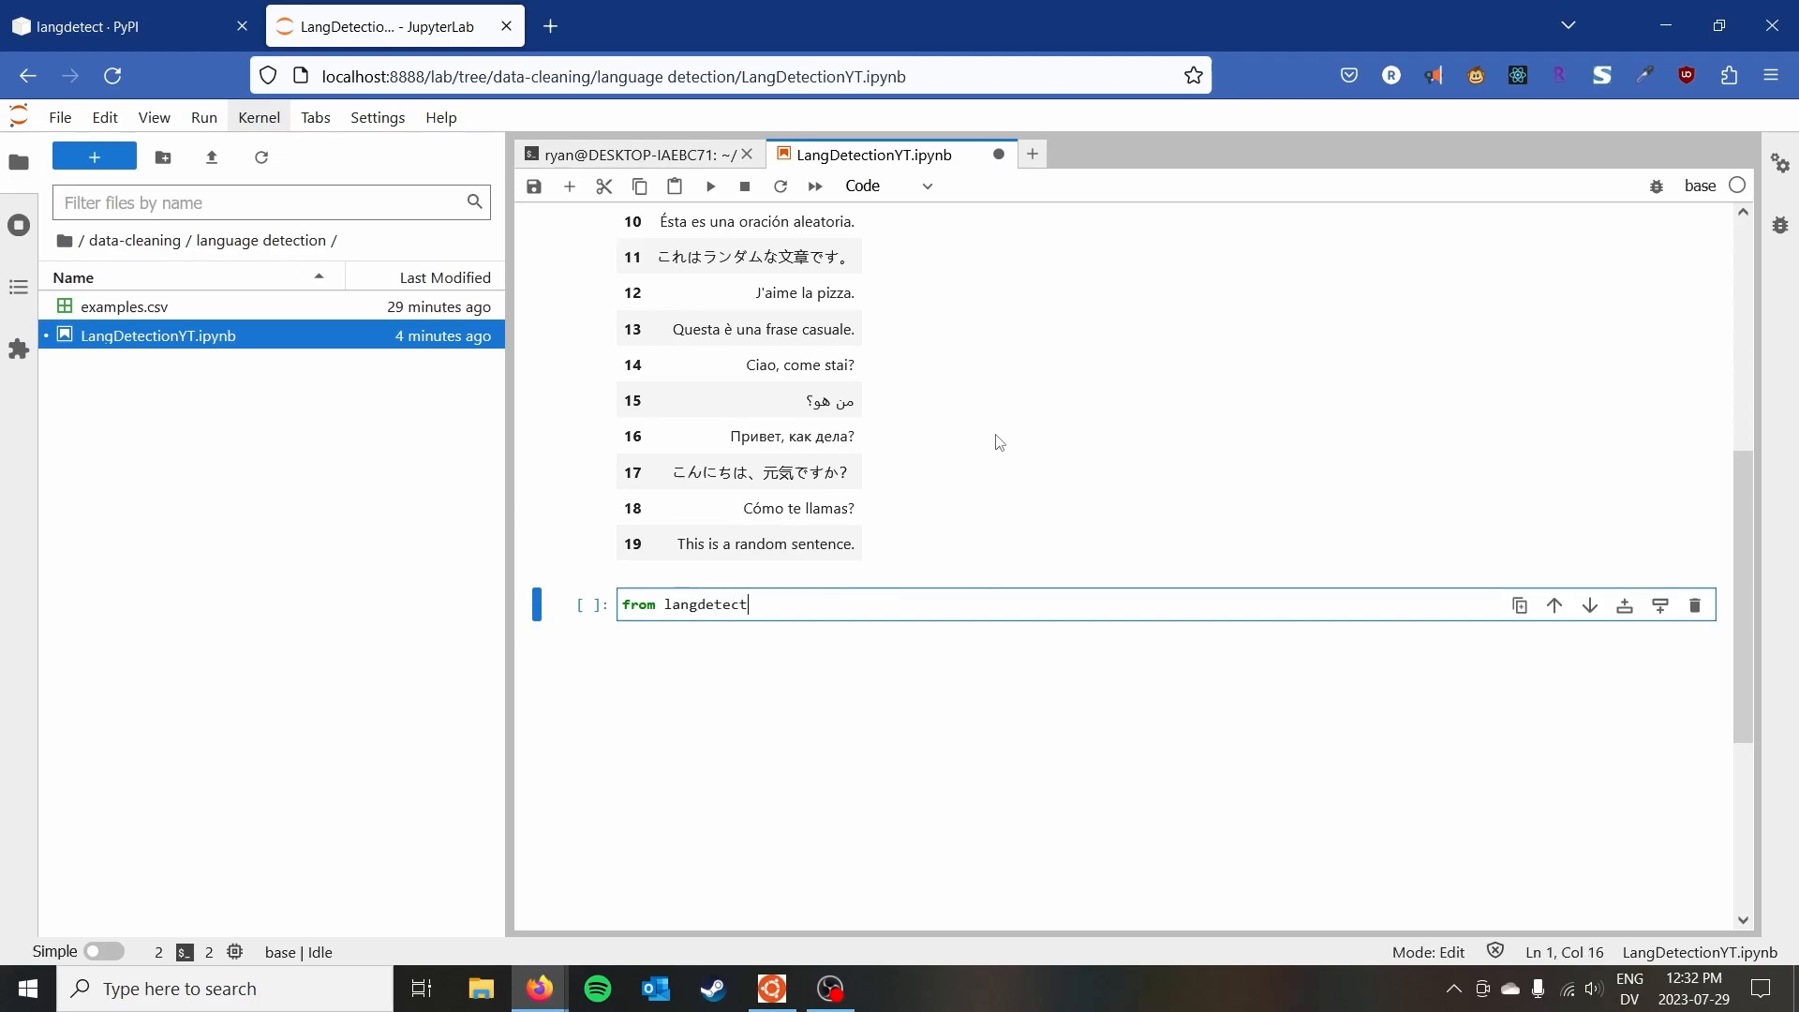
type("import detect, d")
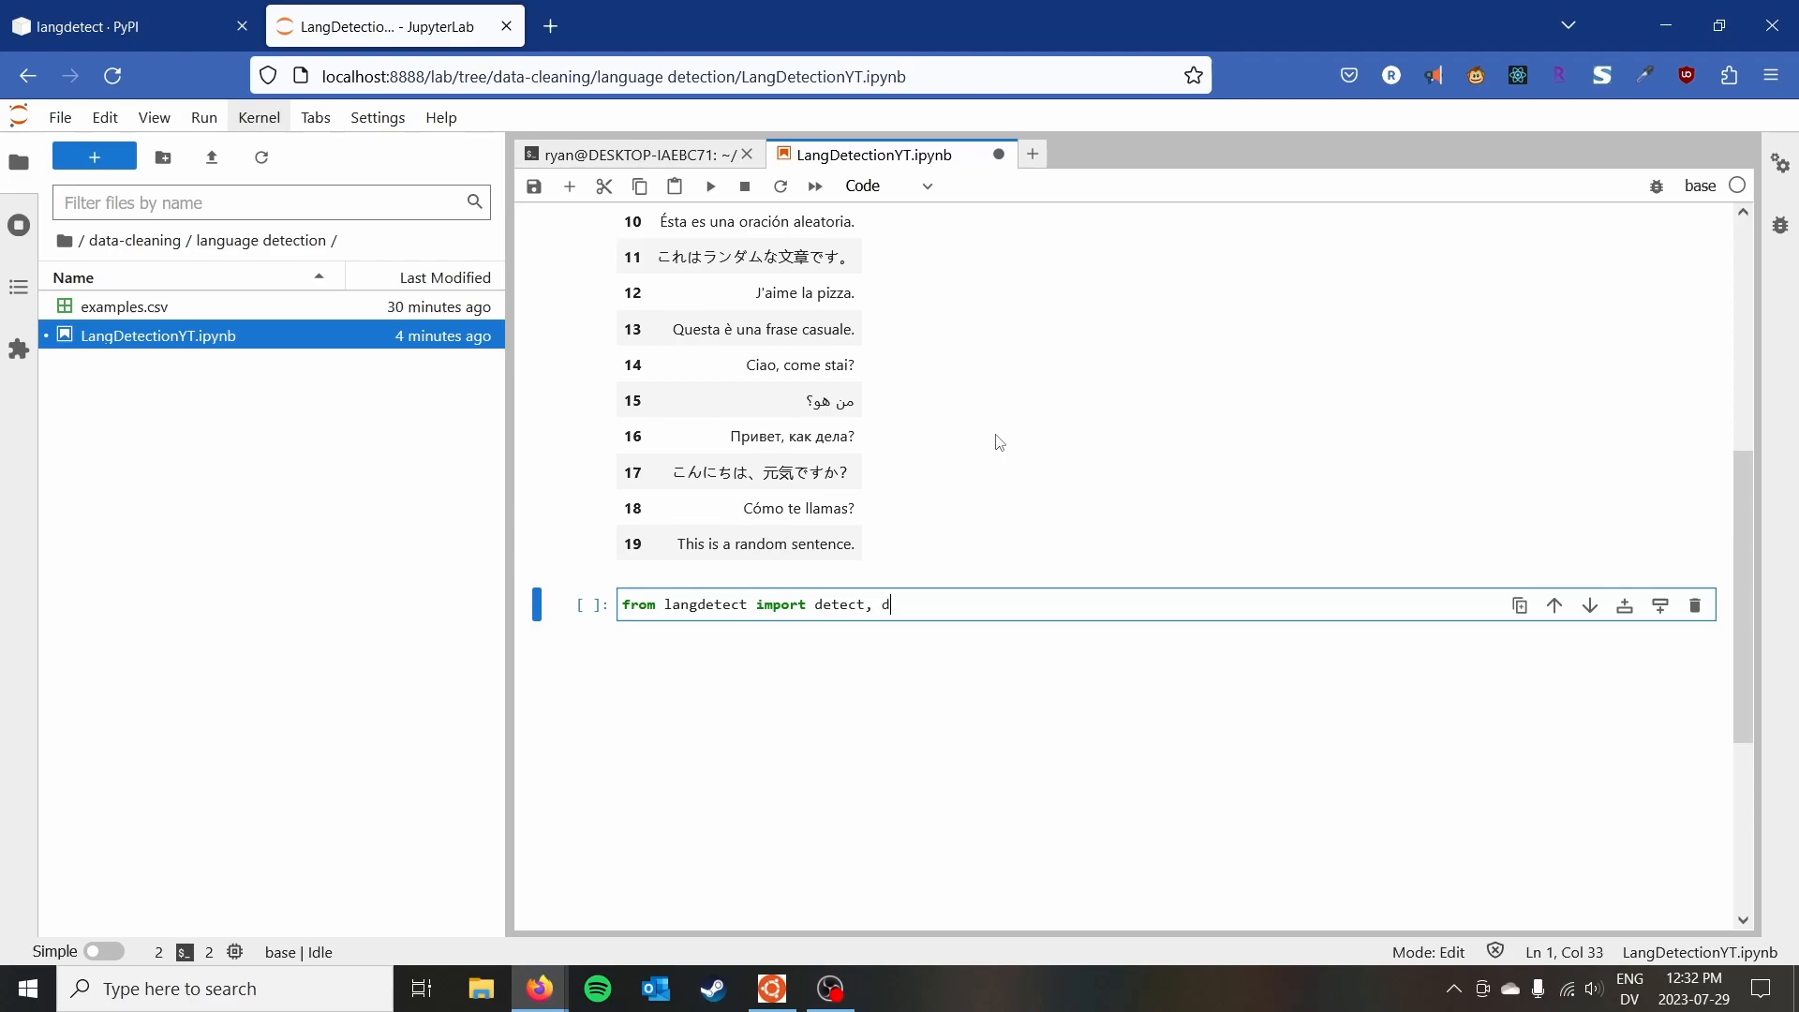
type("etect_langs")
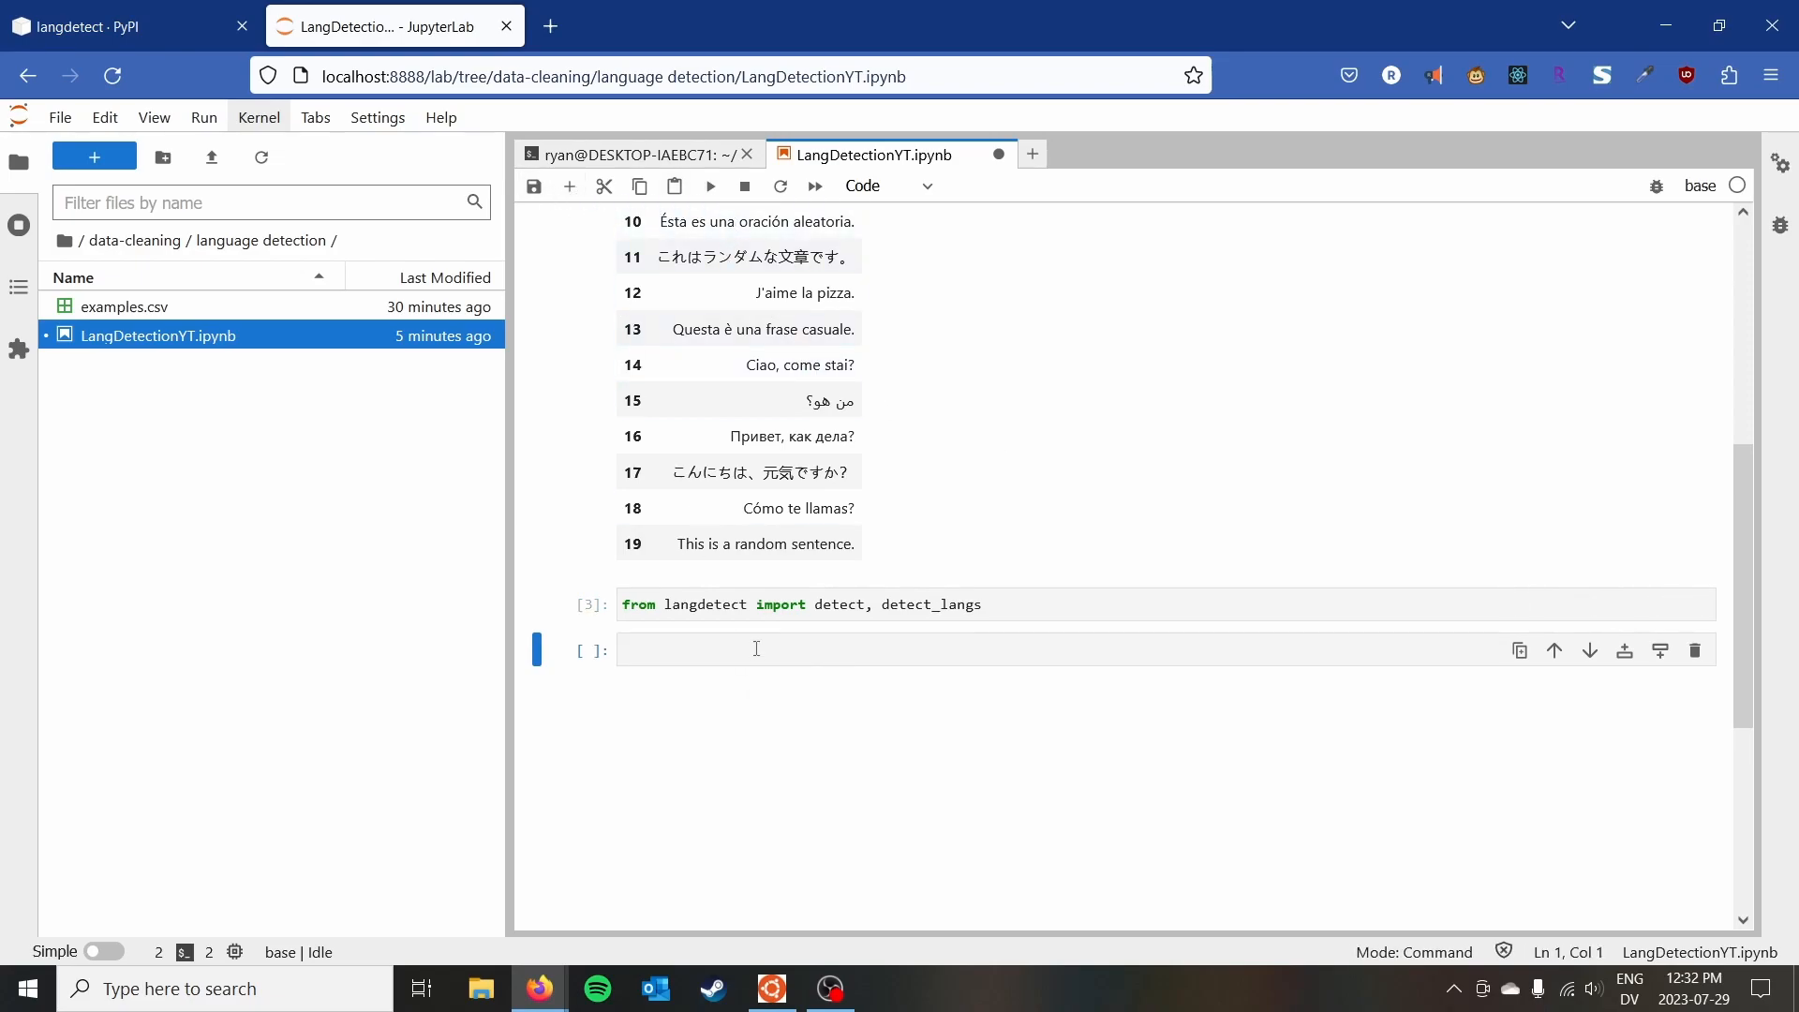
Run detect('This is an english sentence.') and get 'en'.
type("det")
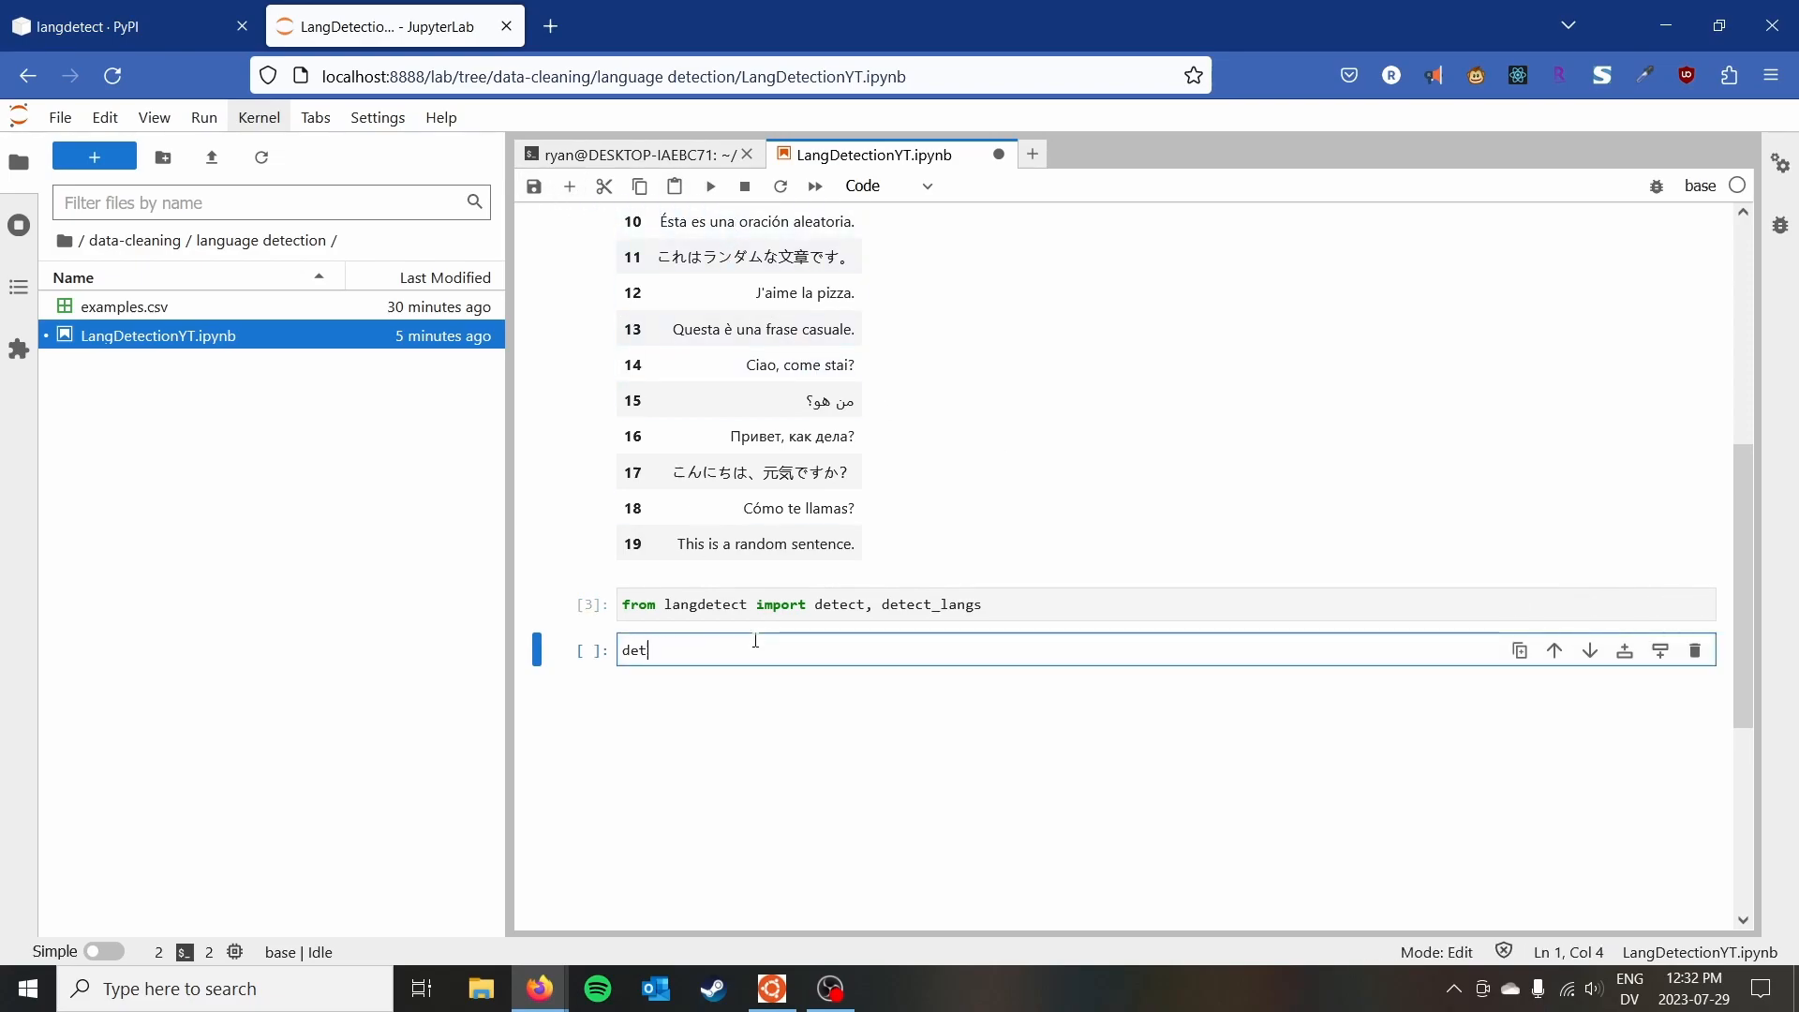
type("ect('")
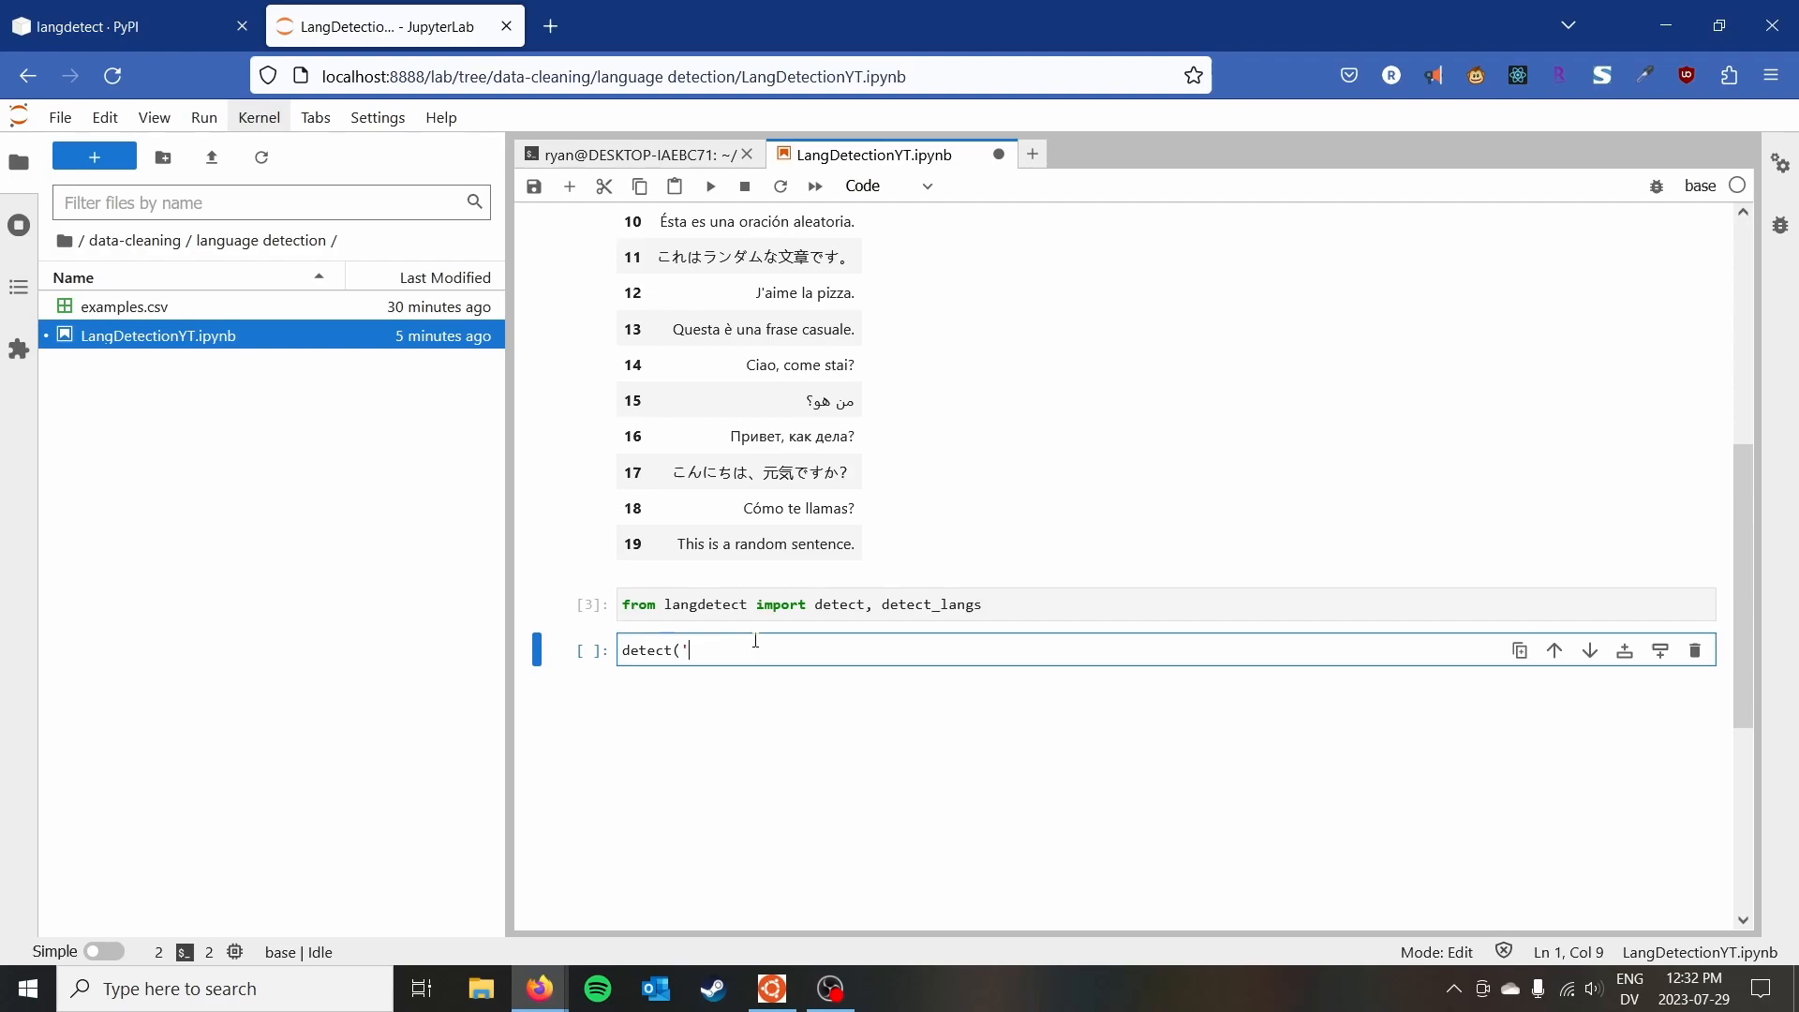
type("This is")
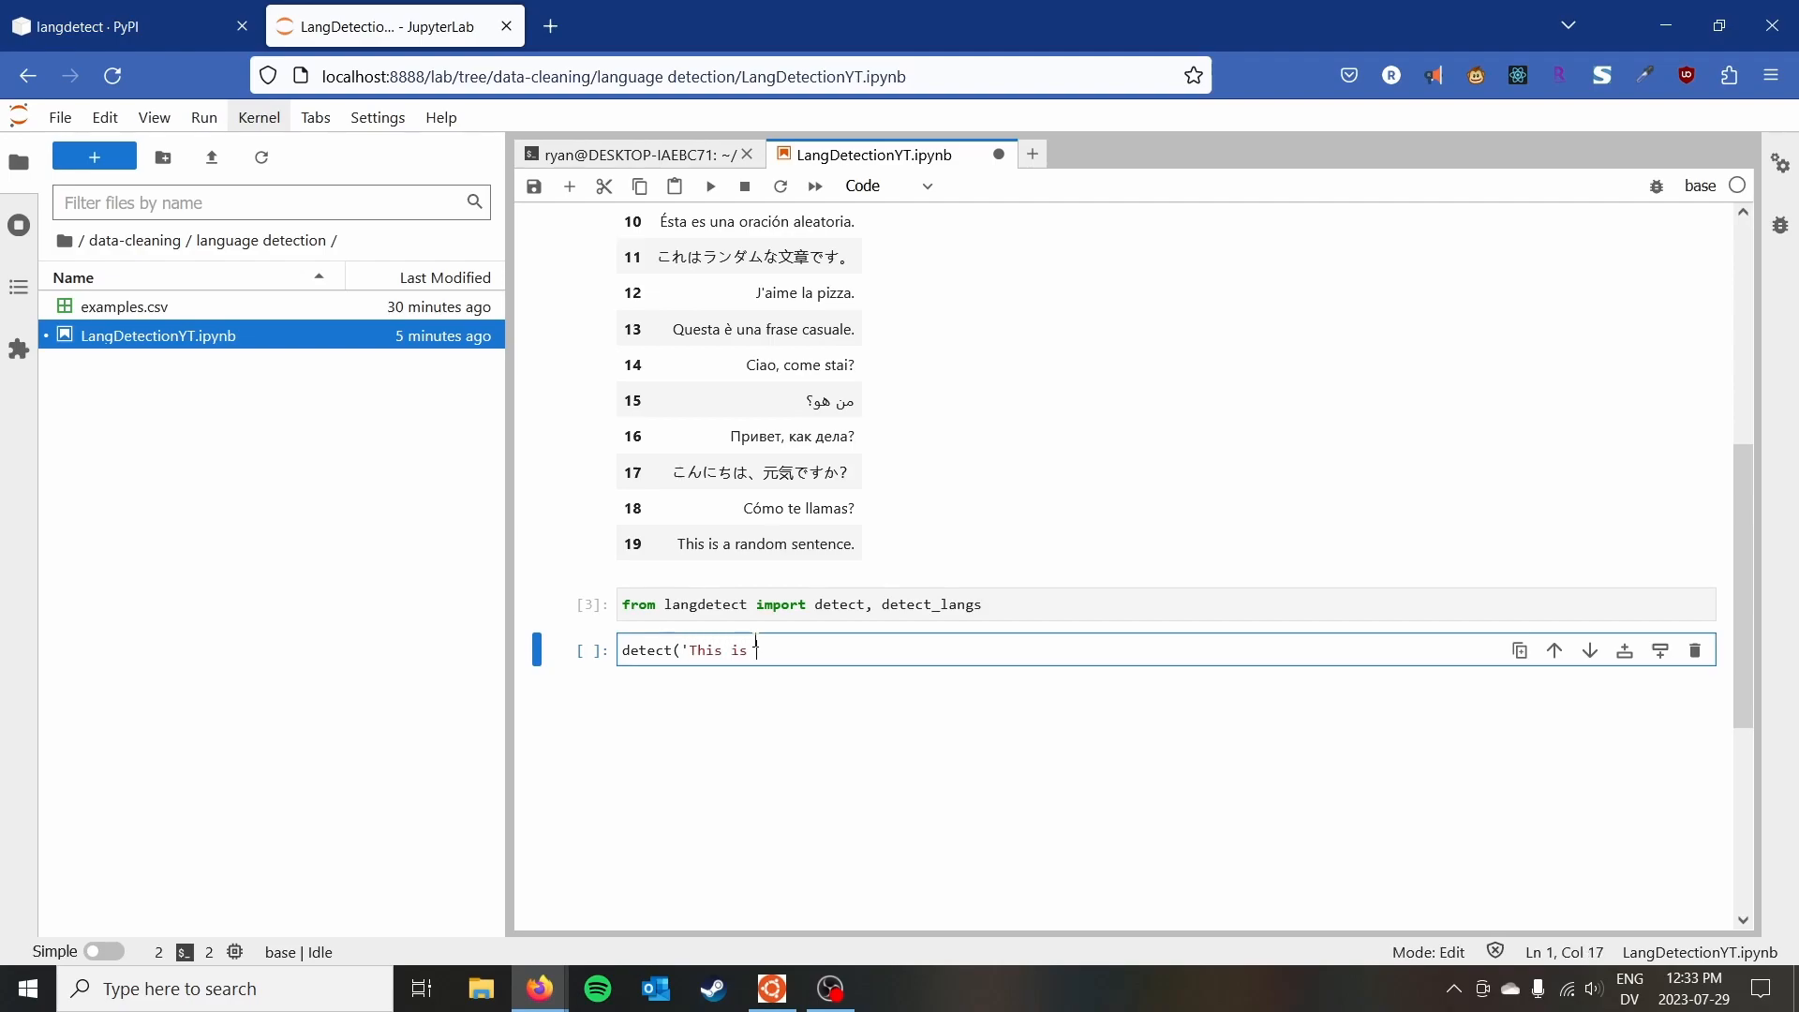
type("an english")
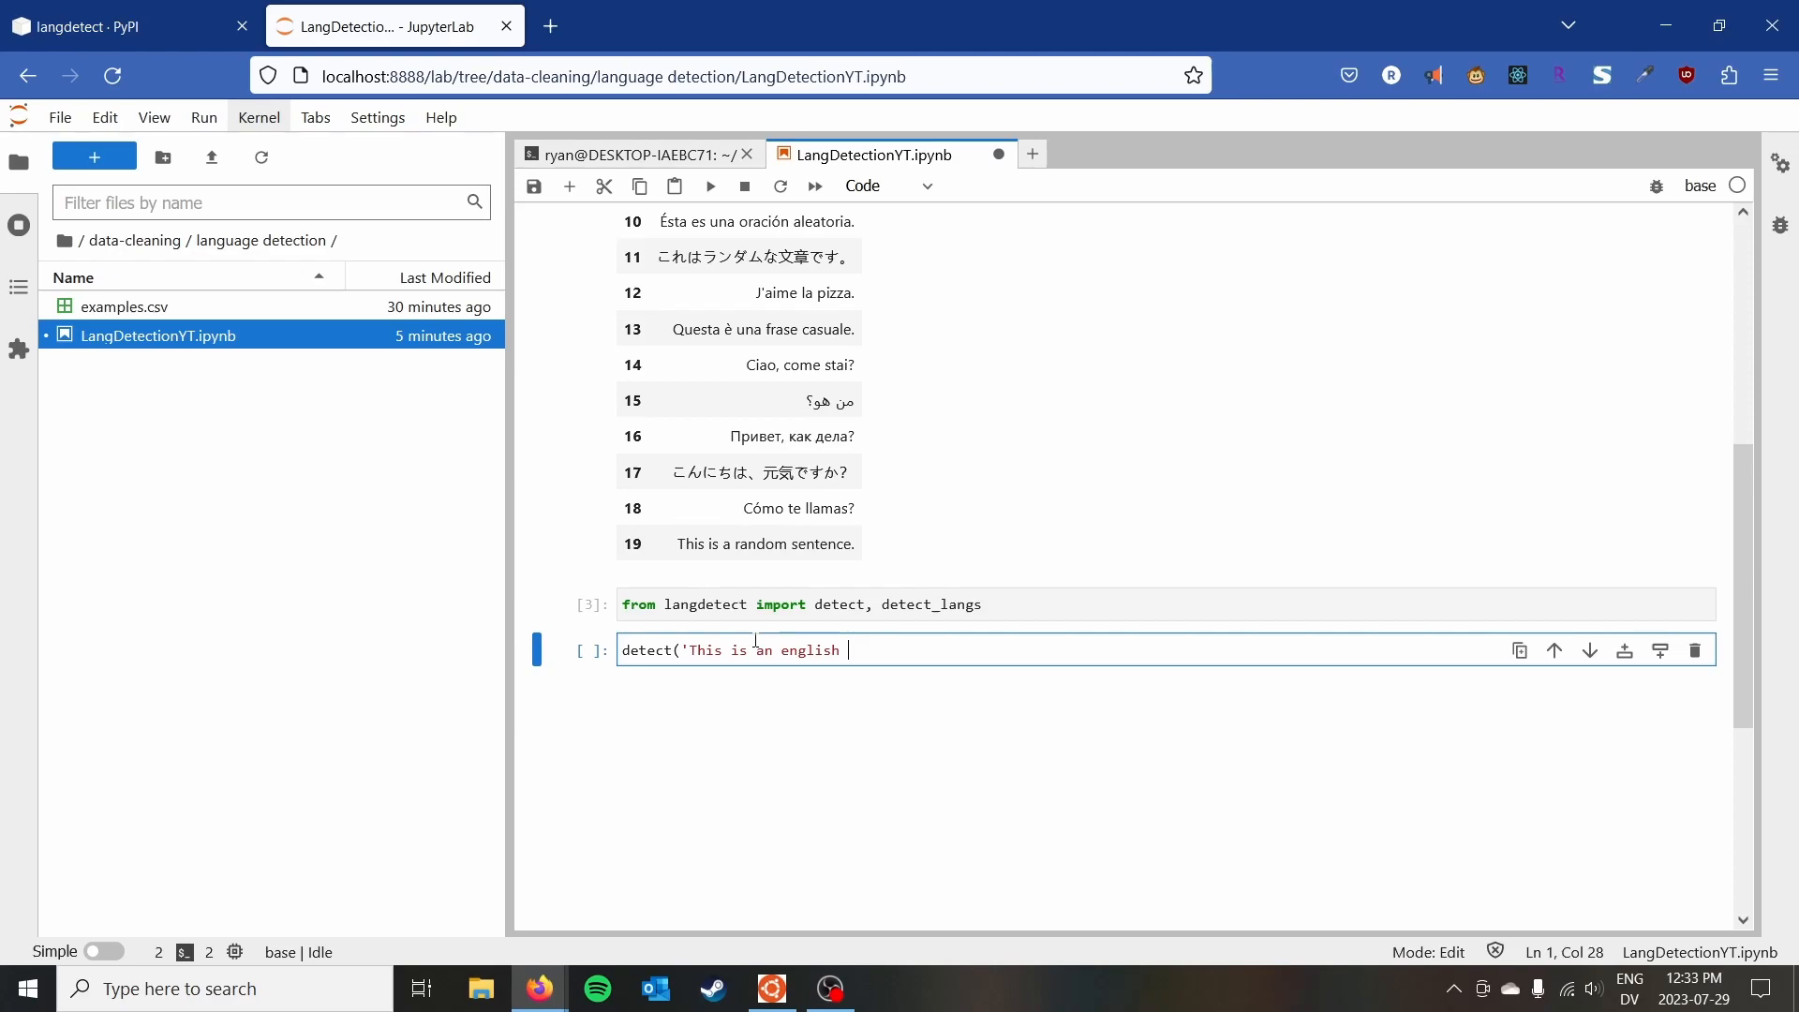
type("sentence.")
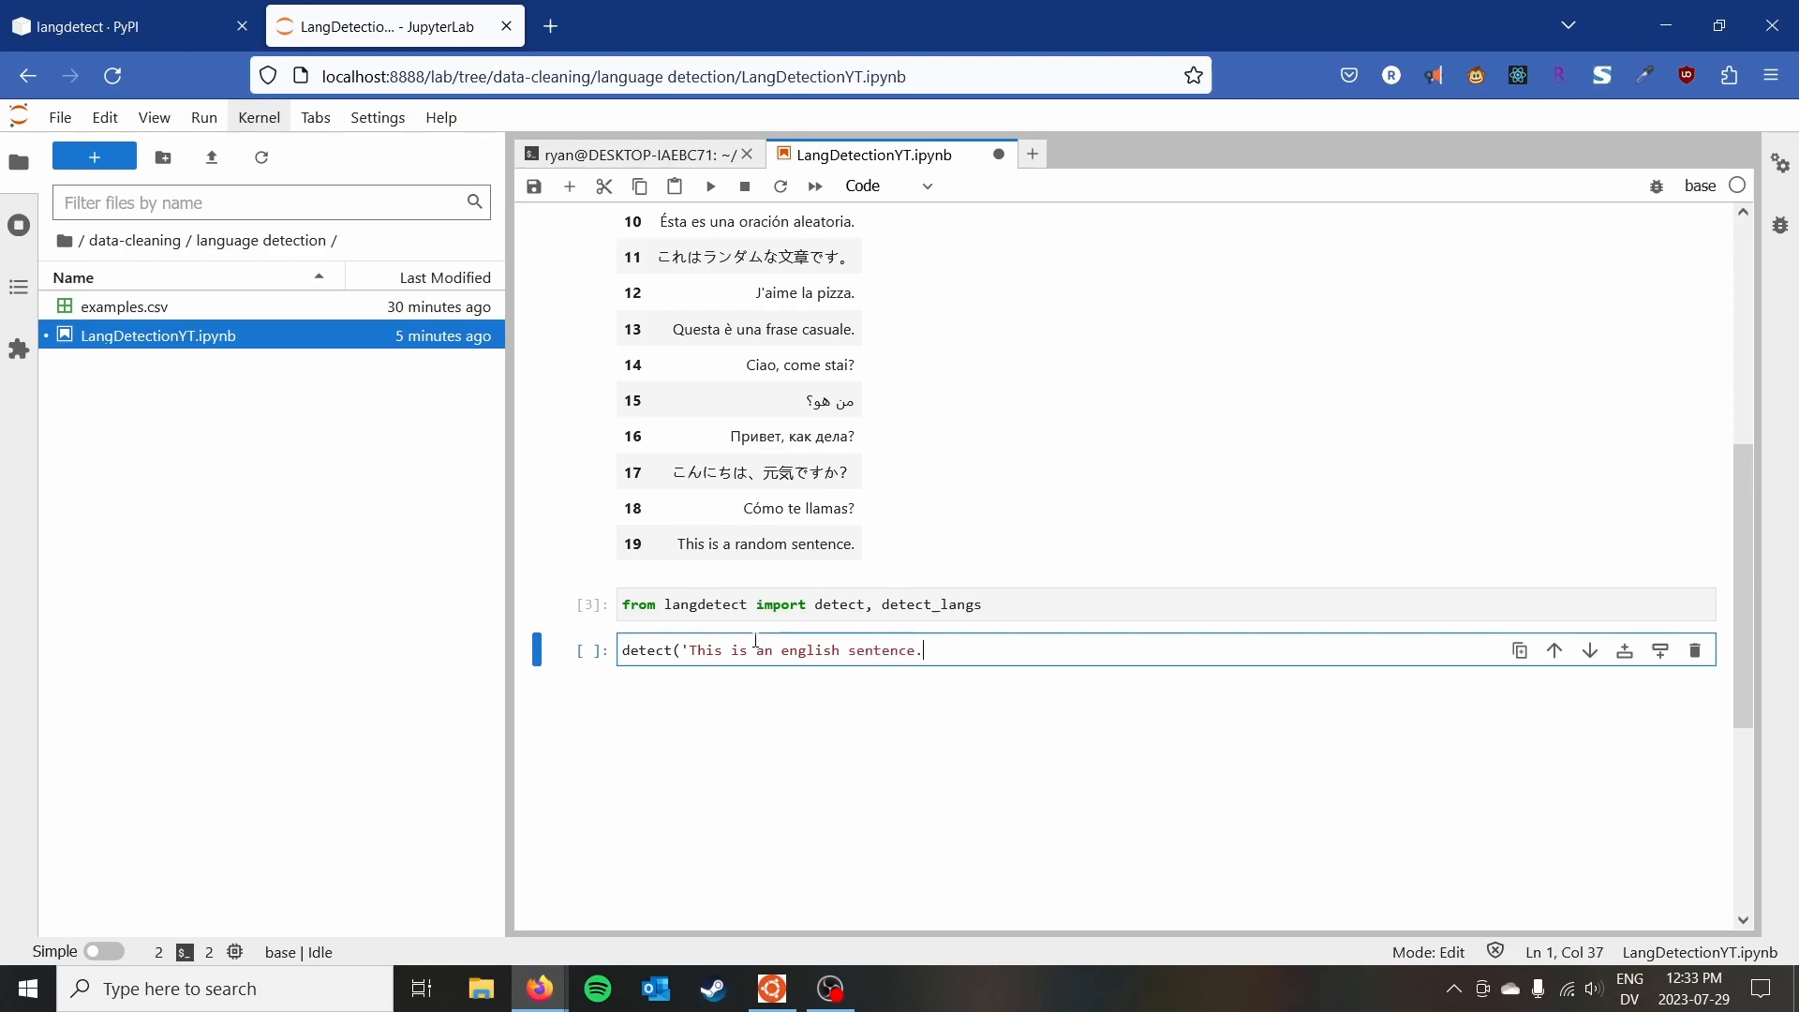
type("')")
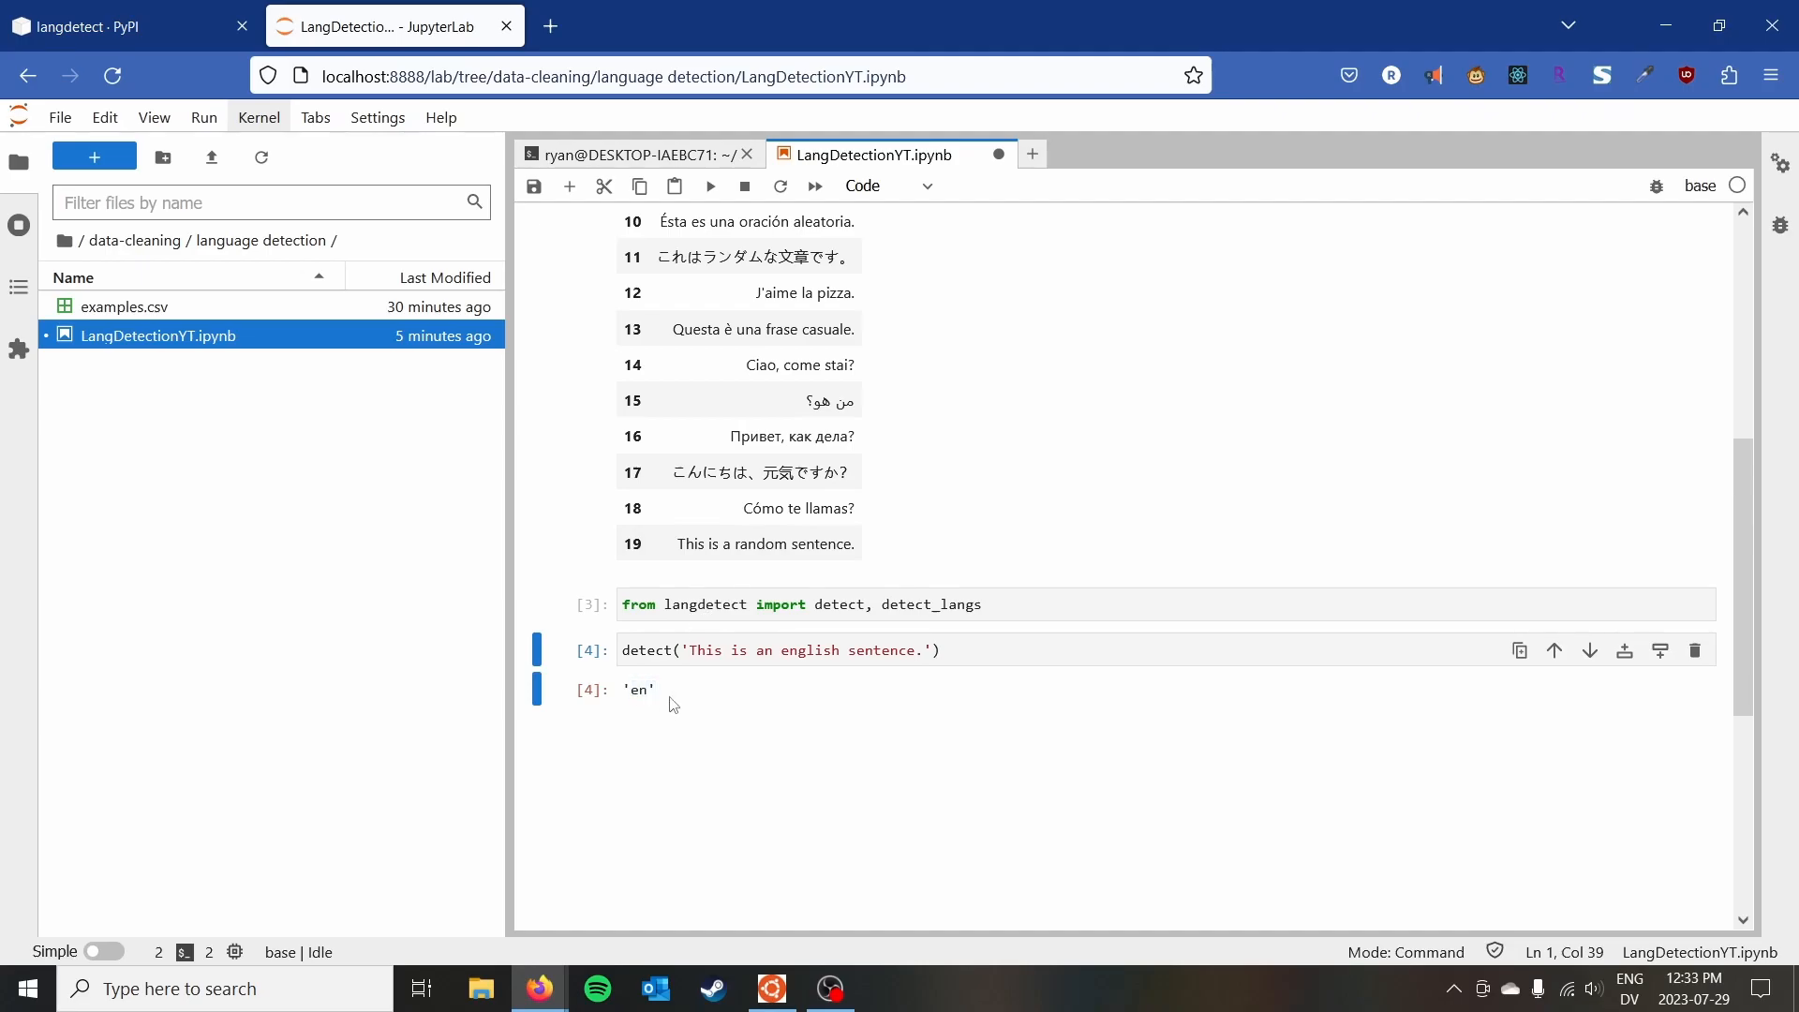
Replace the test sentence with a French phrase and rerun, getting 'fr'.
left_click(710, 649)
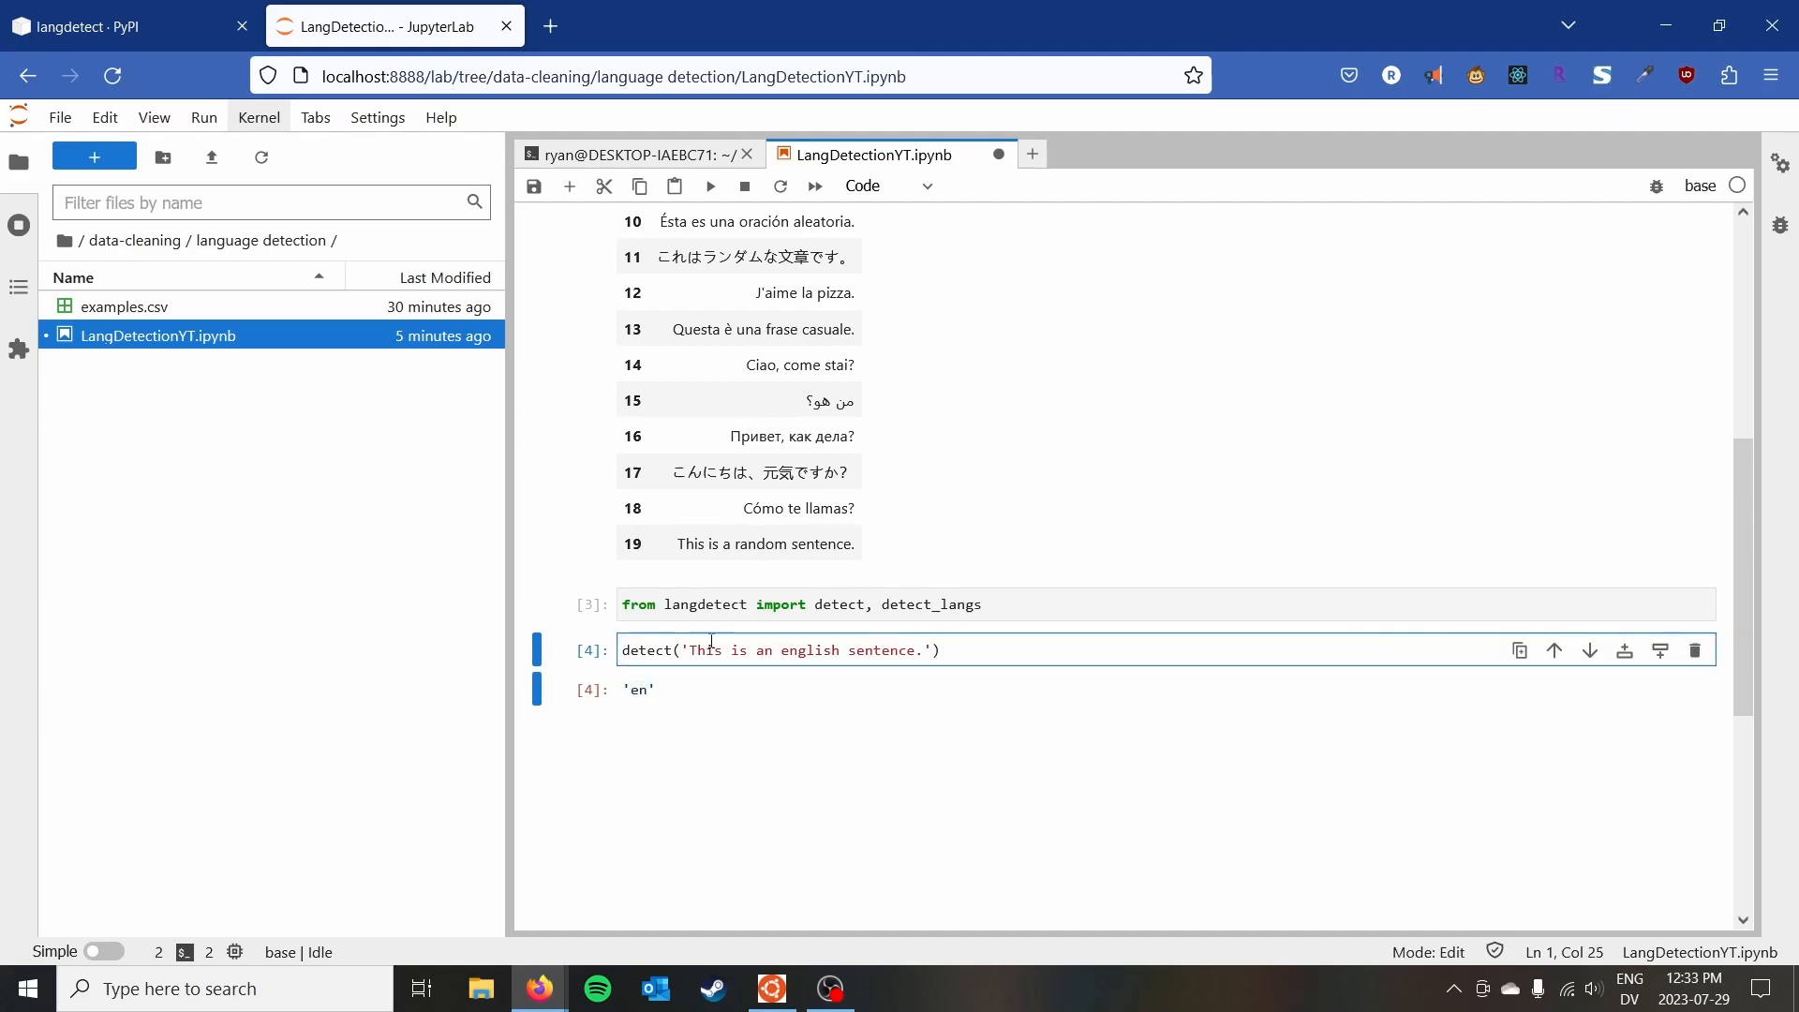
double_click(896, 649)
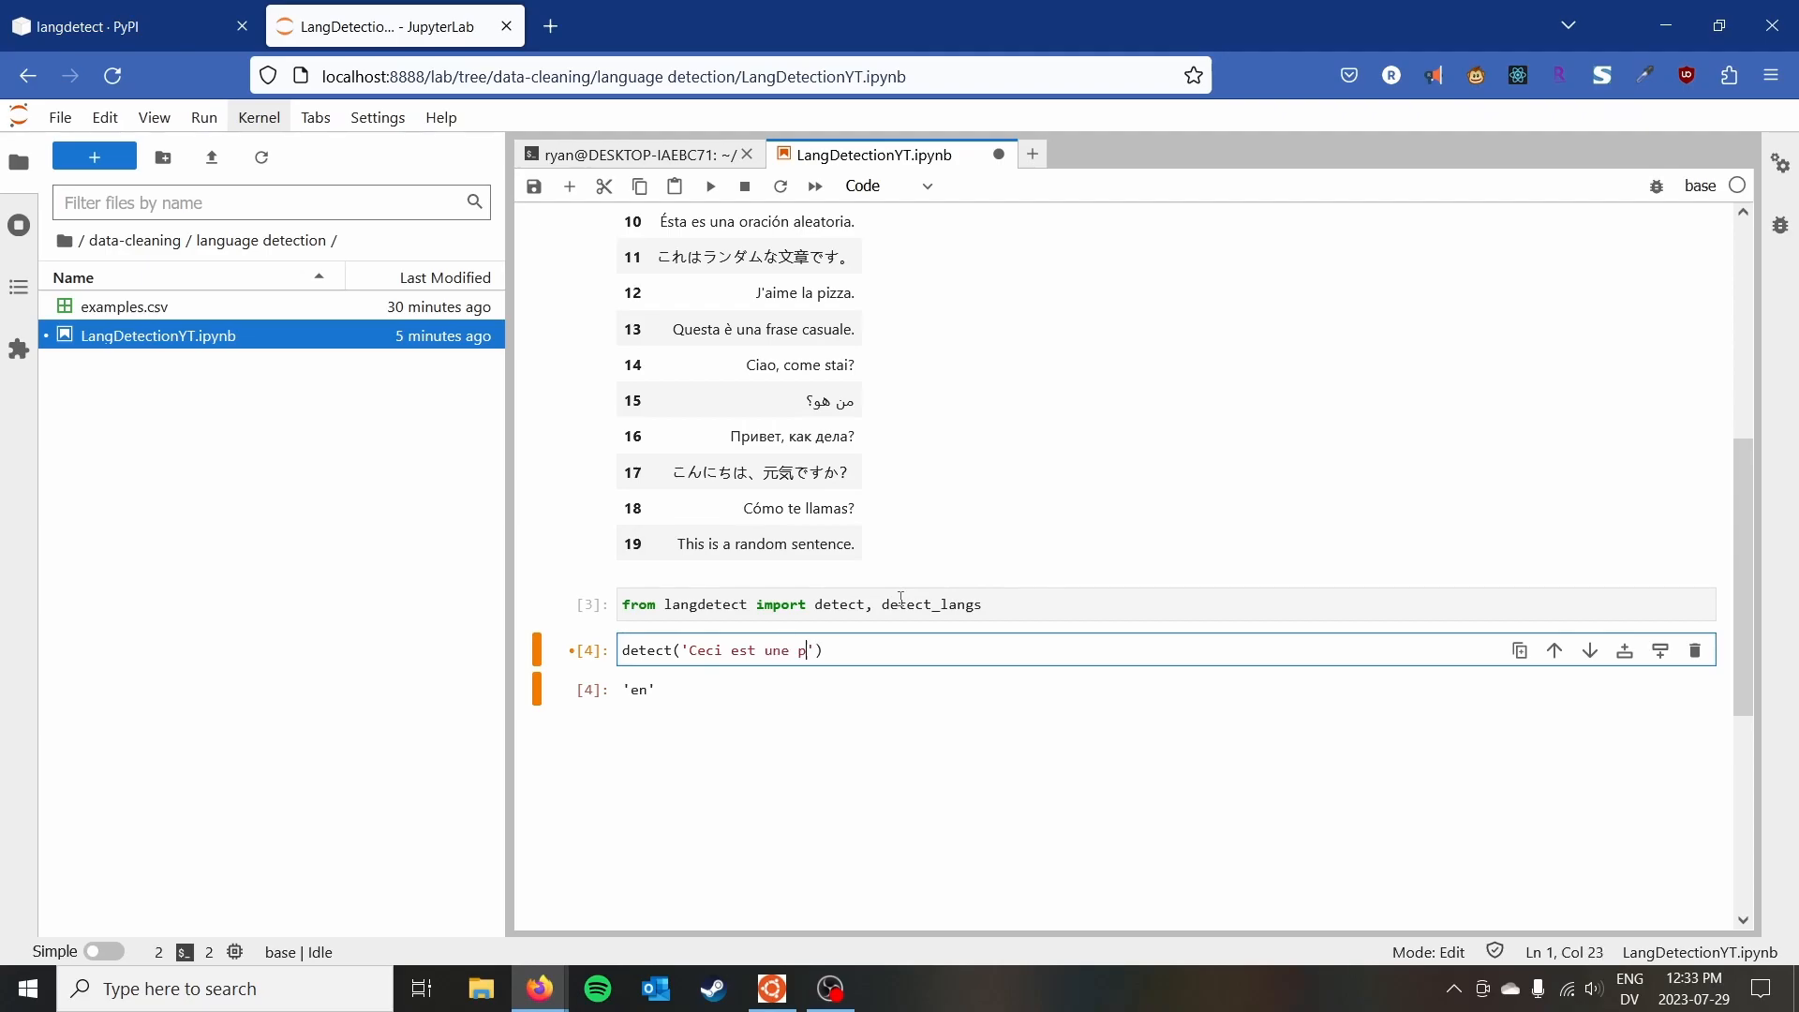
type("hrase en francais")
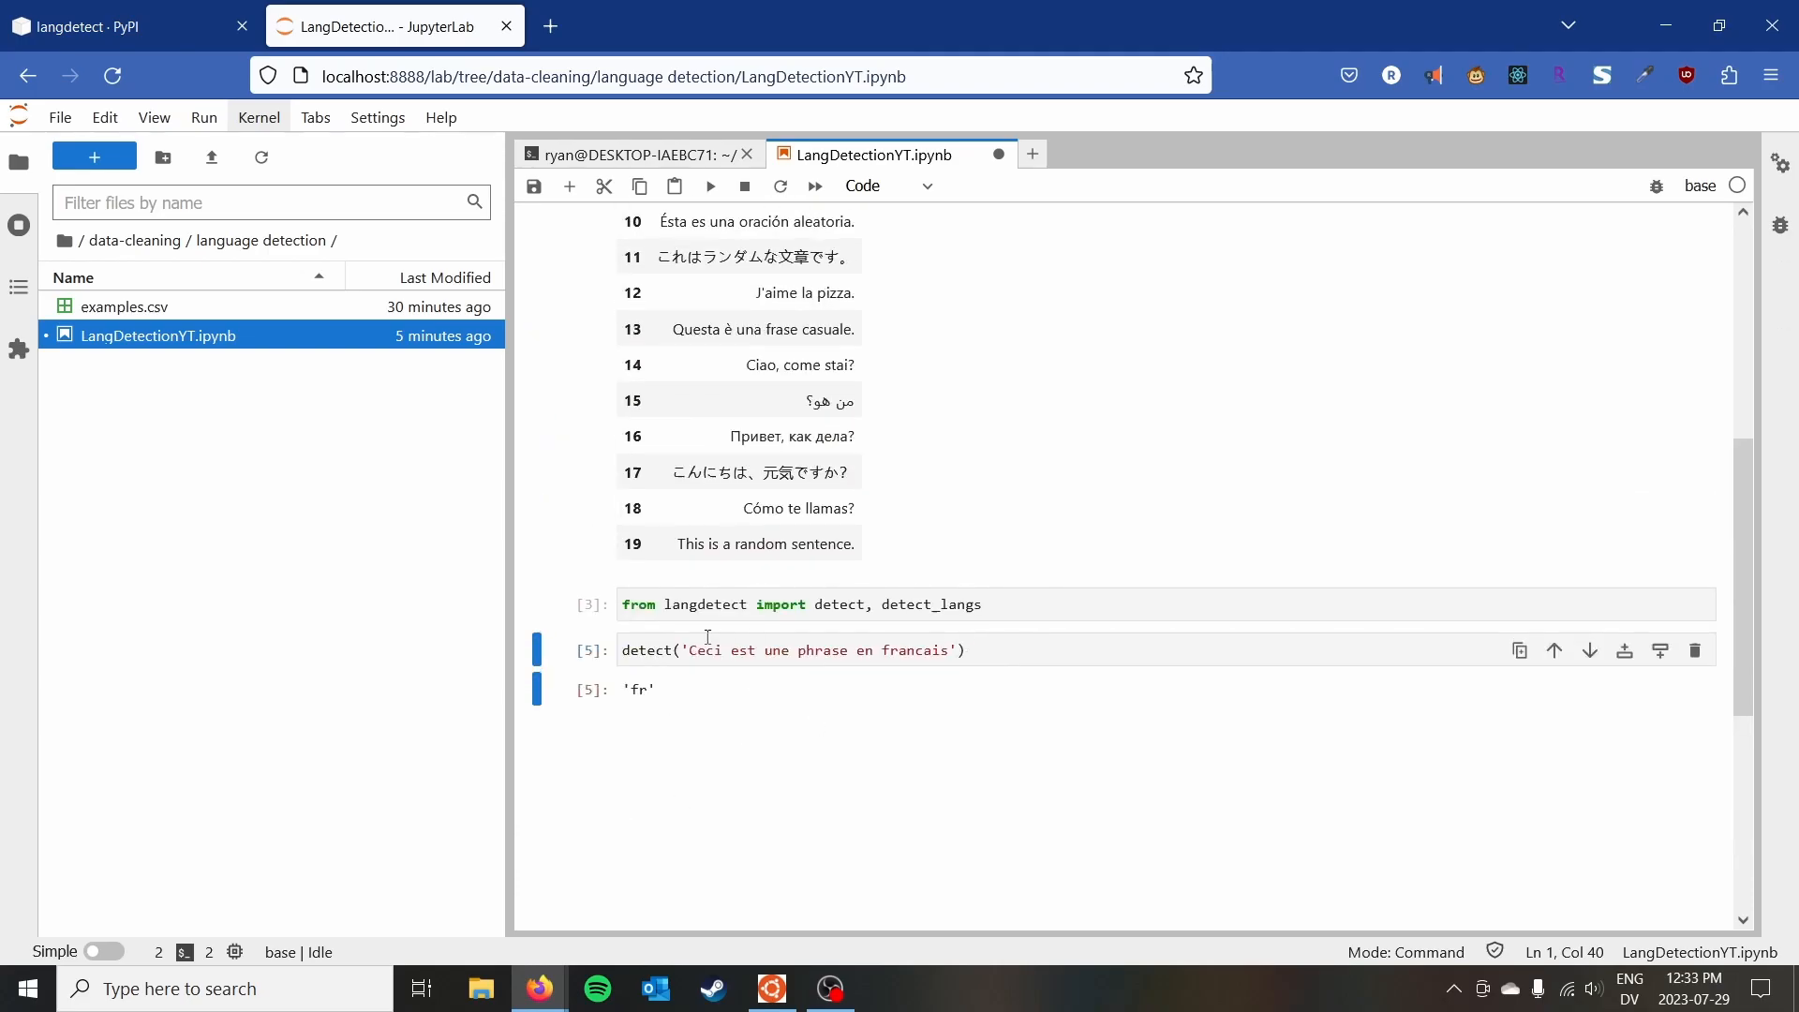
Run detect_langs on 'This is an english sentence, avec un peu de francais' and inspect probabilities.
left_click(683, 649)
type("_langs")
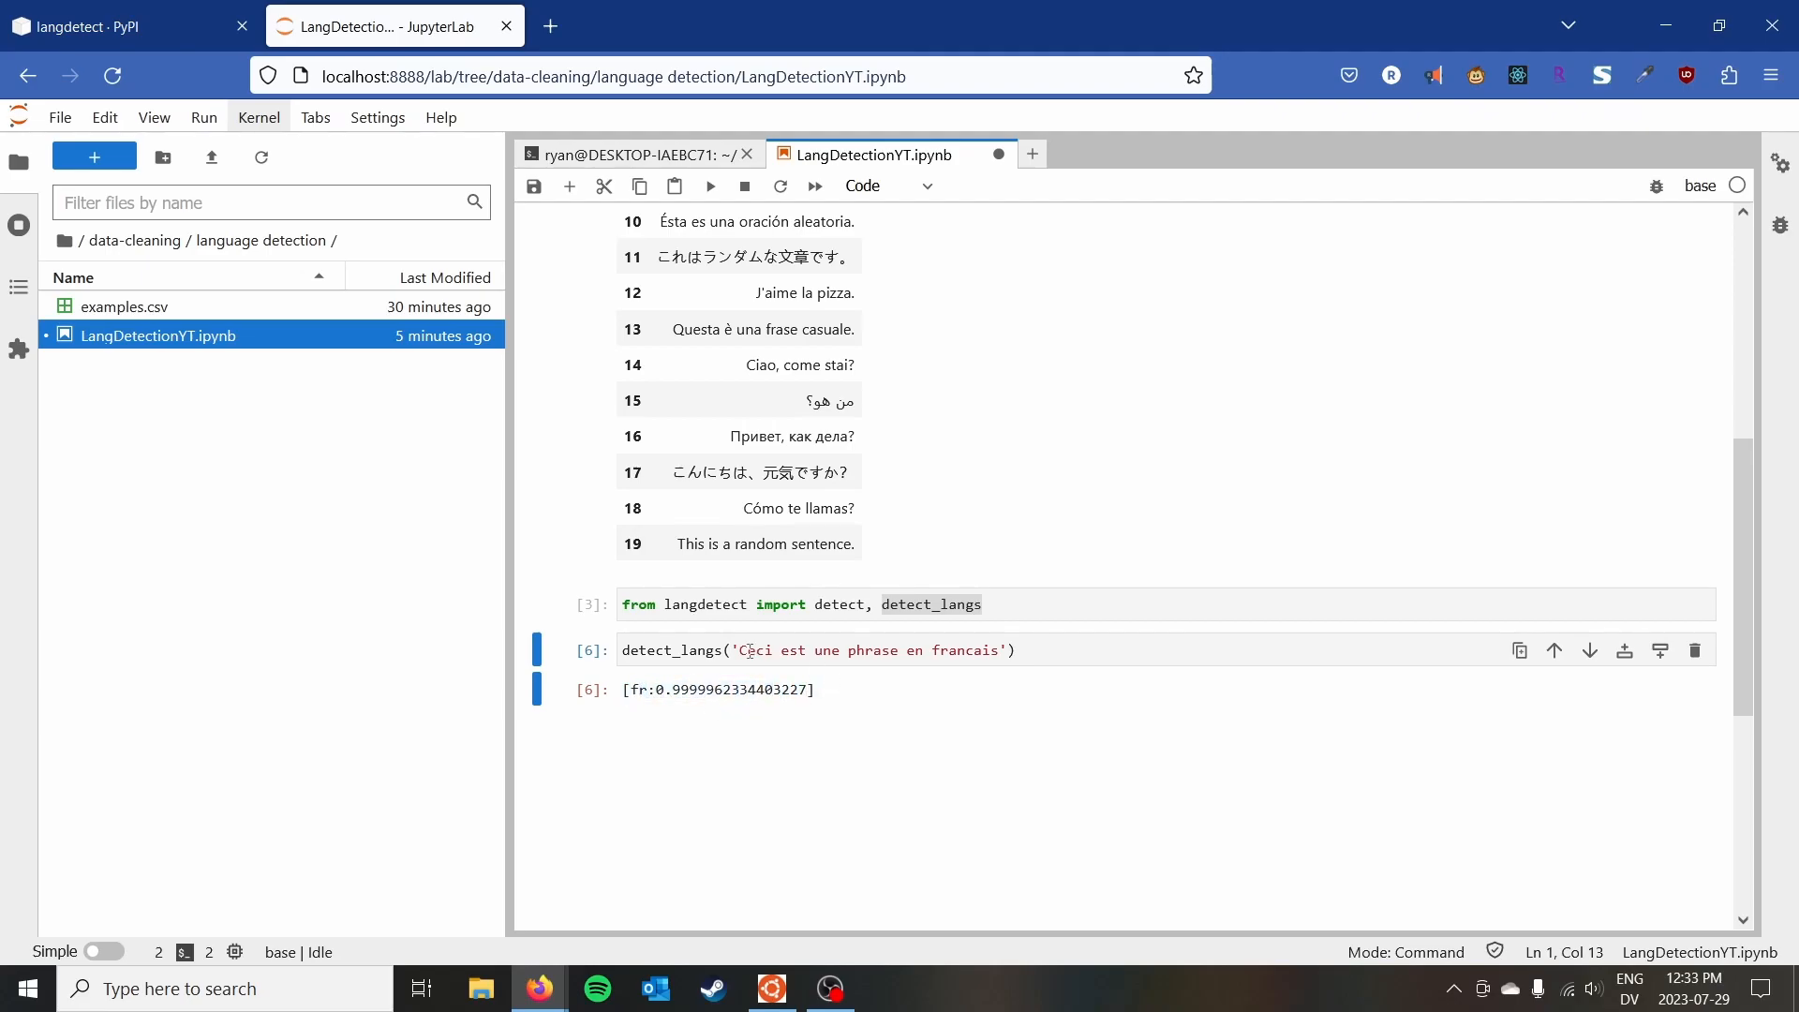
double_click(870, 649)
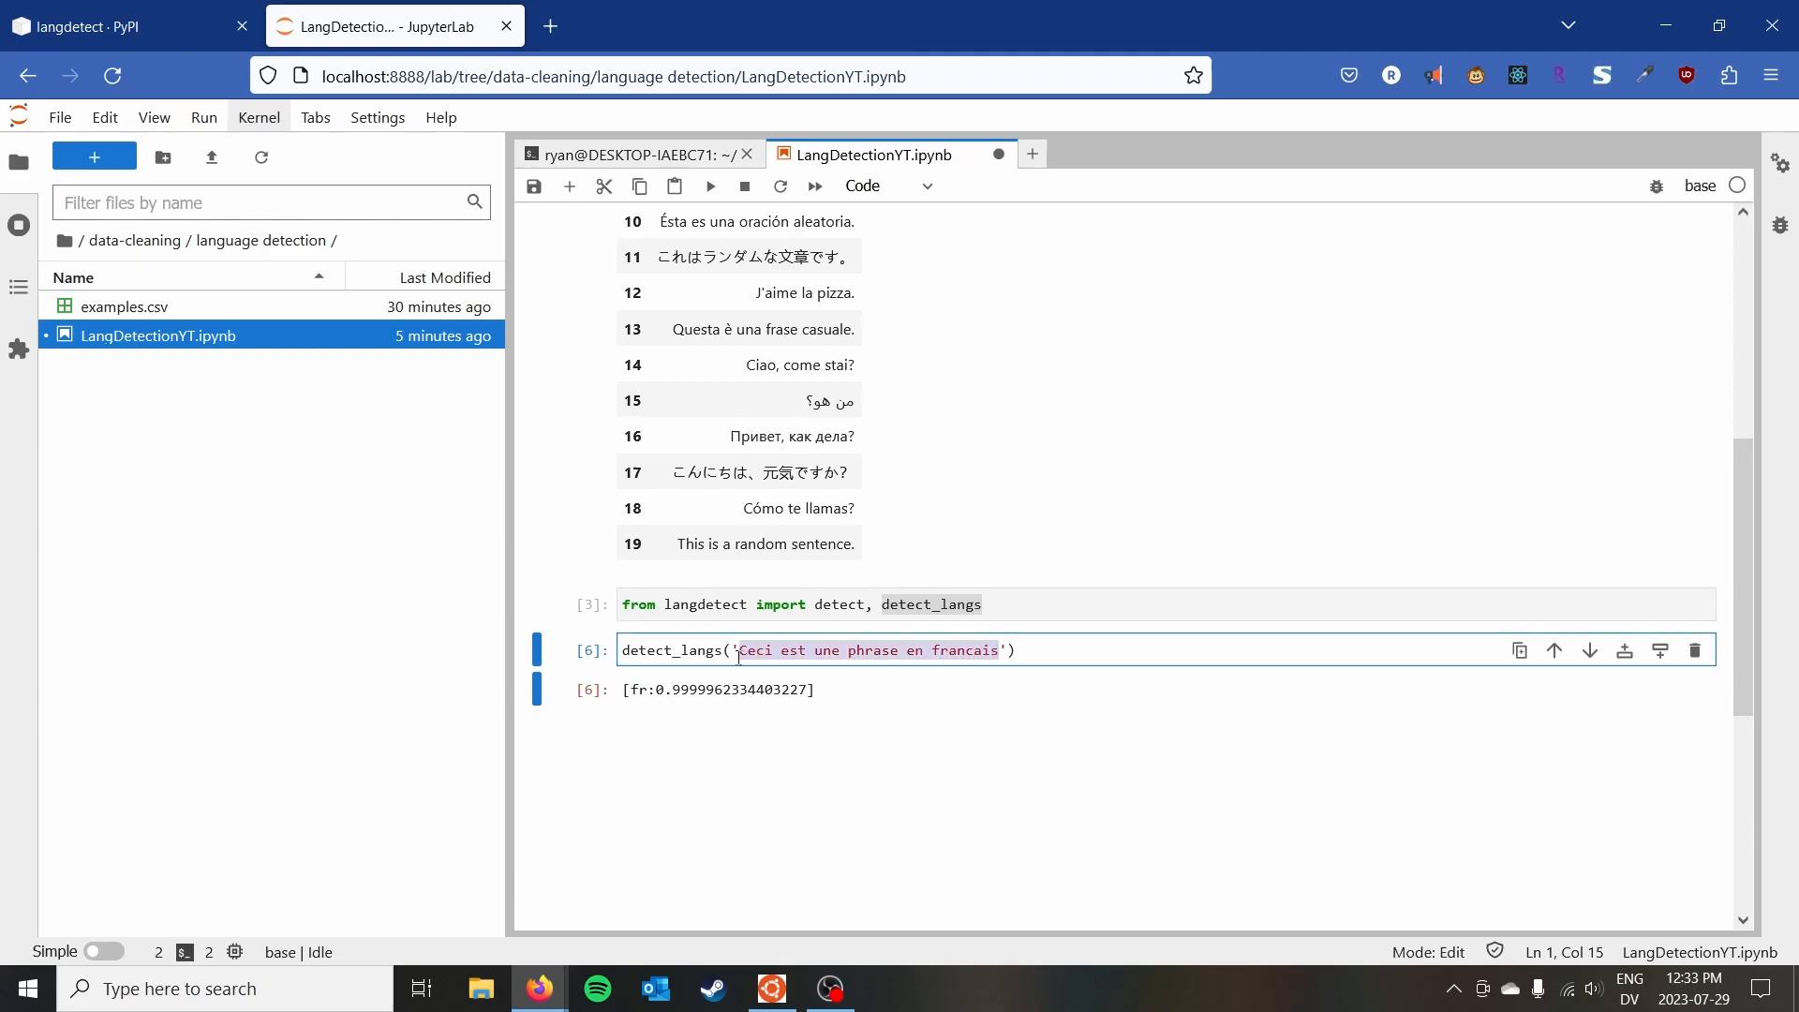
type("This is an')")
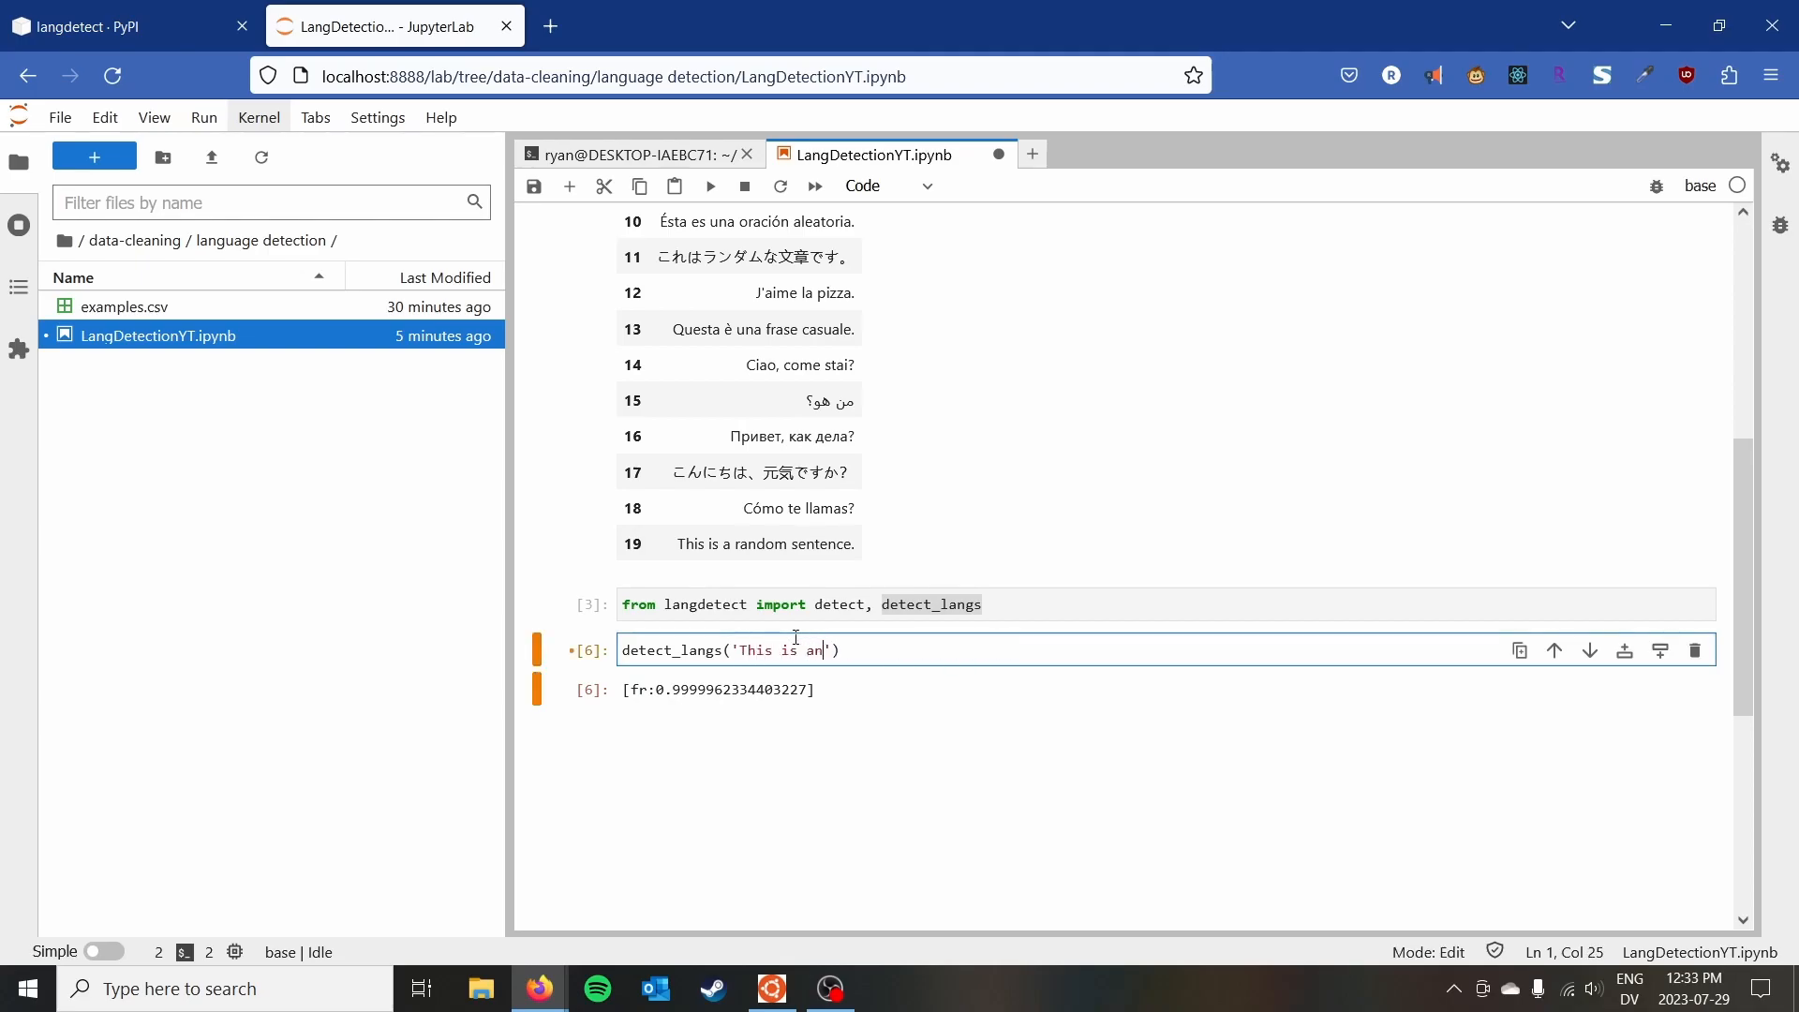
type("english sentence")
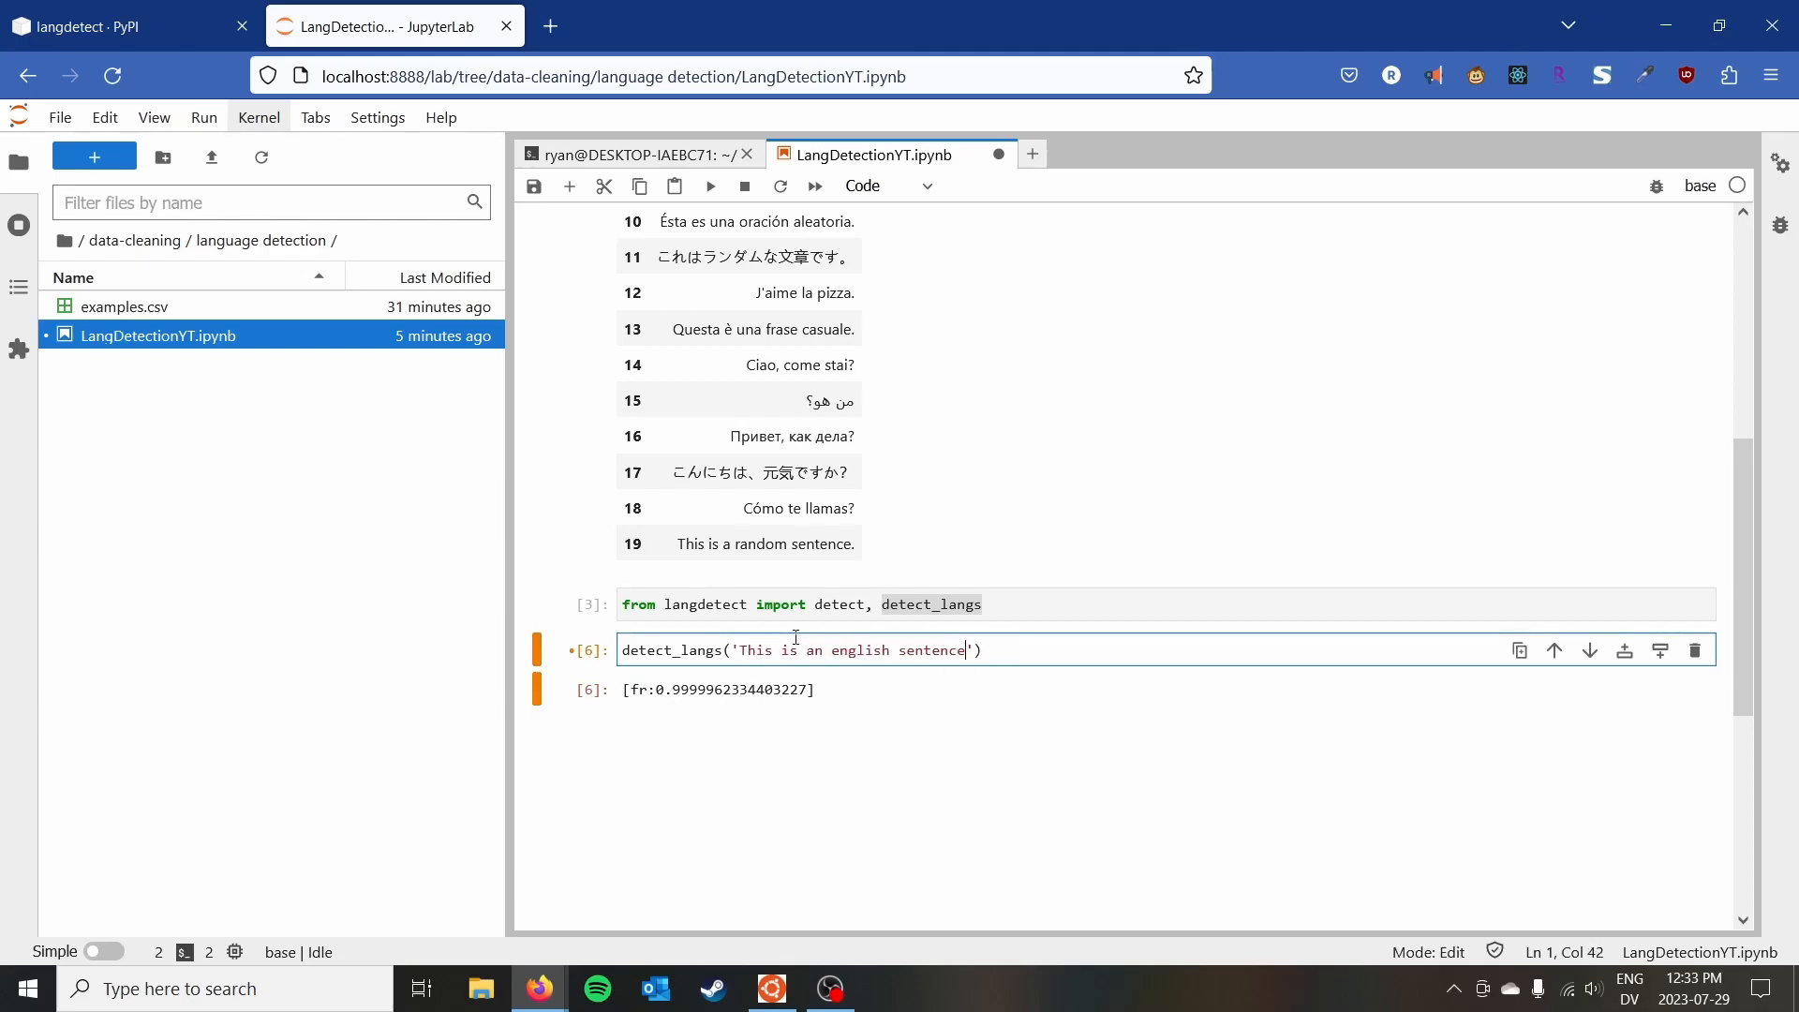
type(", avec un peu de francais")
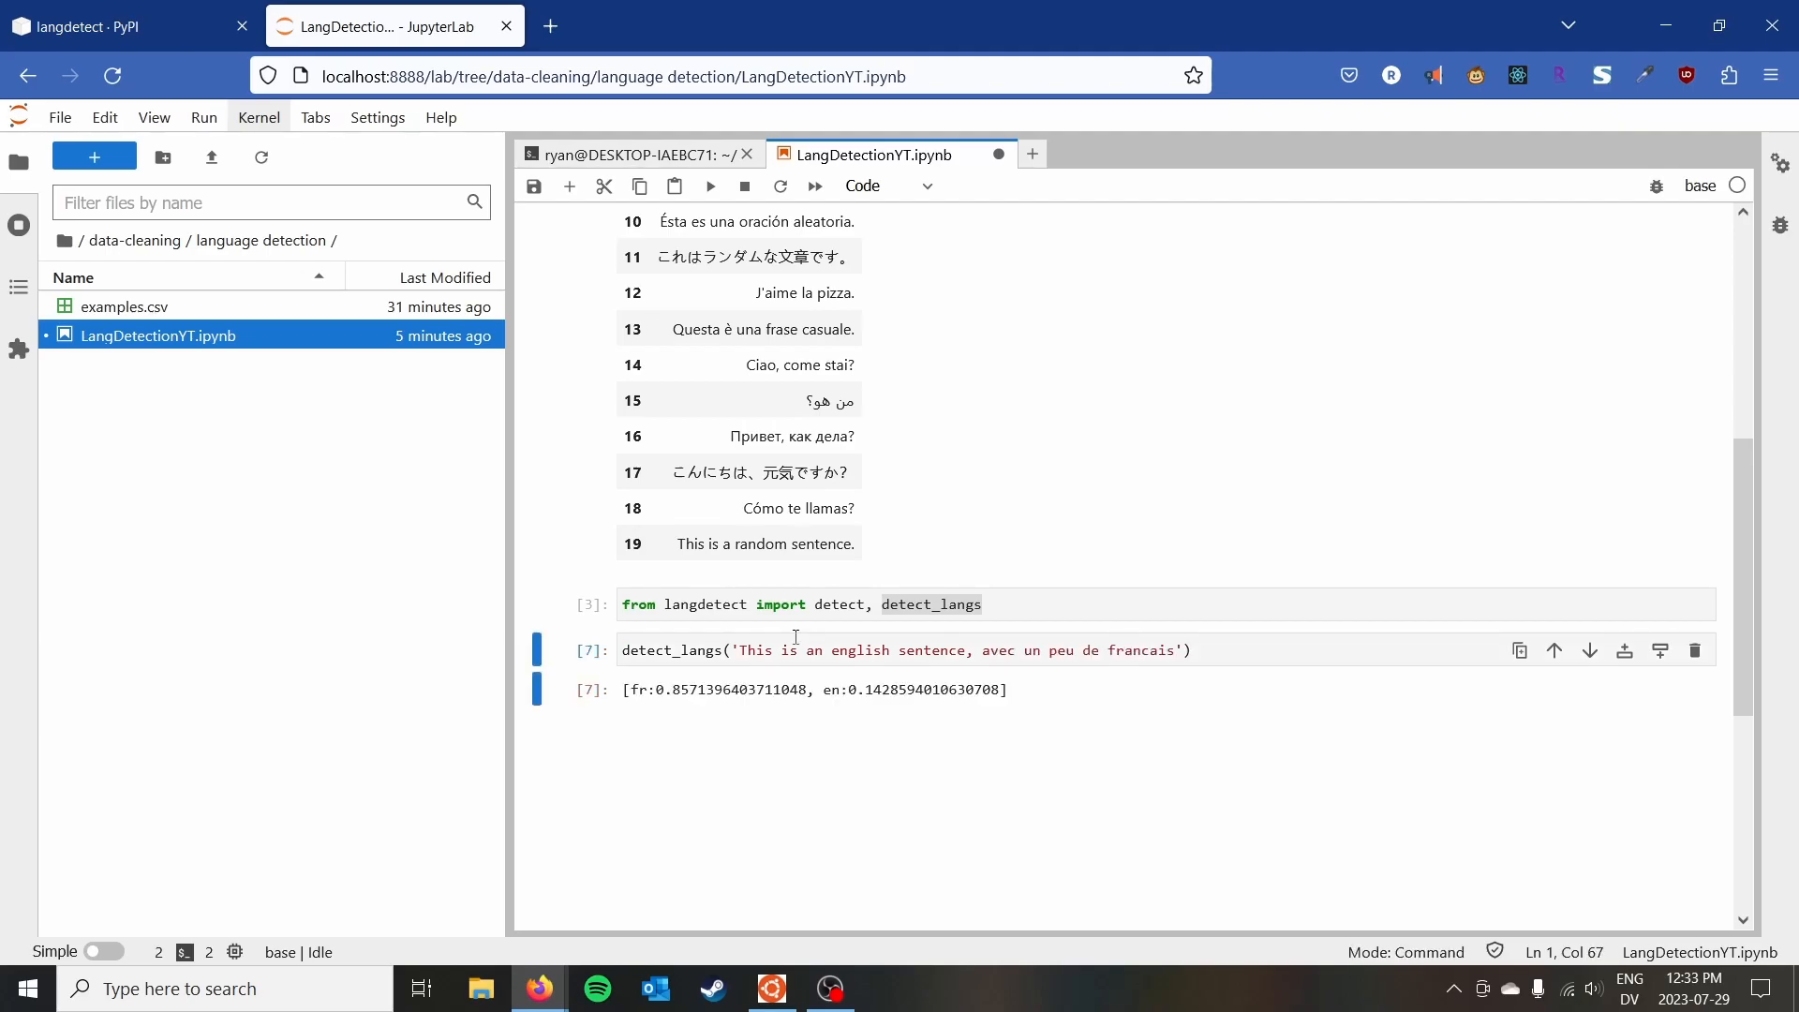
mouse_move(720, 704)
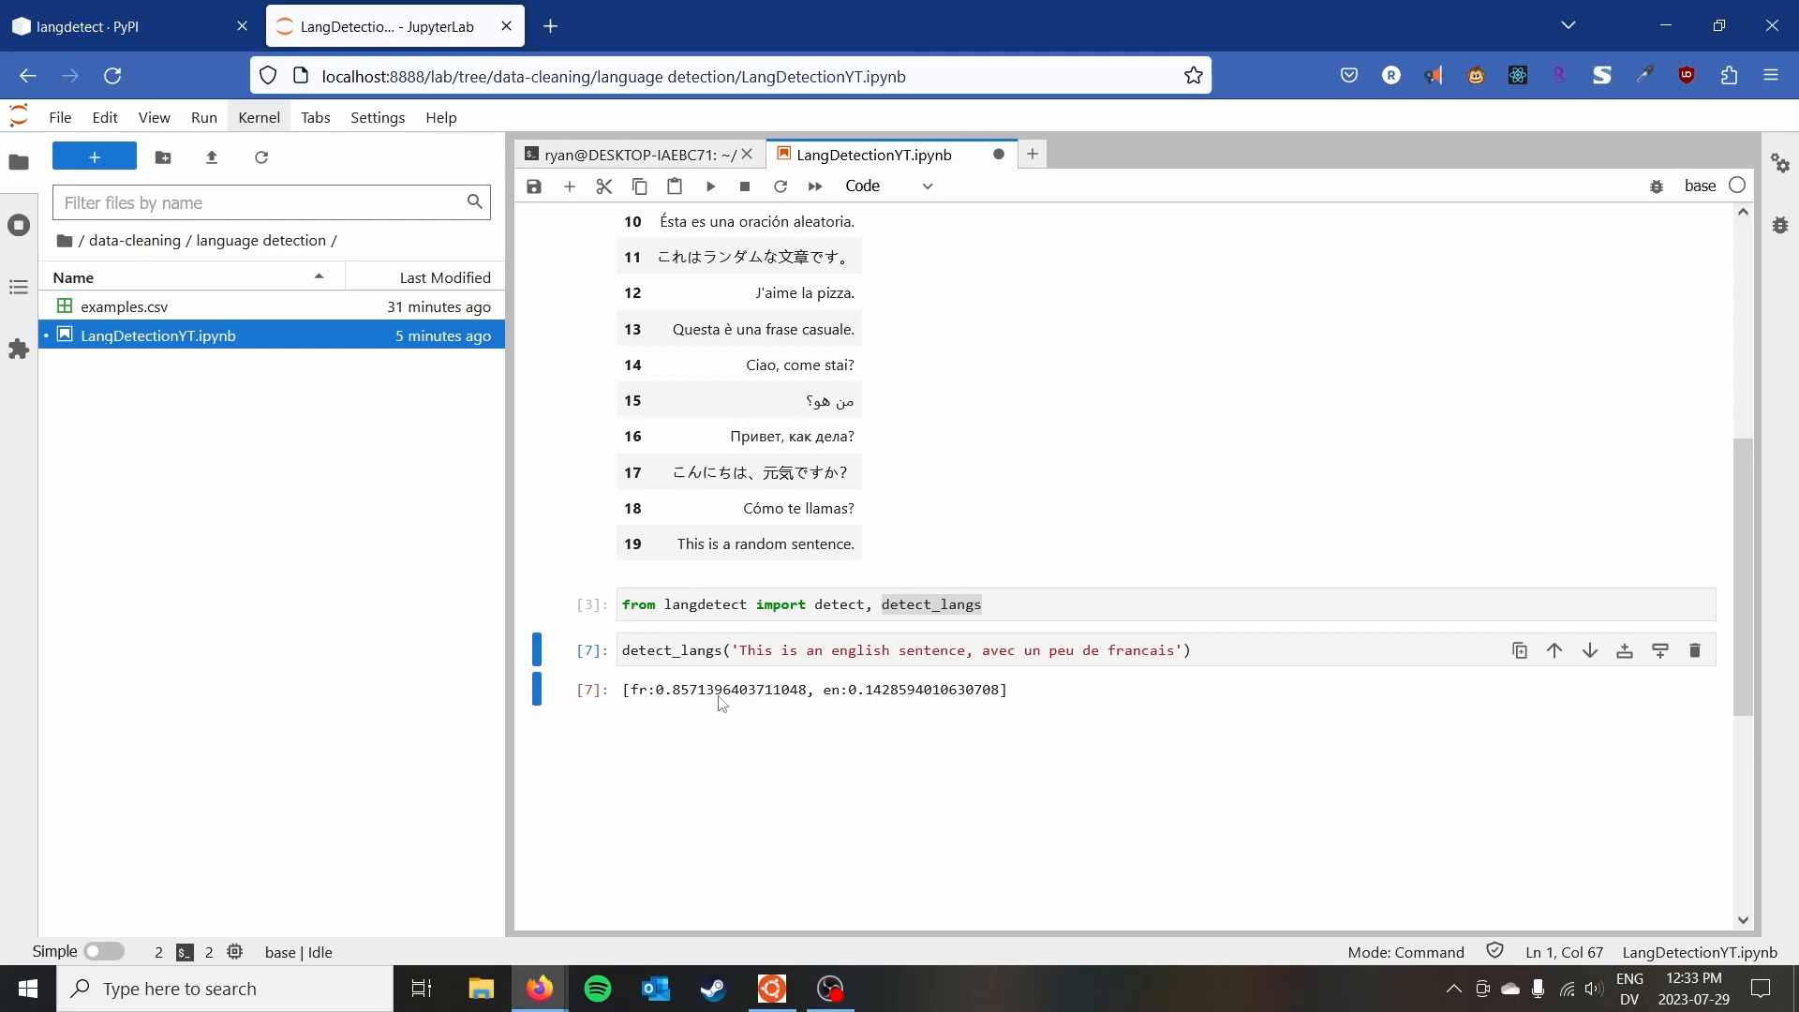
left_click_drag(648, 689, 767, 690)
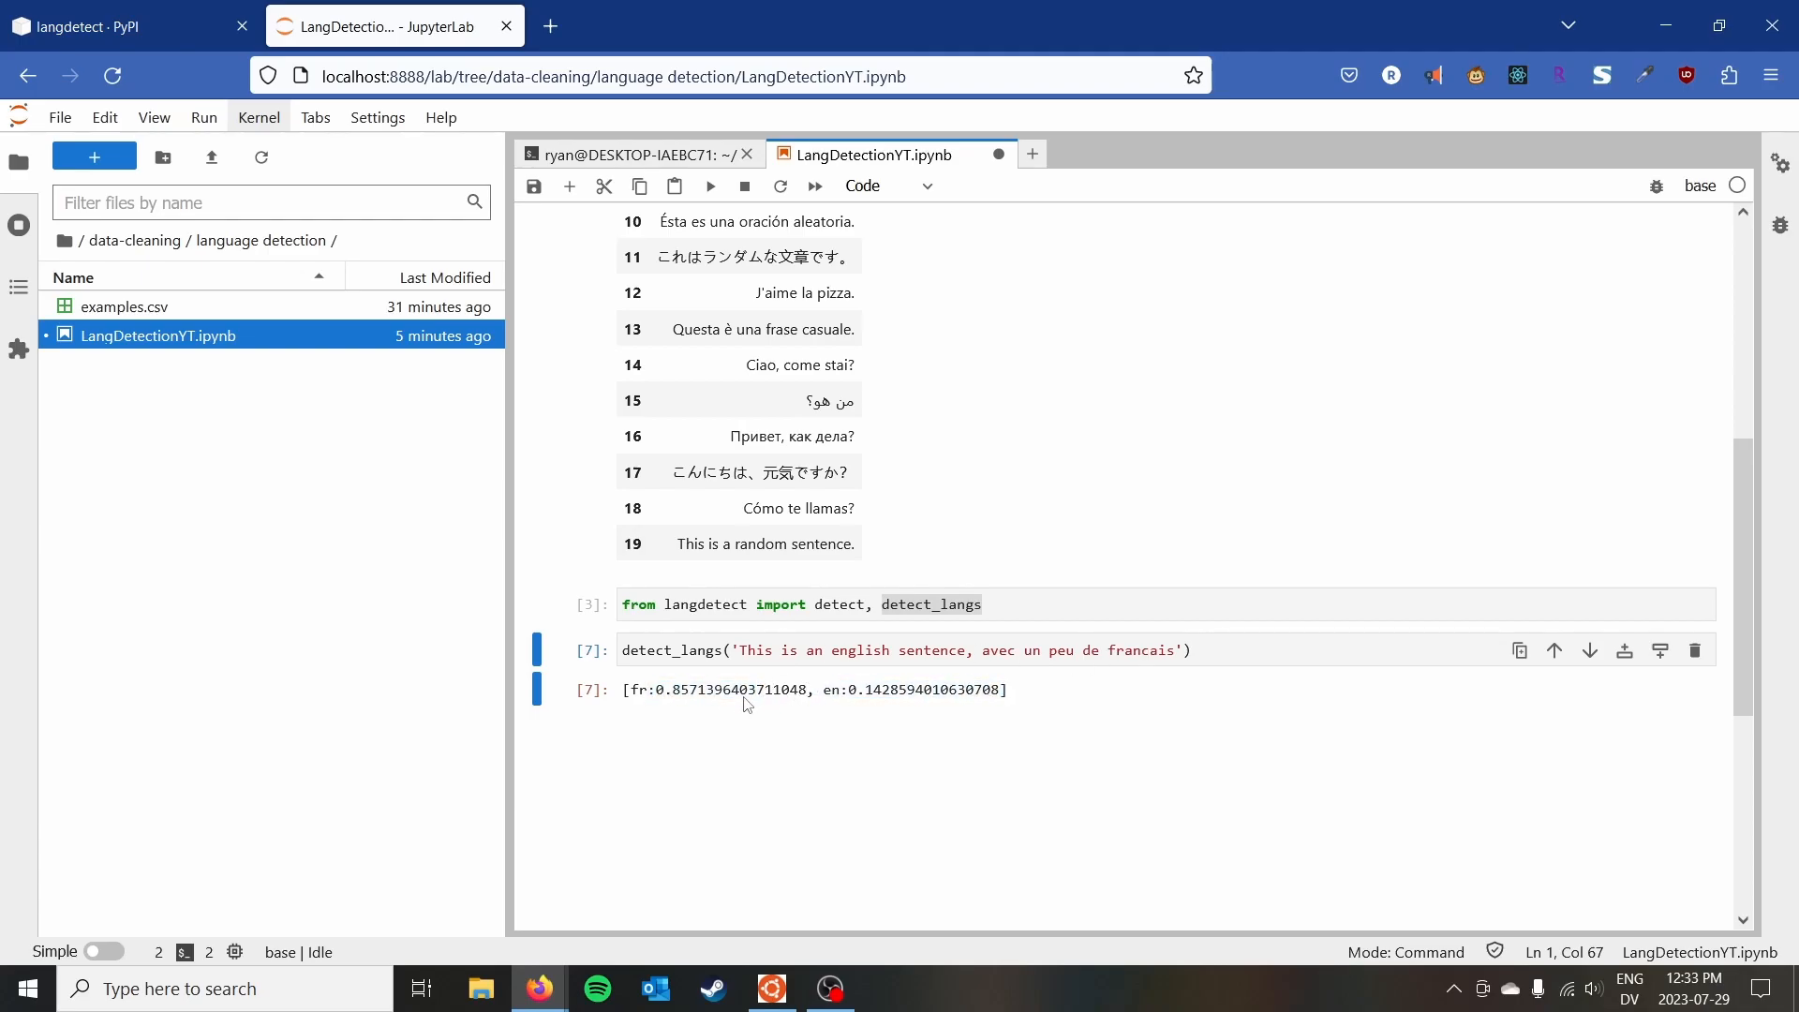
left_click_drag(743, 689, 841, 689)
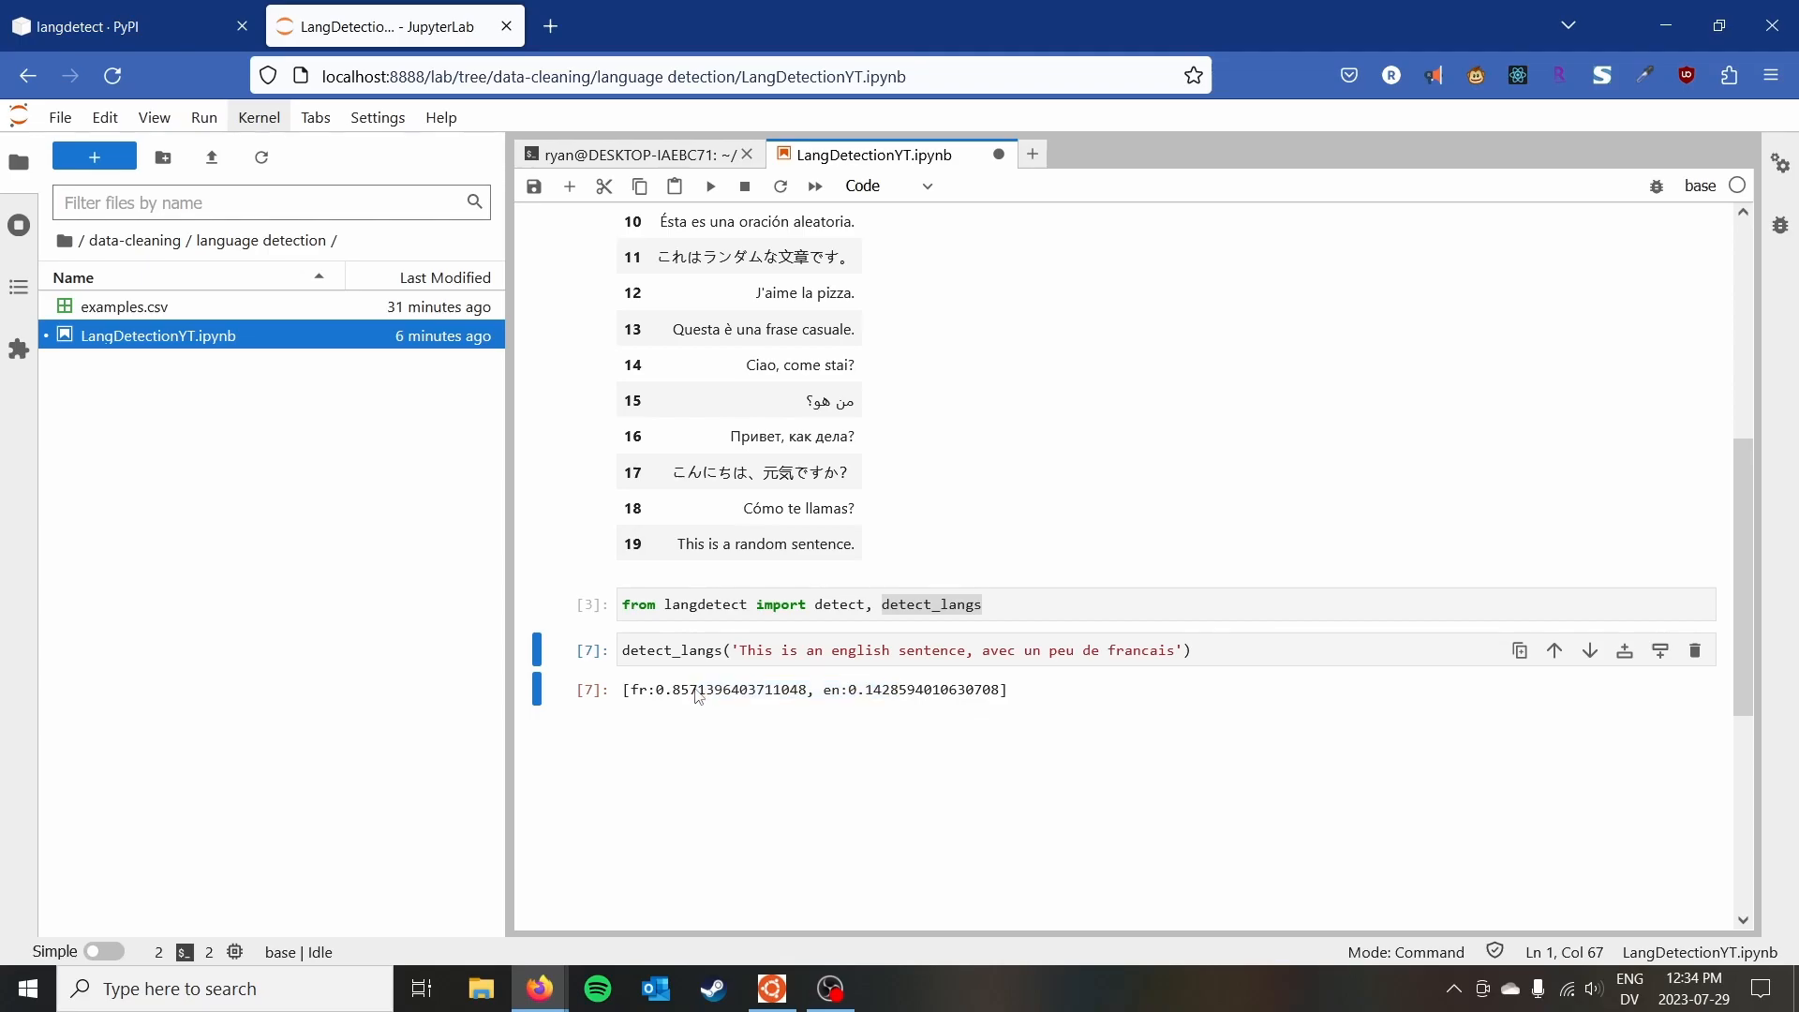
left_click_drag(629, 689, 802, 690)
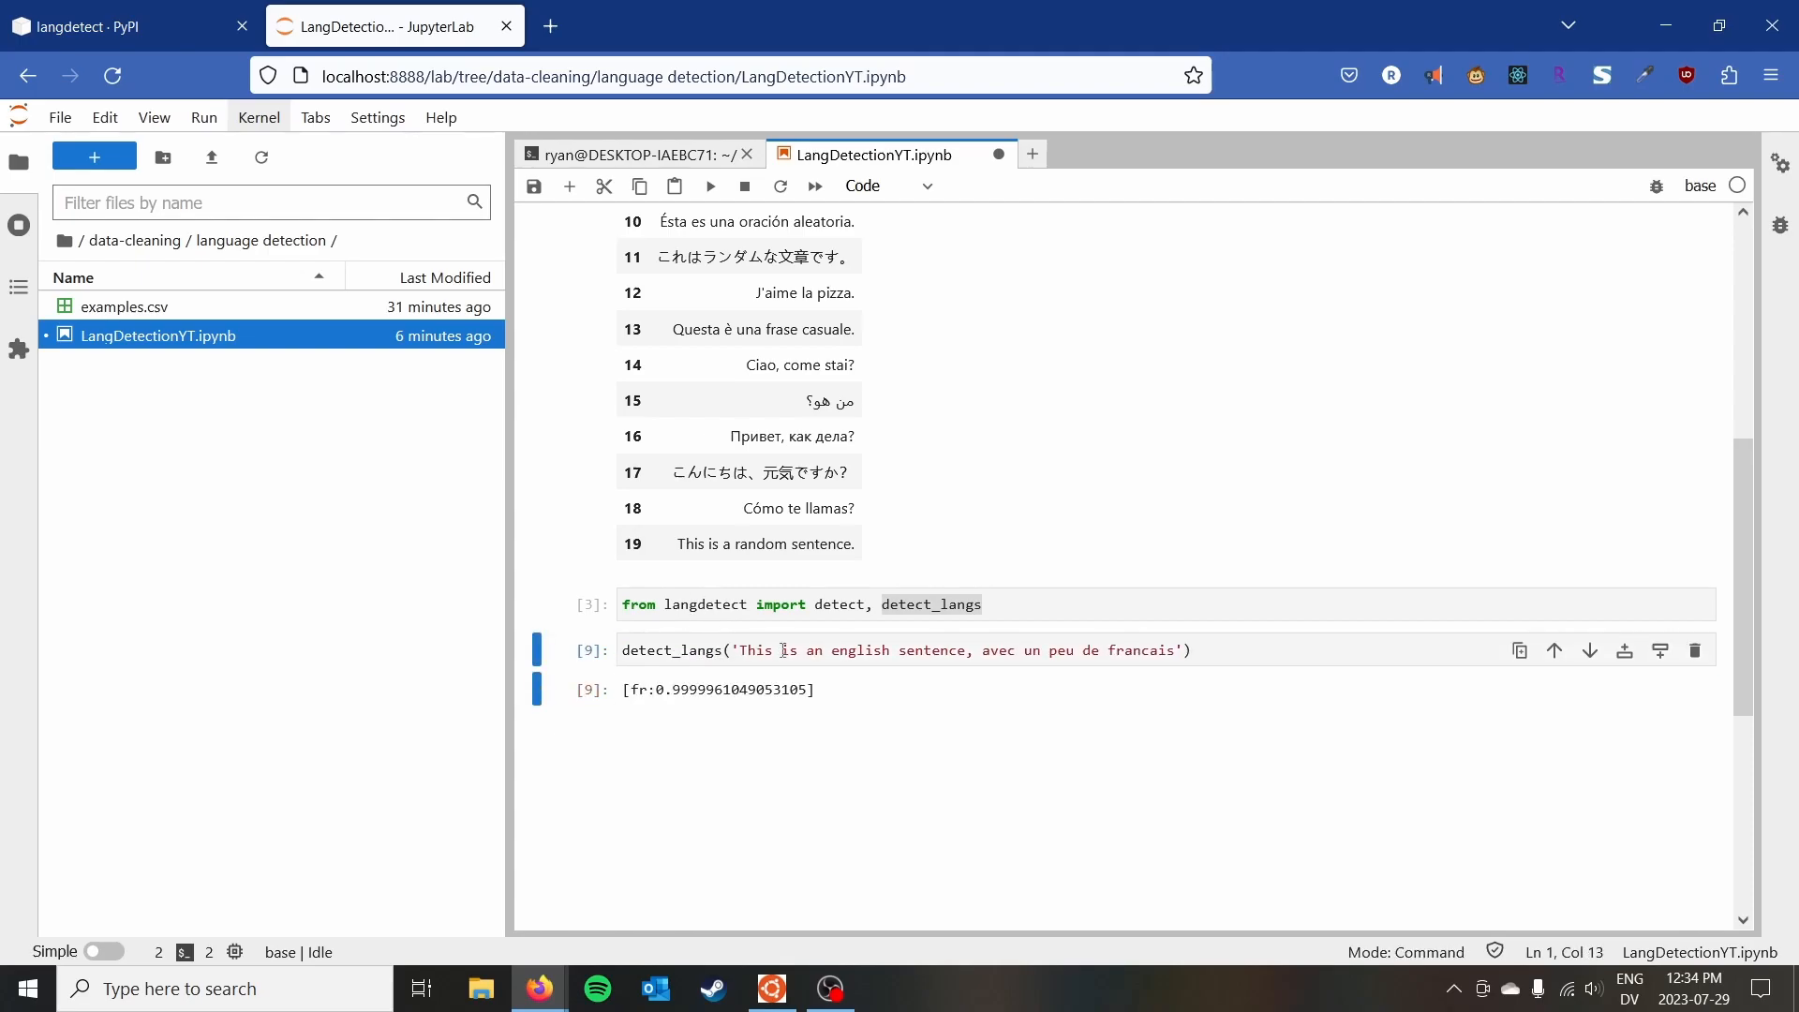
Rerun detect_langs on the mixed sentence, showing French ~0.857 and English ~0.143.
left_click(780, 649)
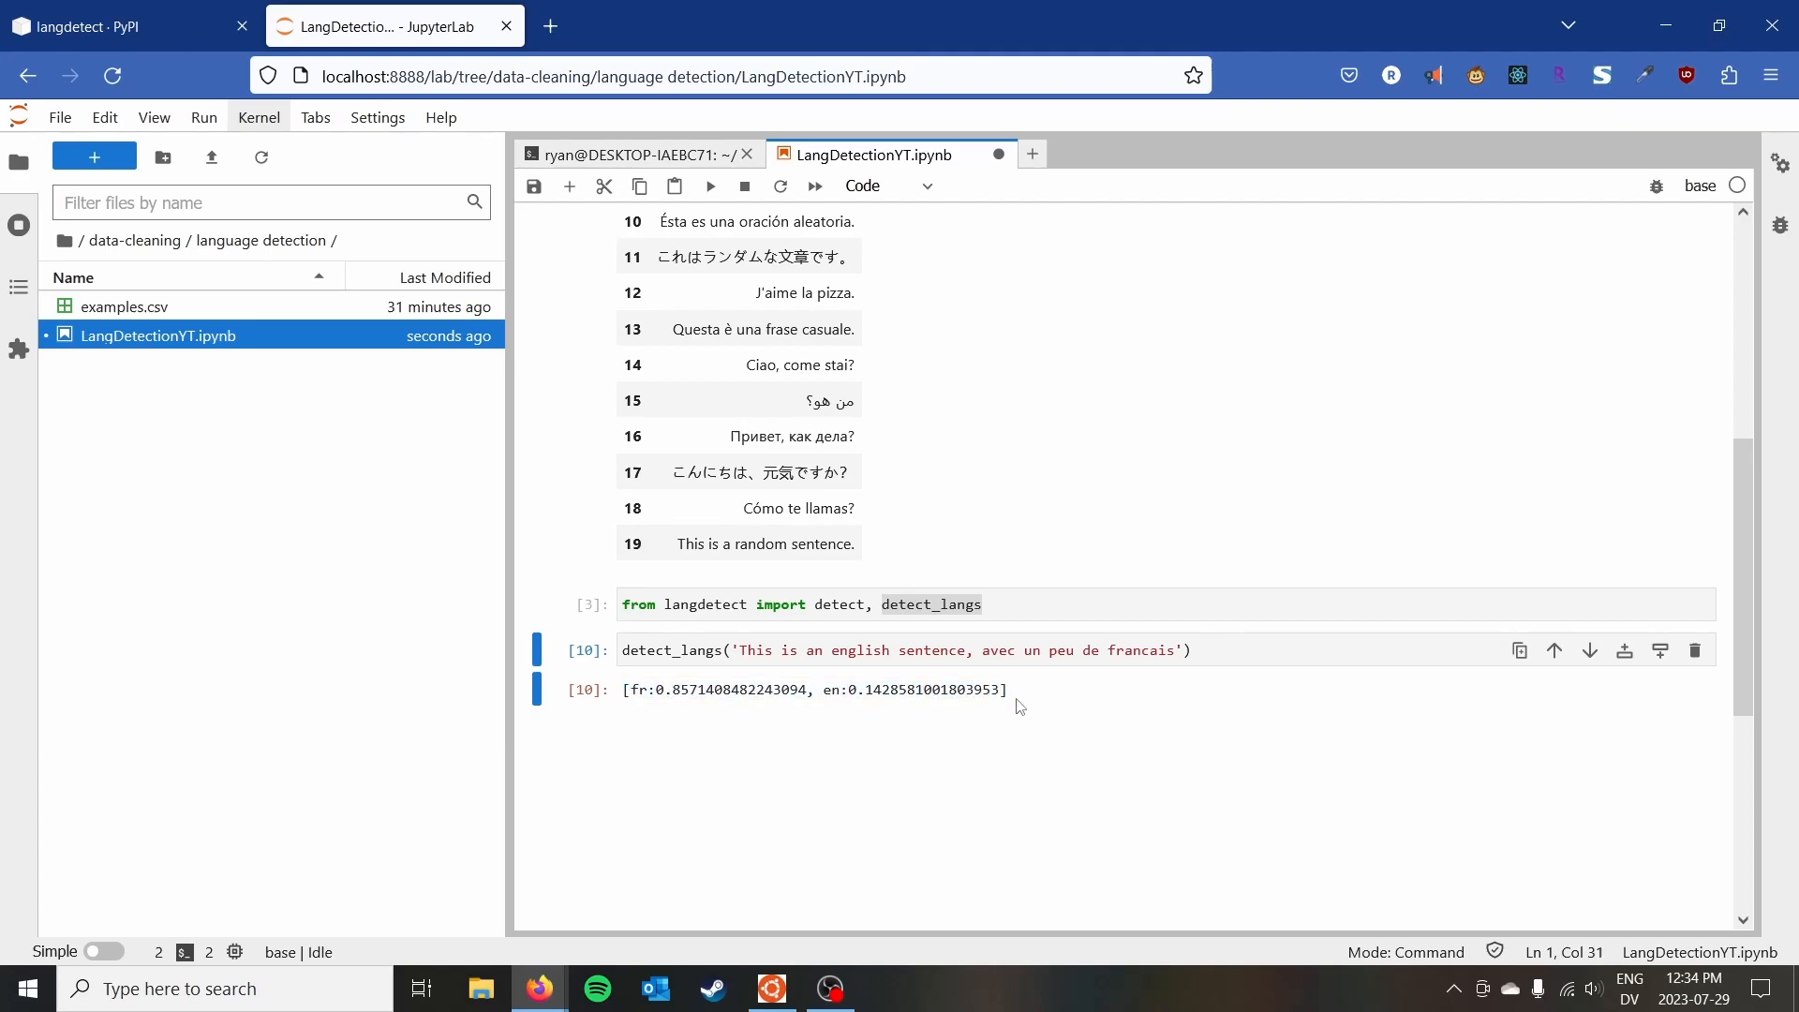
mouse_move(747, 748)
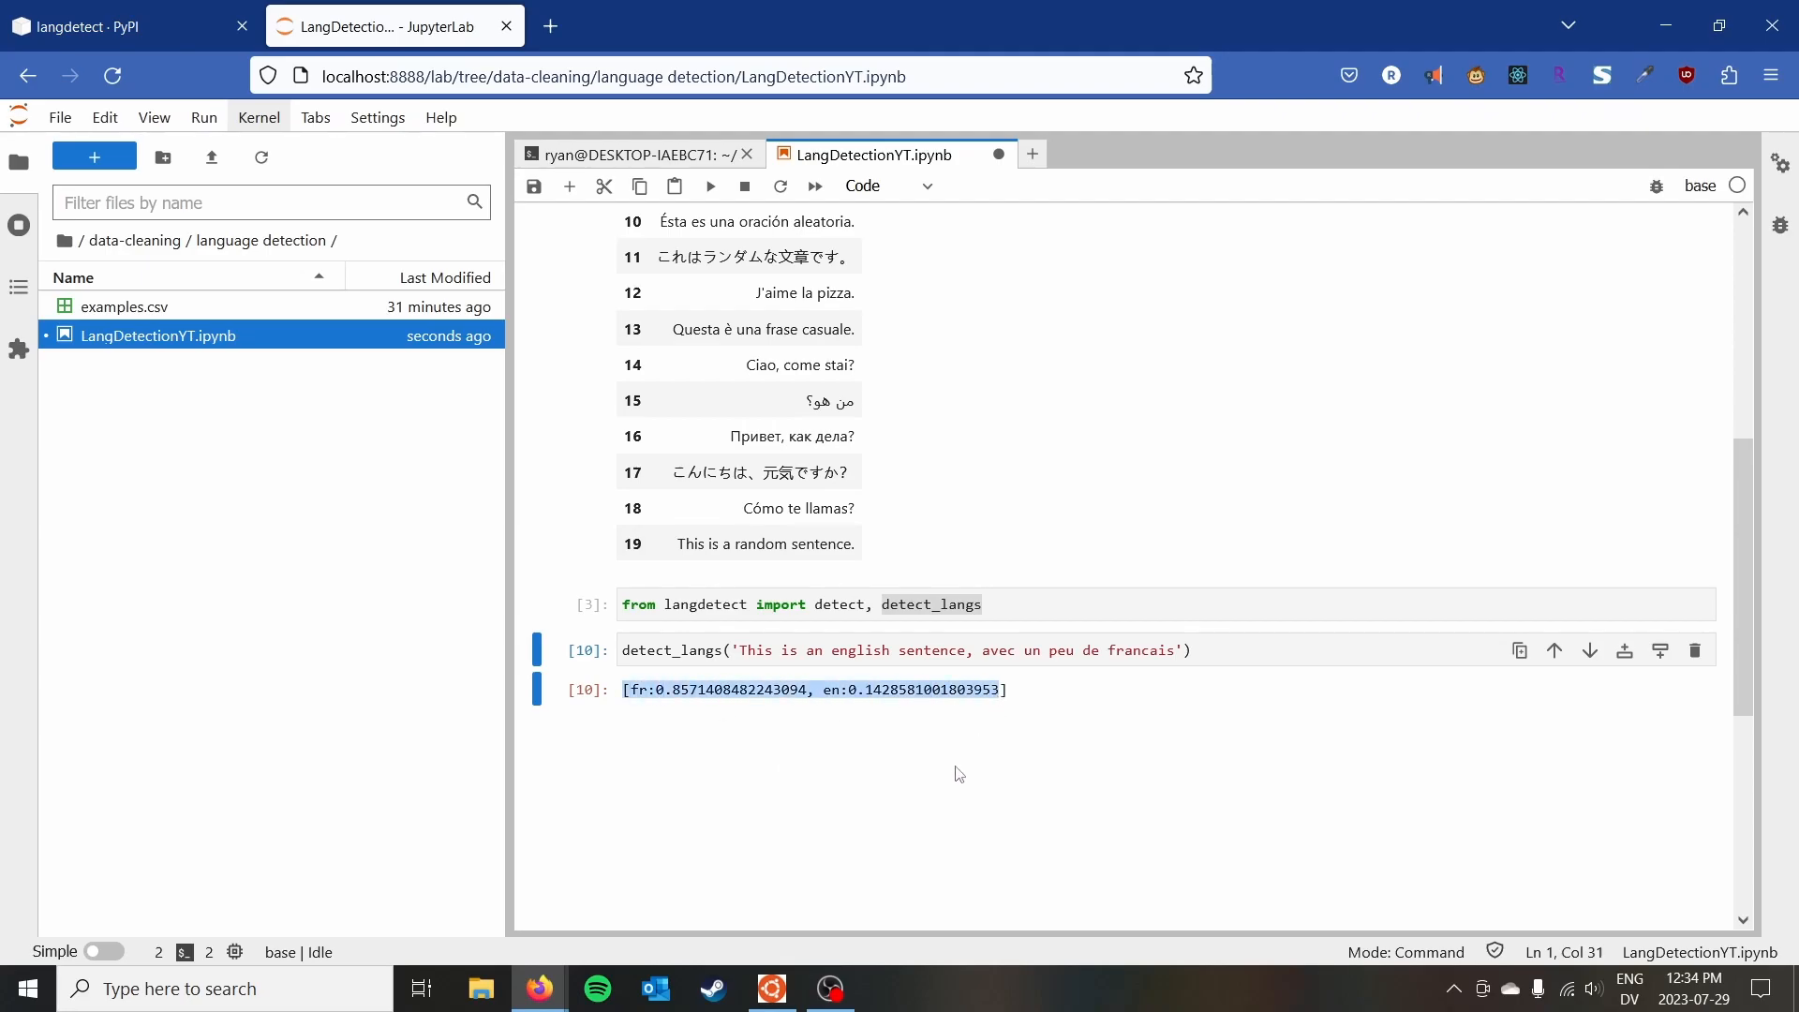
mouse_move(681, 702)
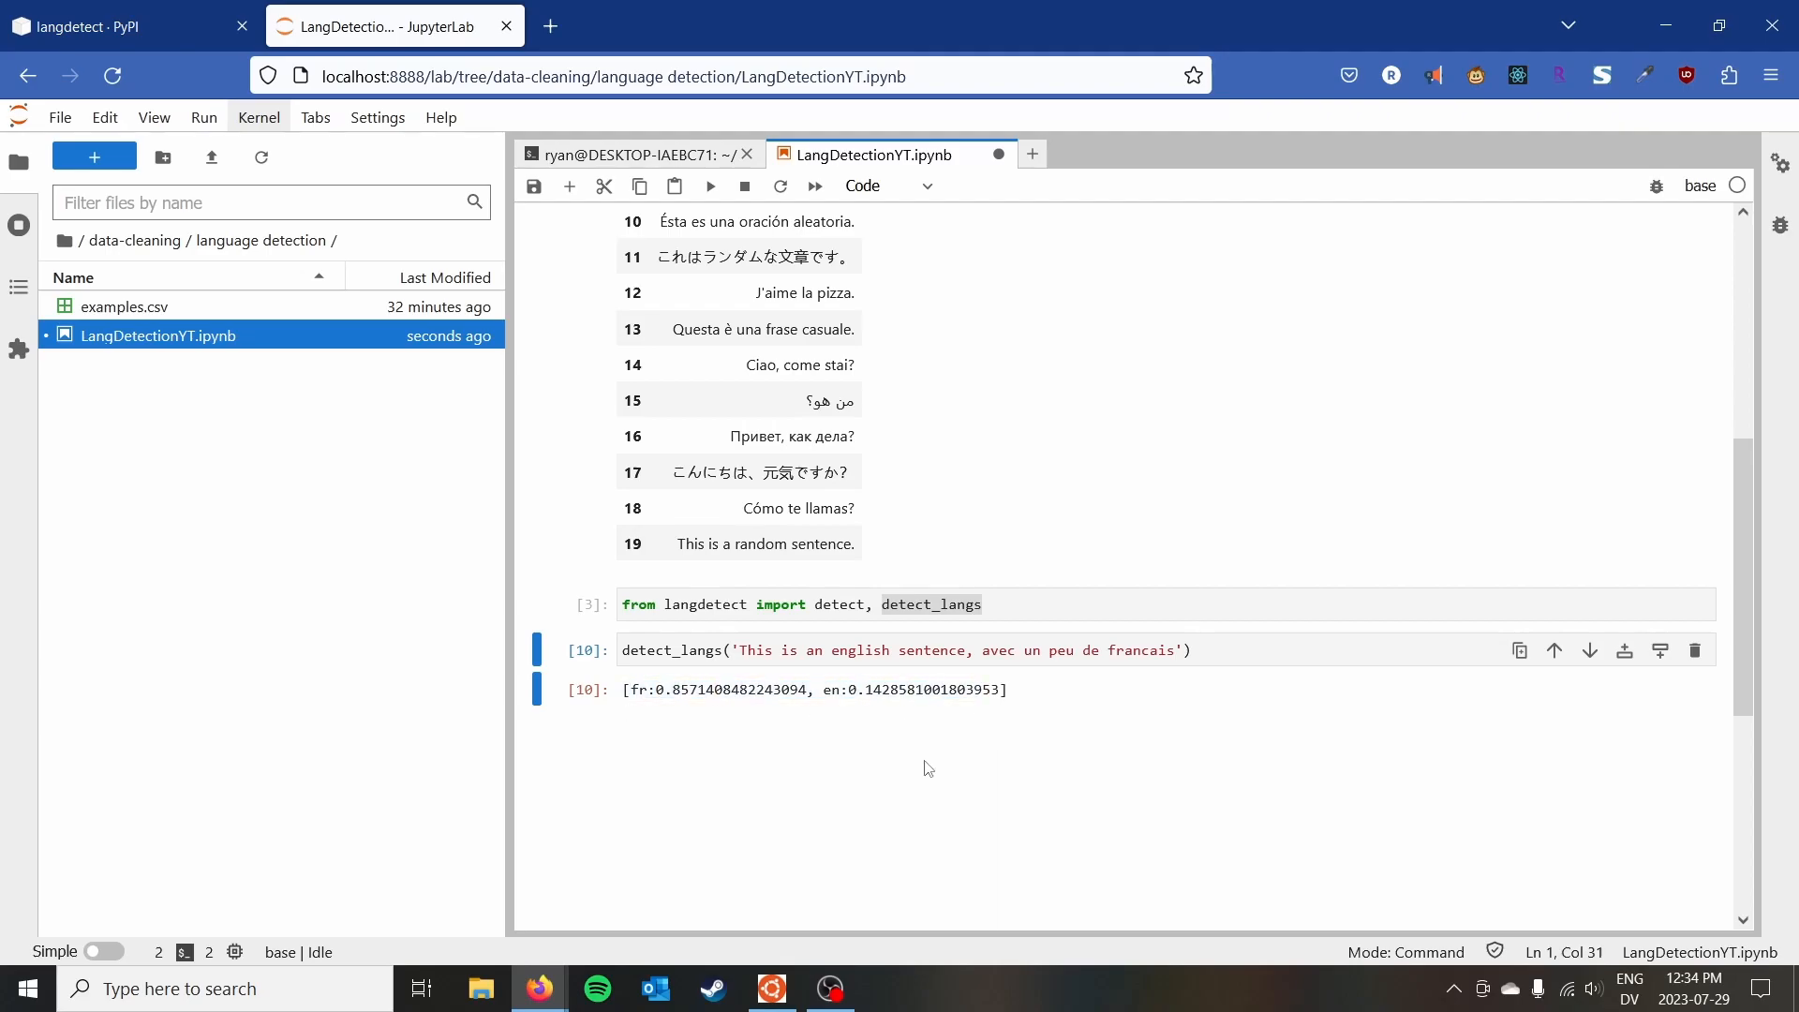
left_click(976, 605)
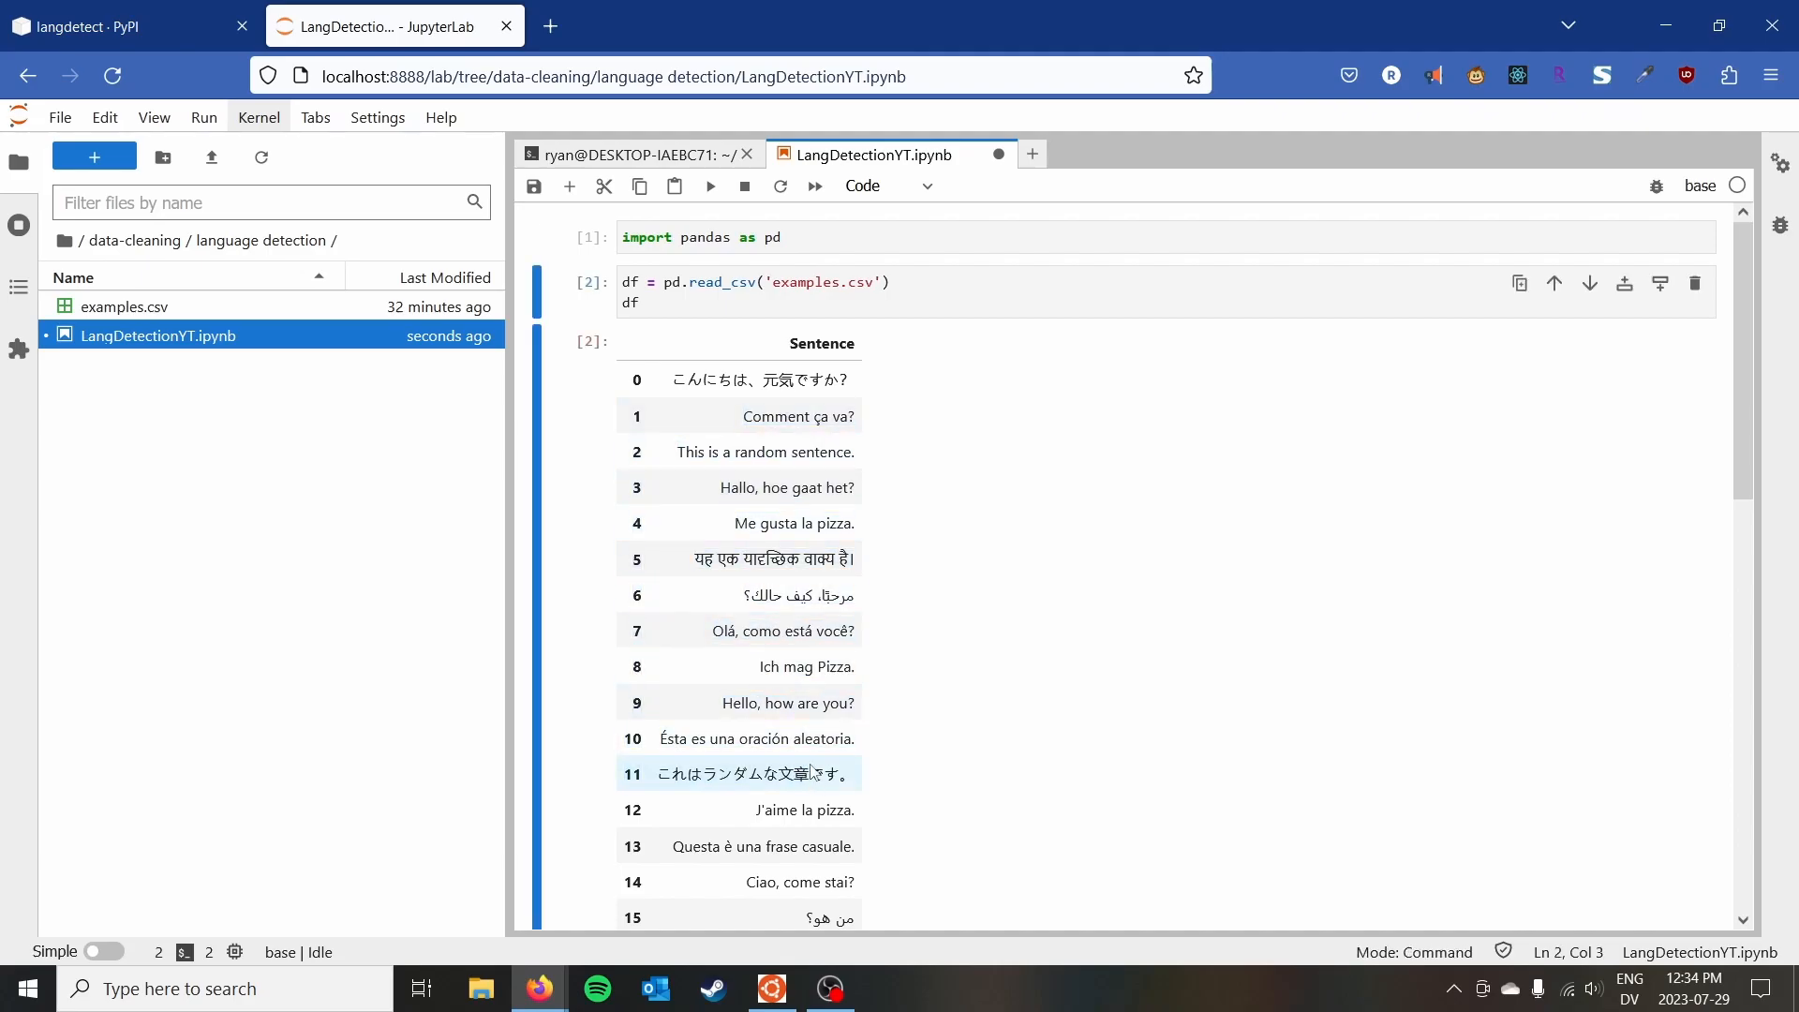
Scroll down to the detect_langs test cell and erase its code.
scroll("down", 3)
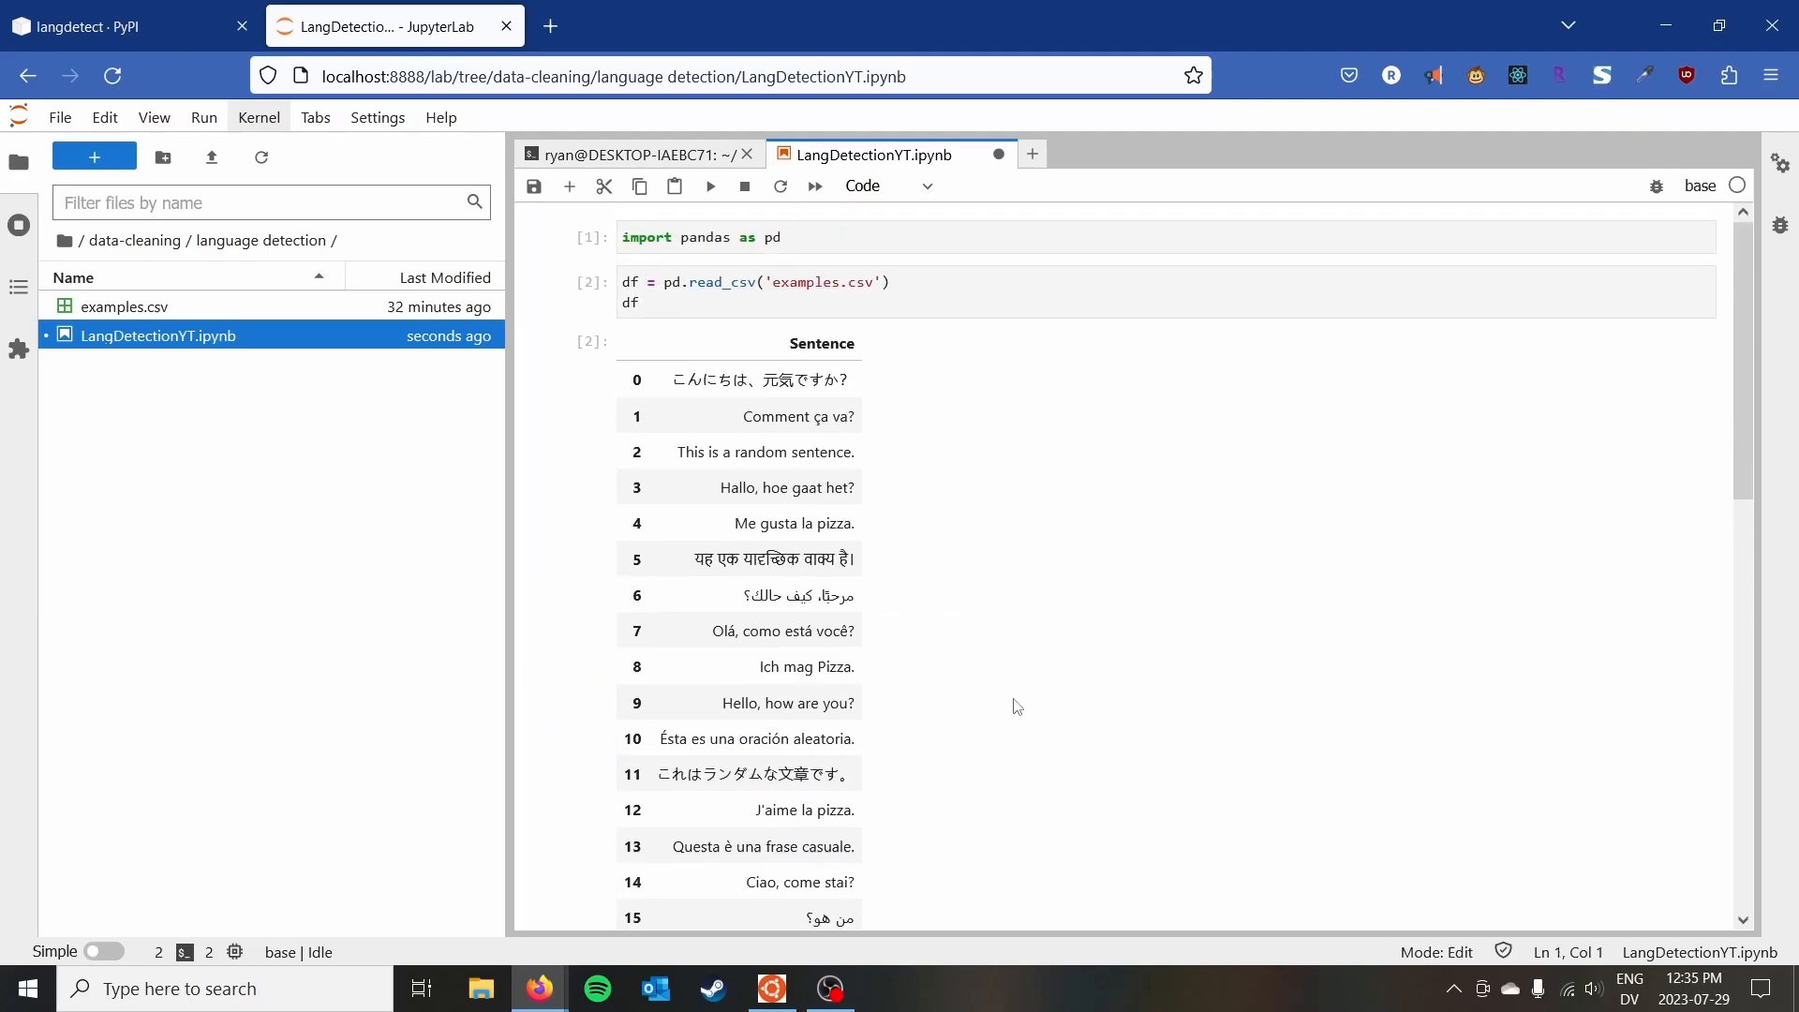
scroll("down", 3)
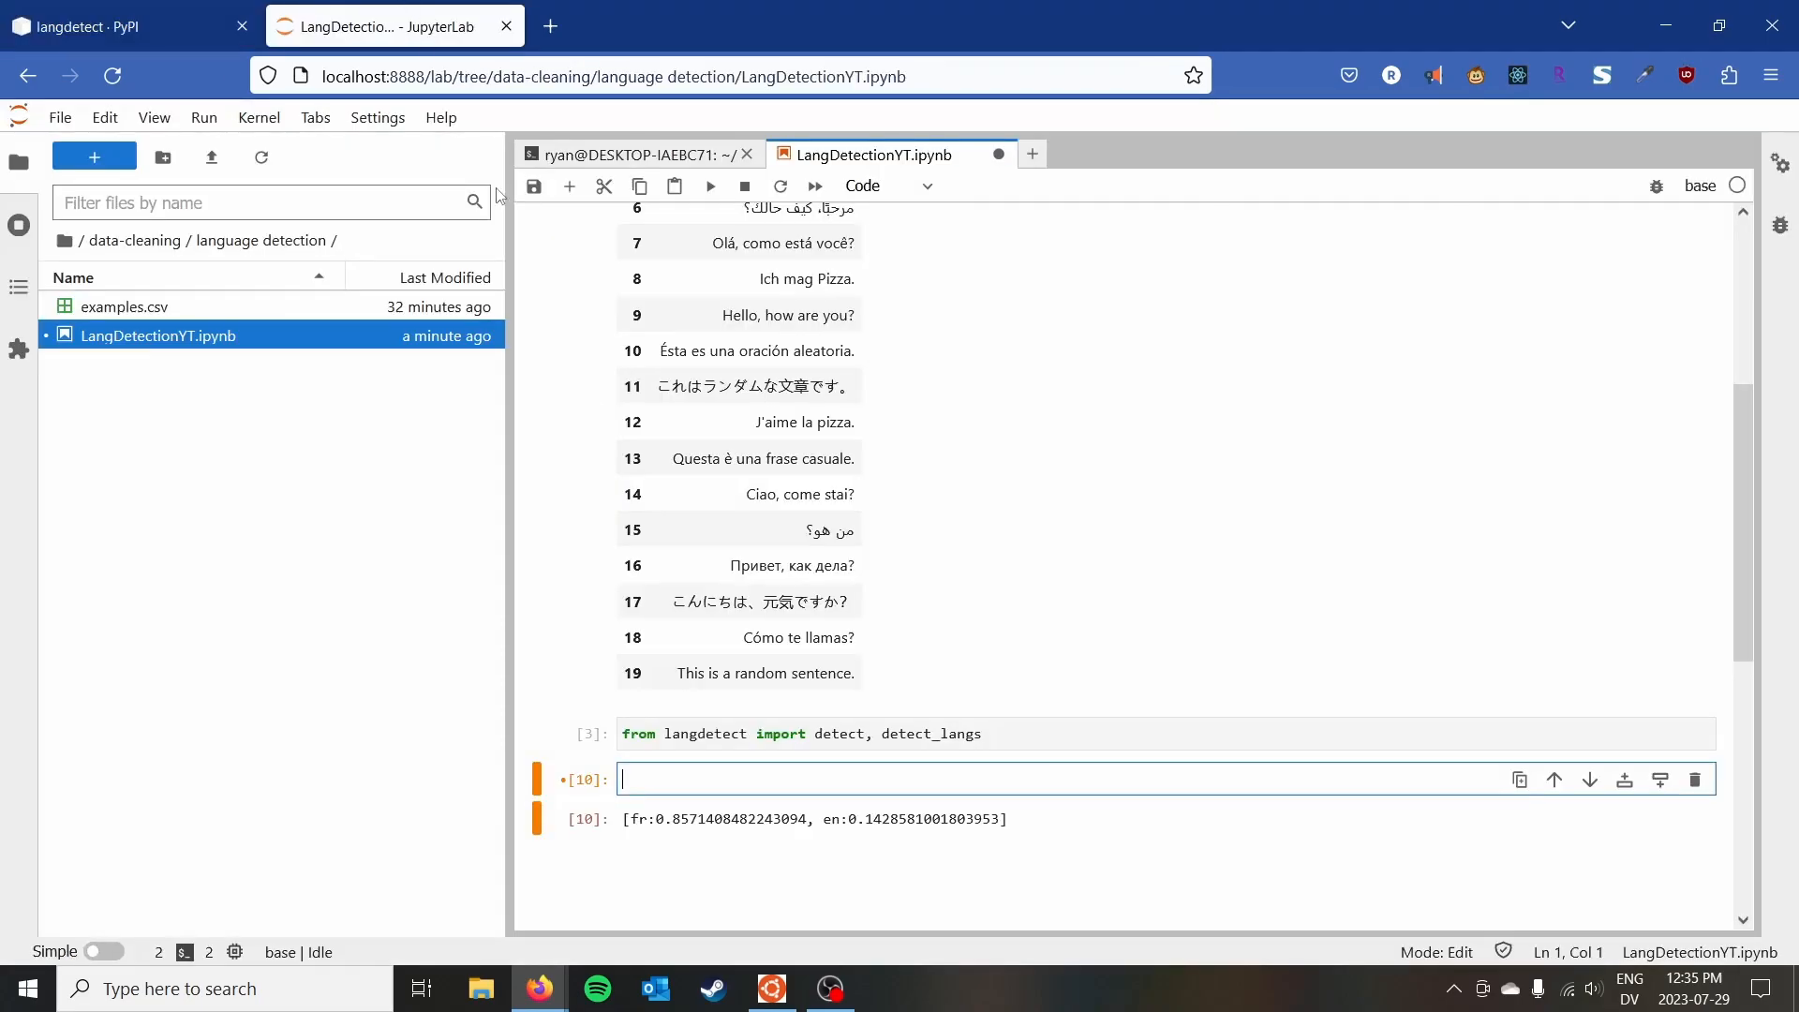
Write detect_language(text) using try: return detect(text), except: return 'xx'.
type("def det")
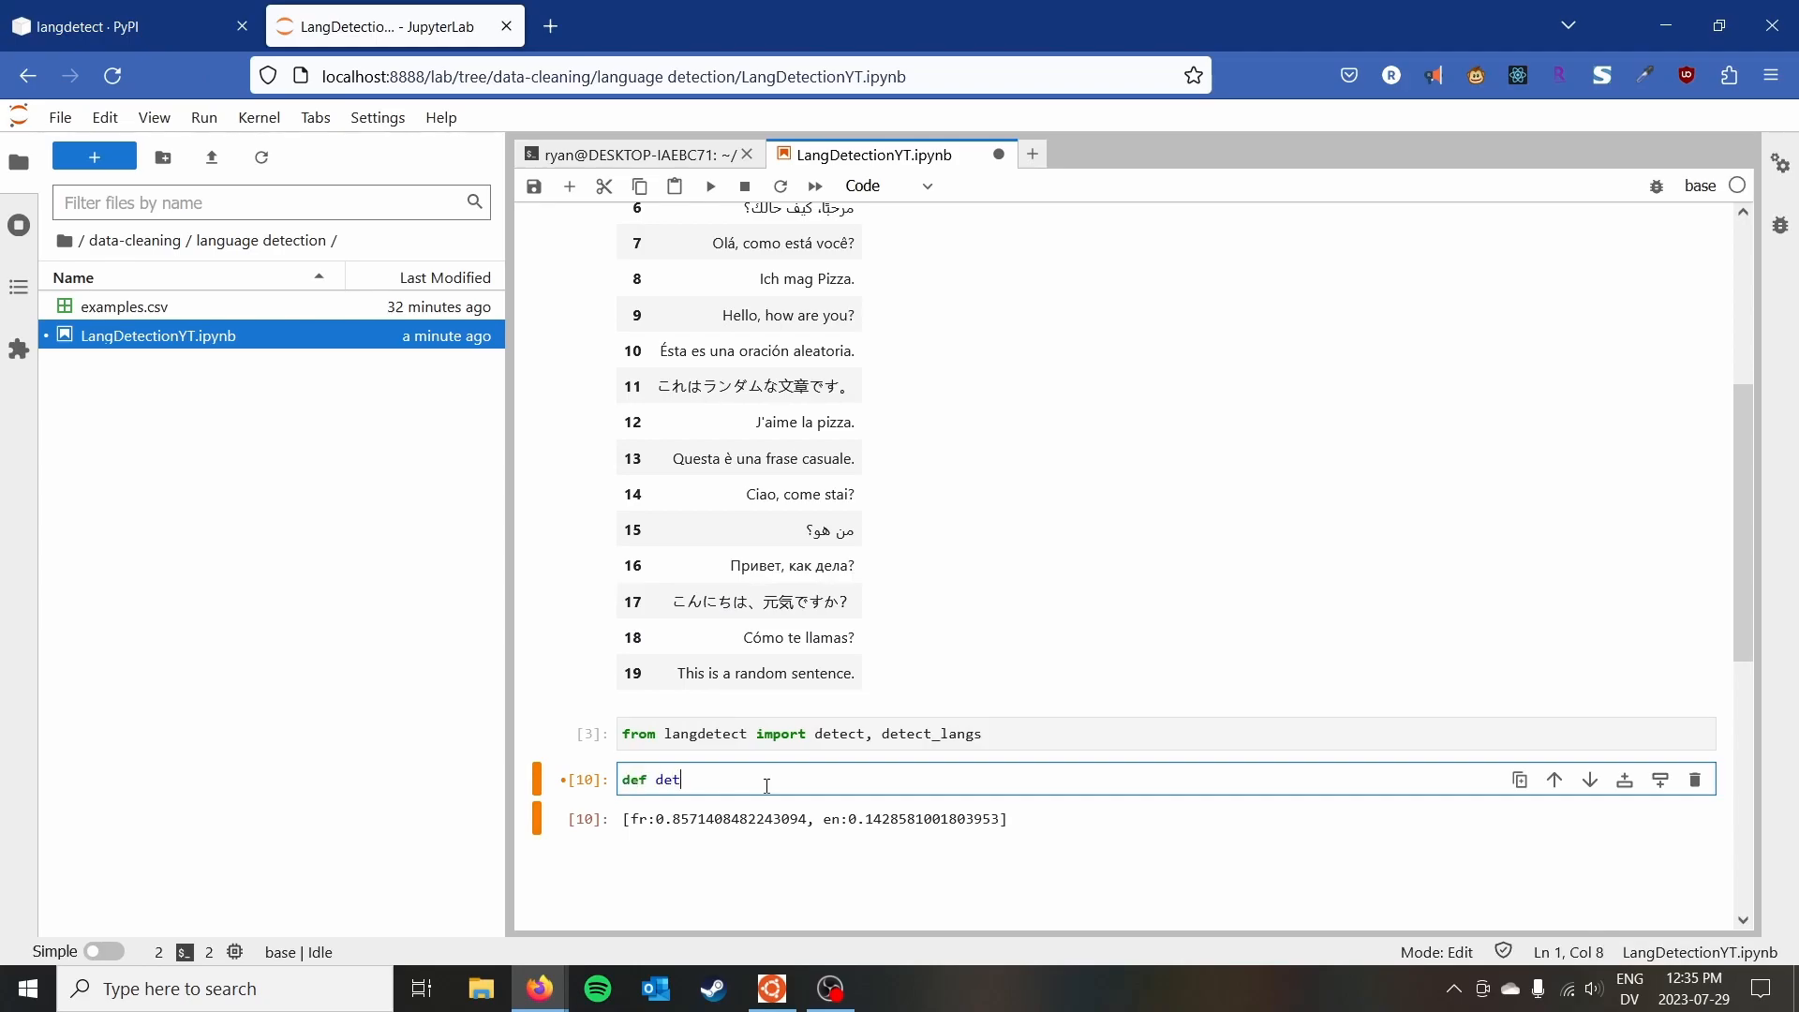
type("ect_language(")
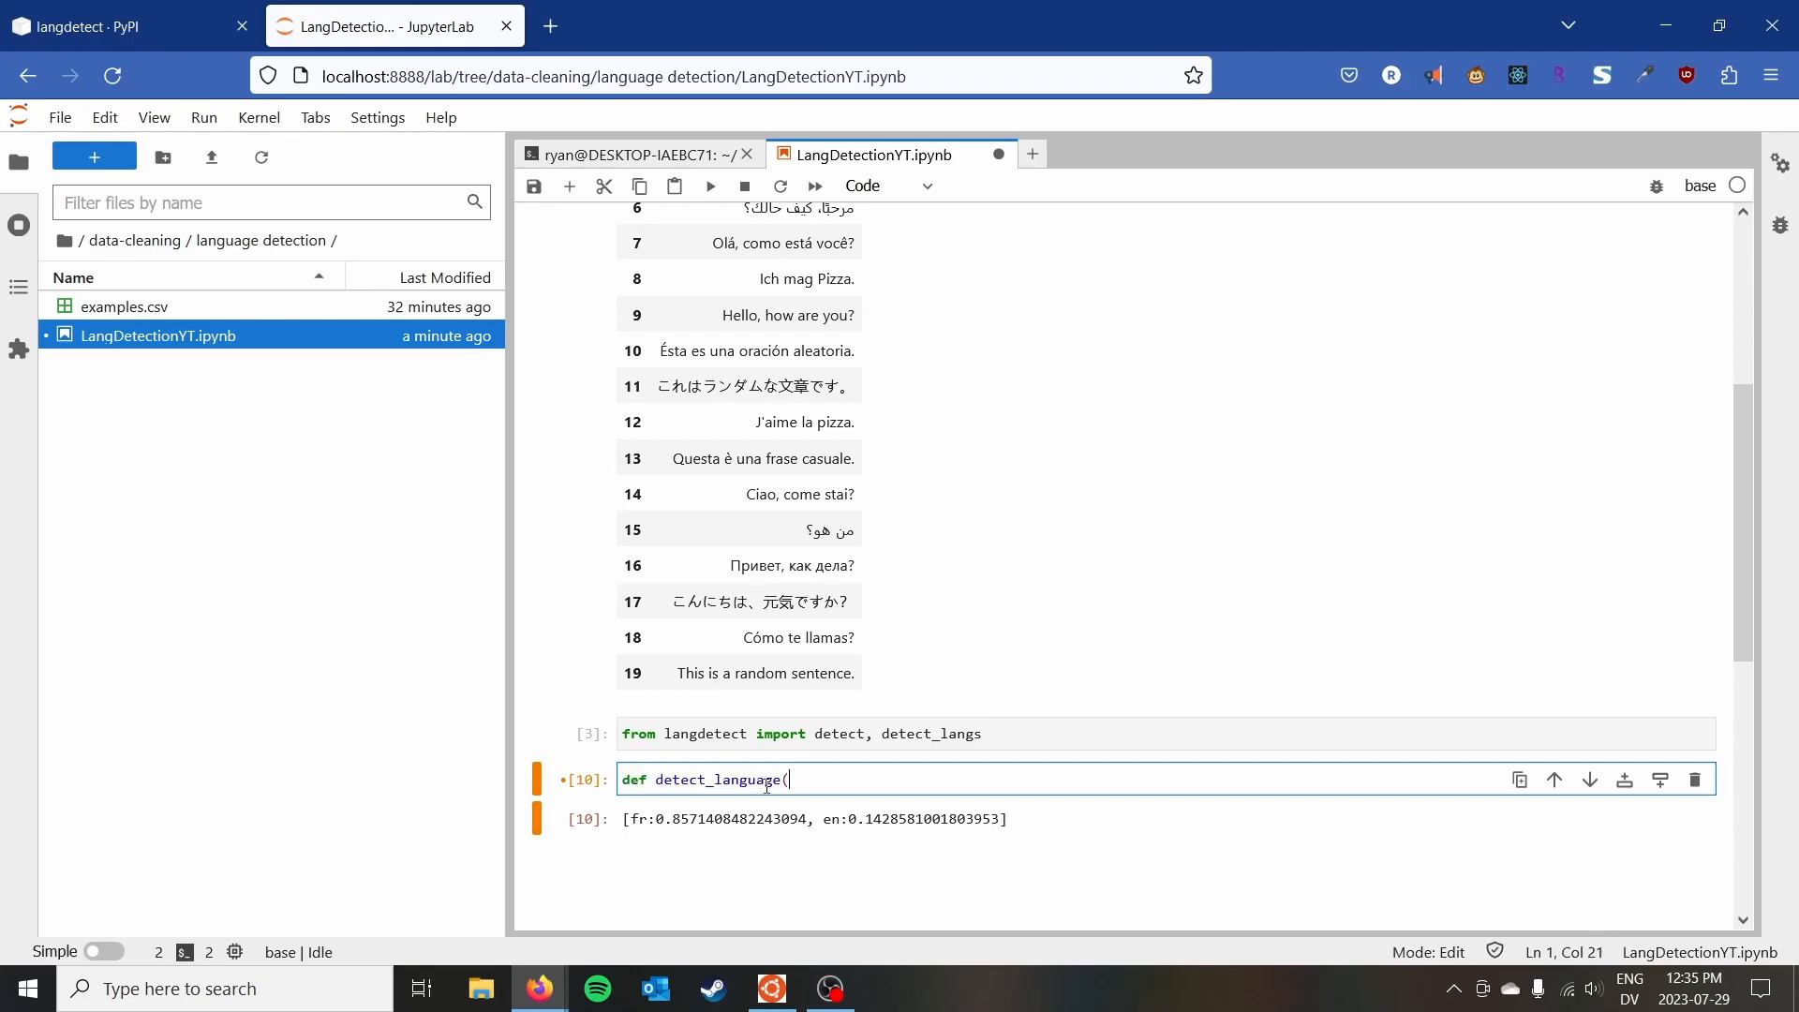
type("text):")
type("try")
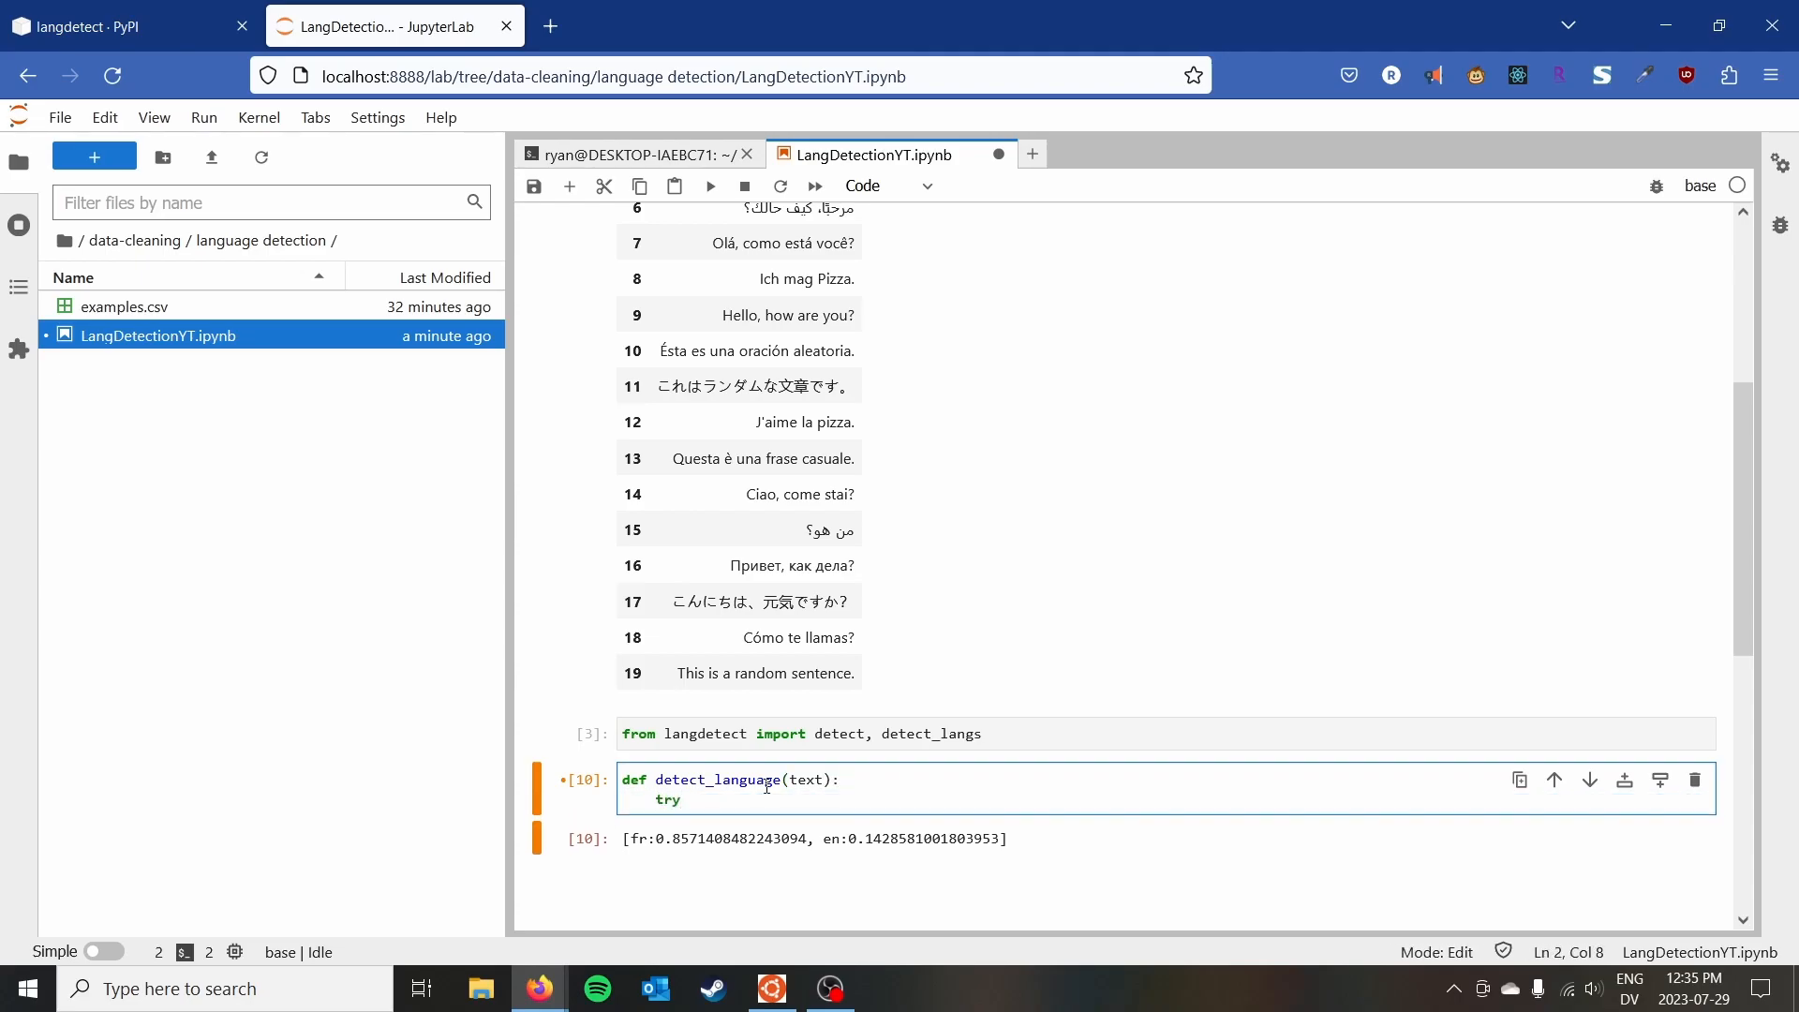
type("retru")
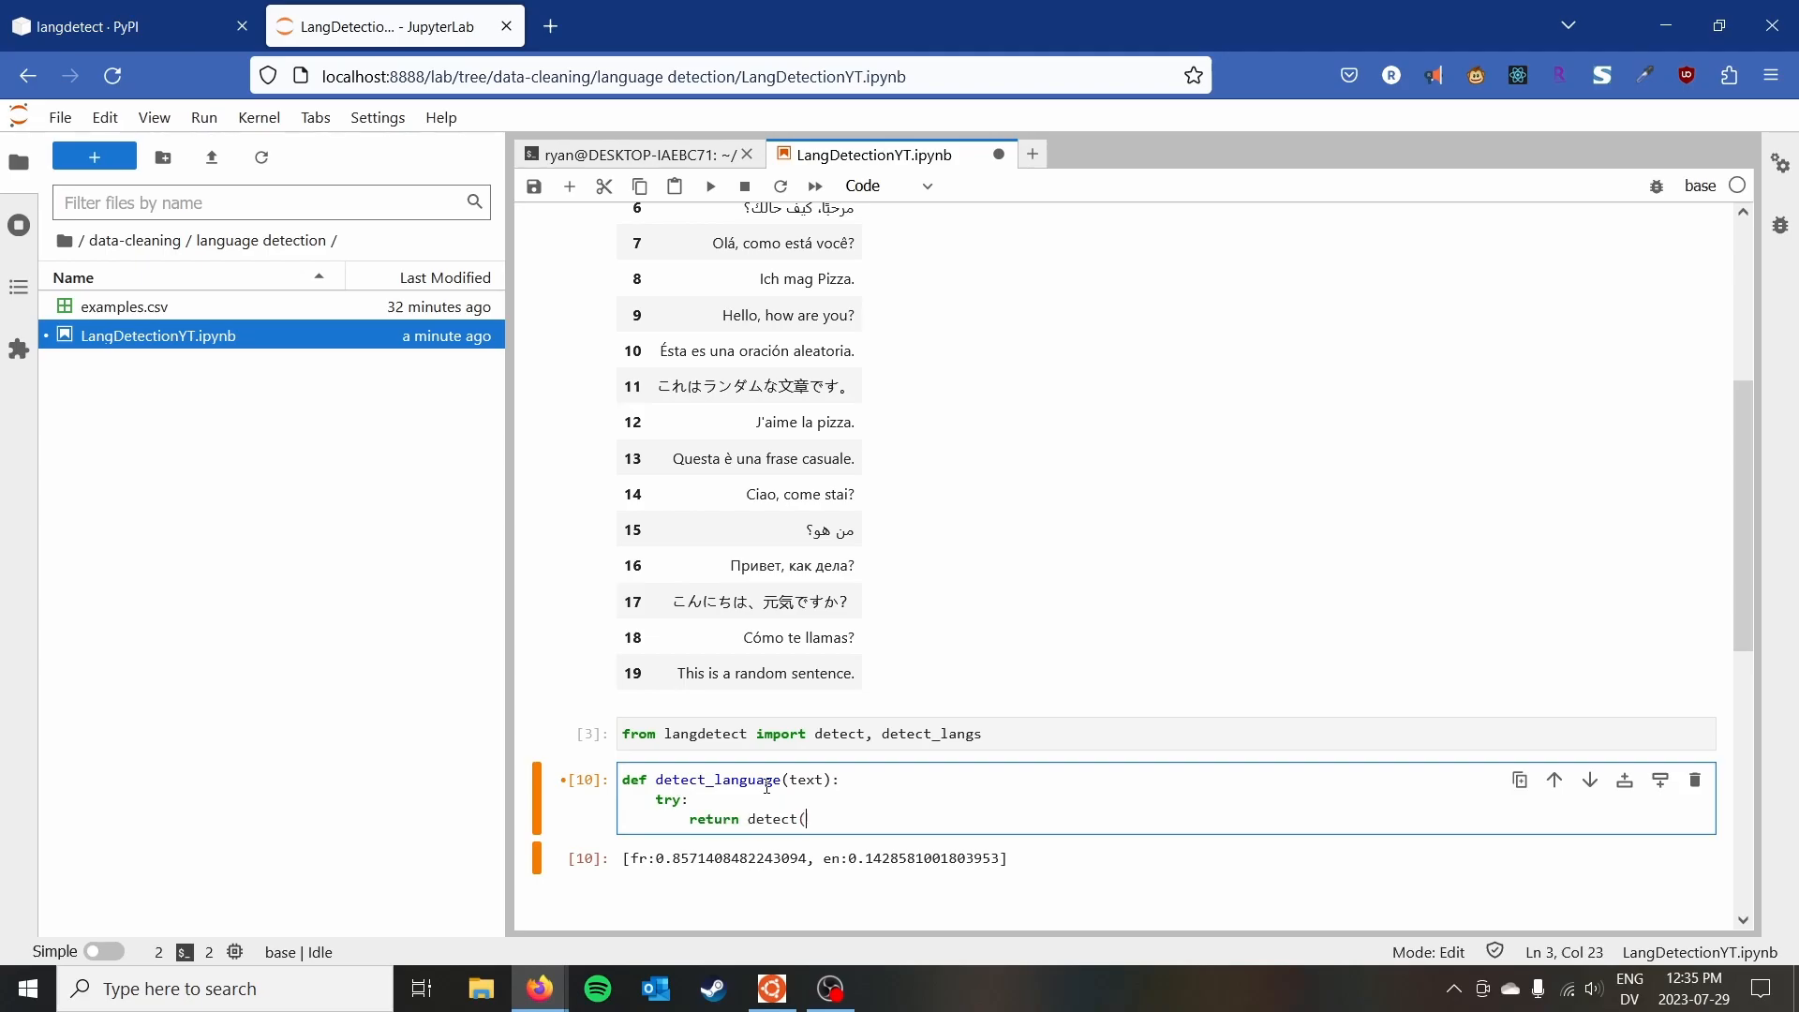
type("text")
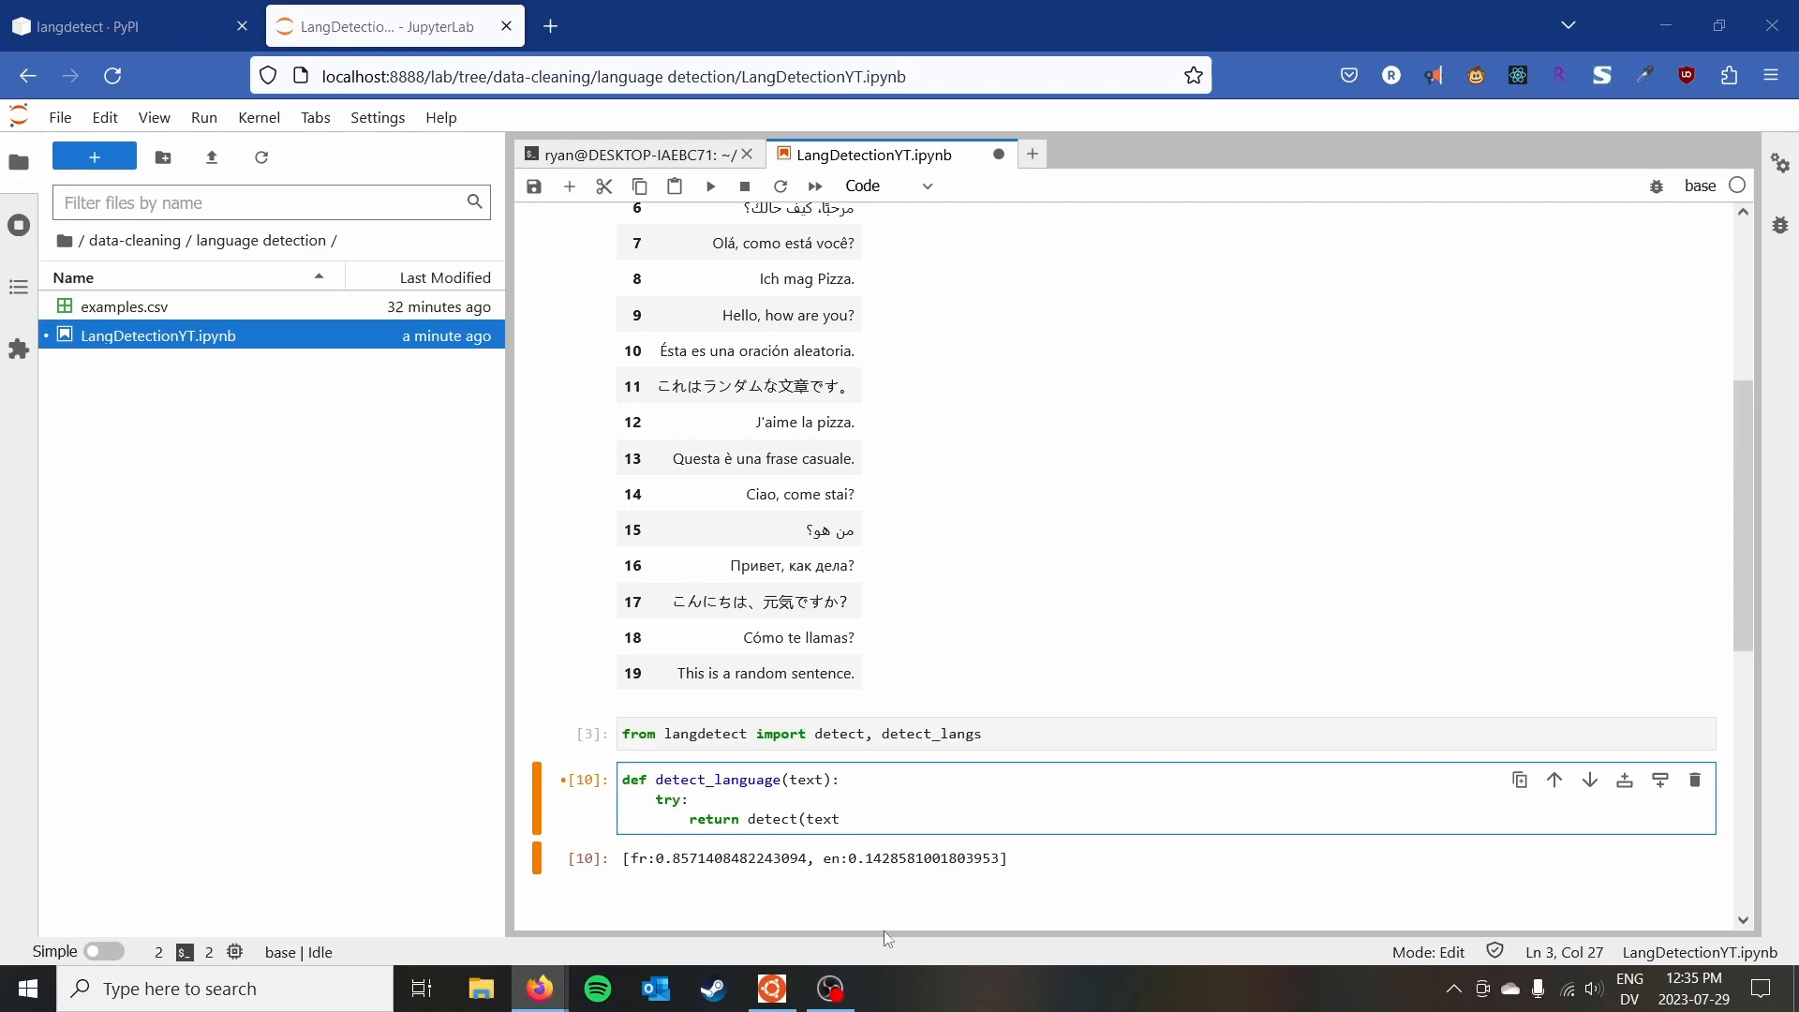
type(")")
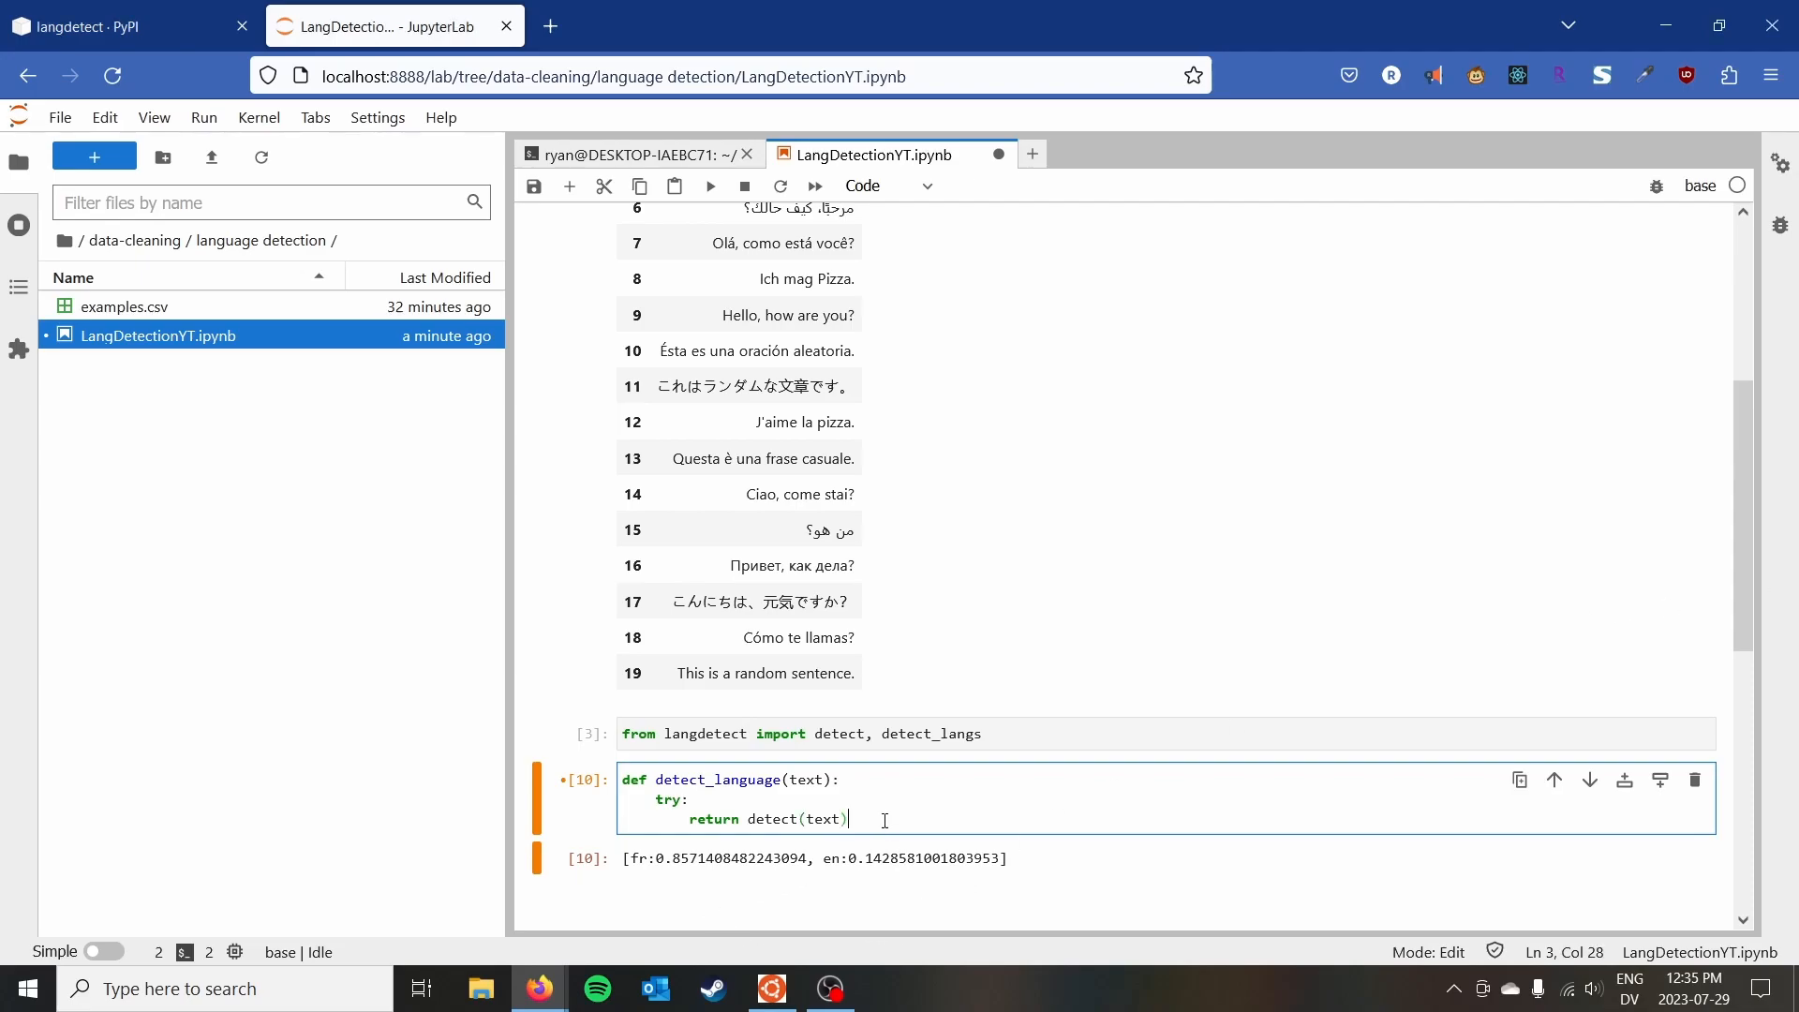
type("except:")
type("ret")
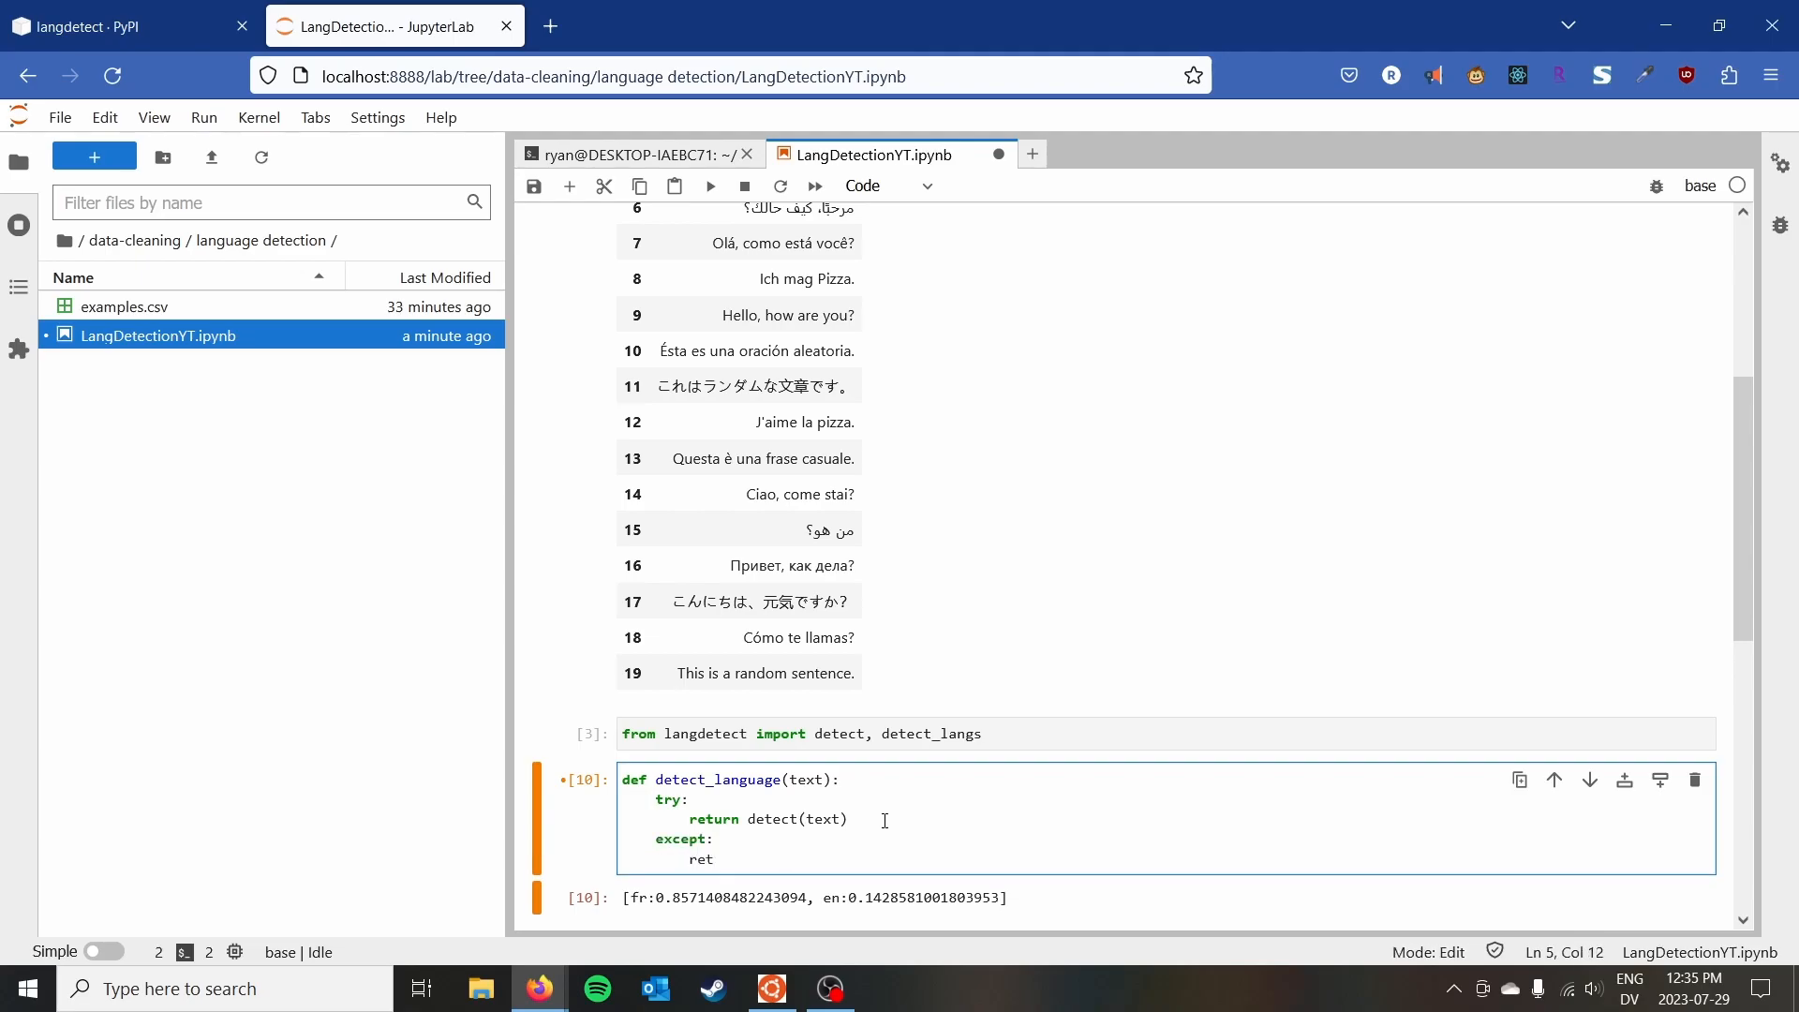
type("urn 'xx'")
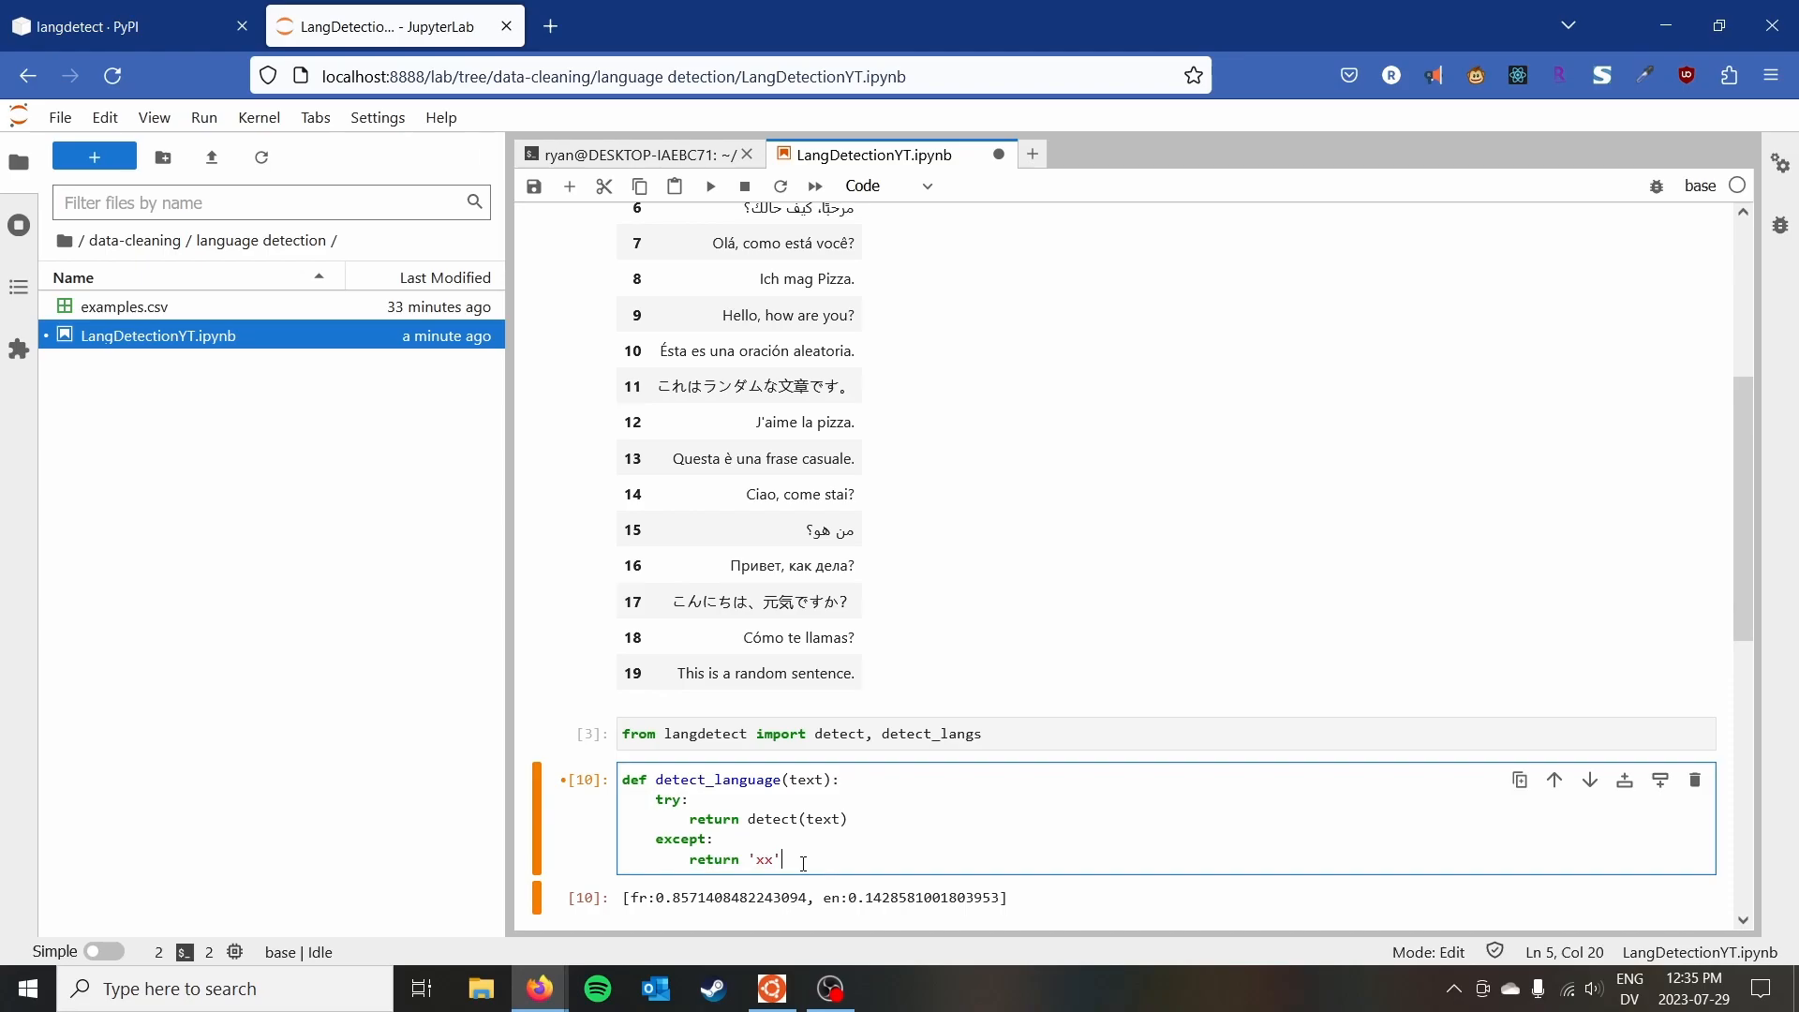
scroll("down", 3)
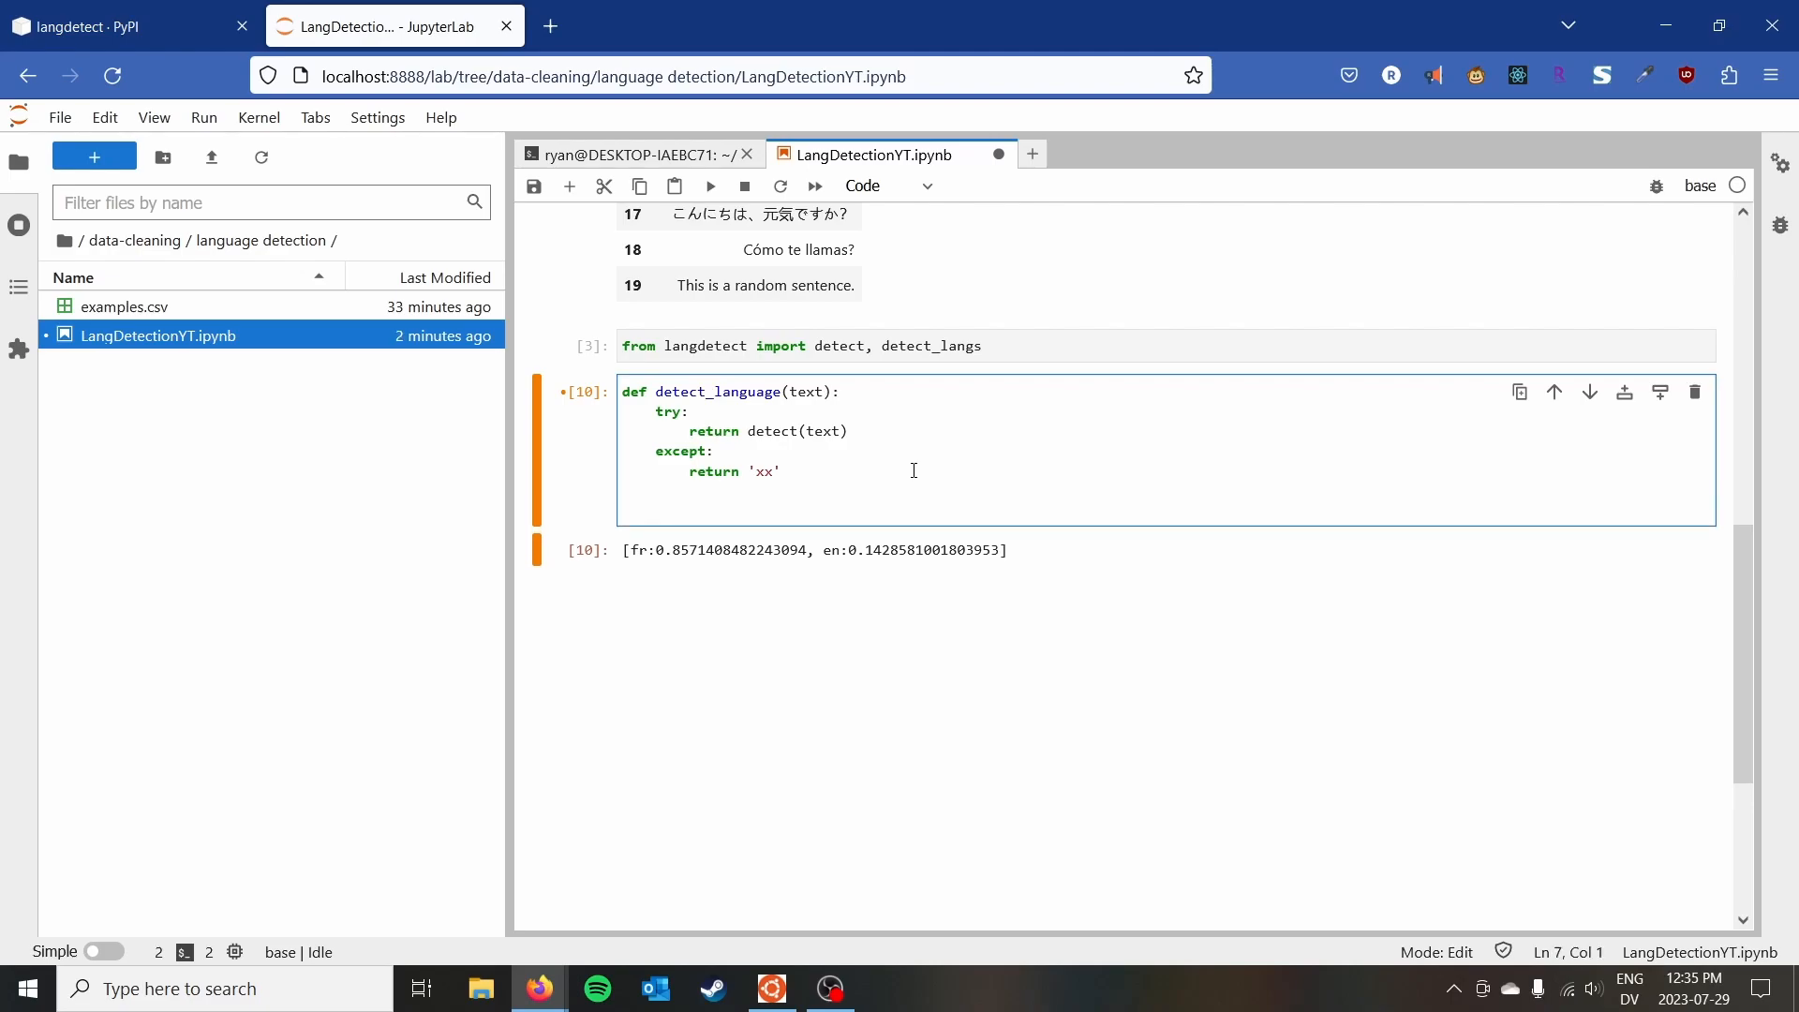
Add df['language'] = df['Sentence'].apply(detect_language) and display the updated dataframe.
type("df]")
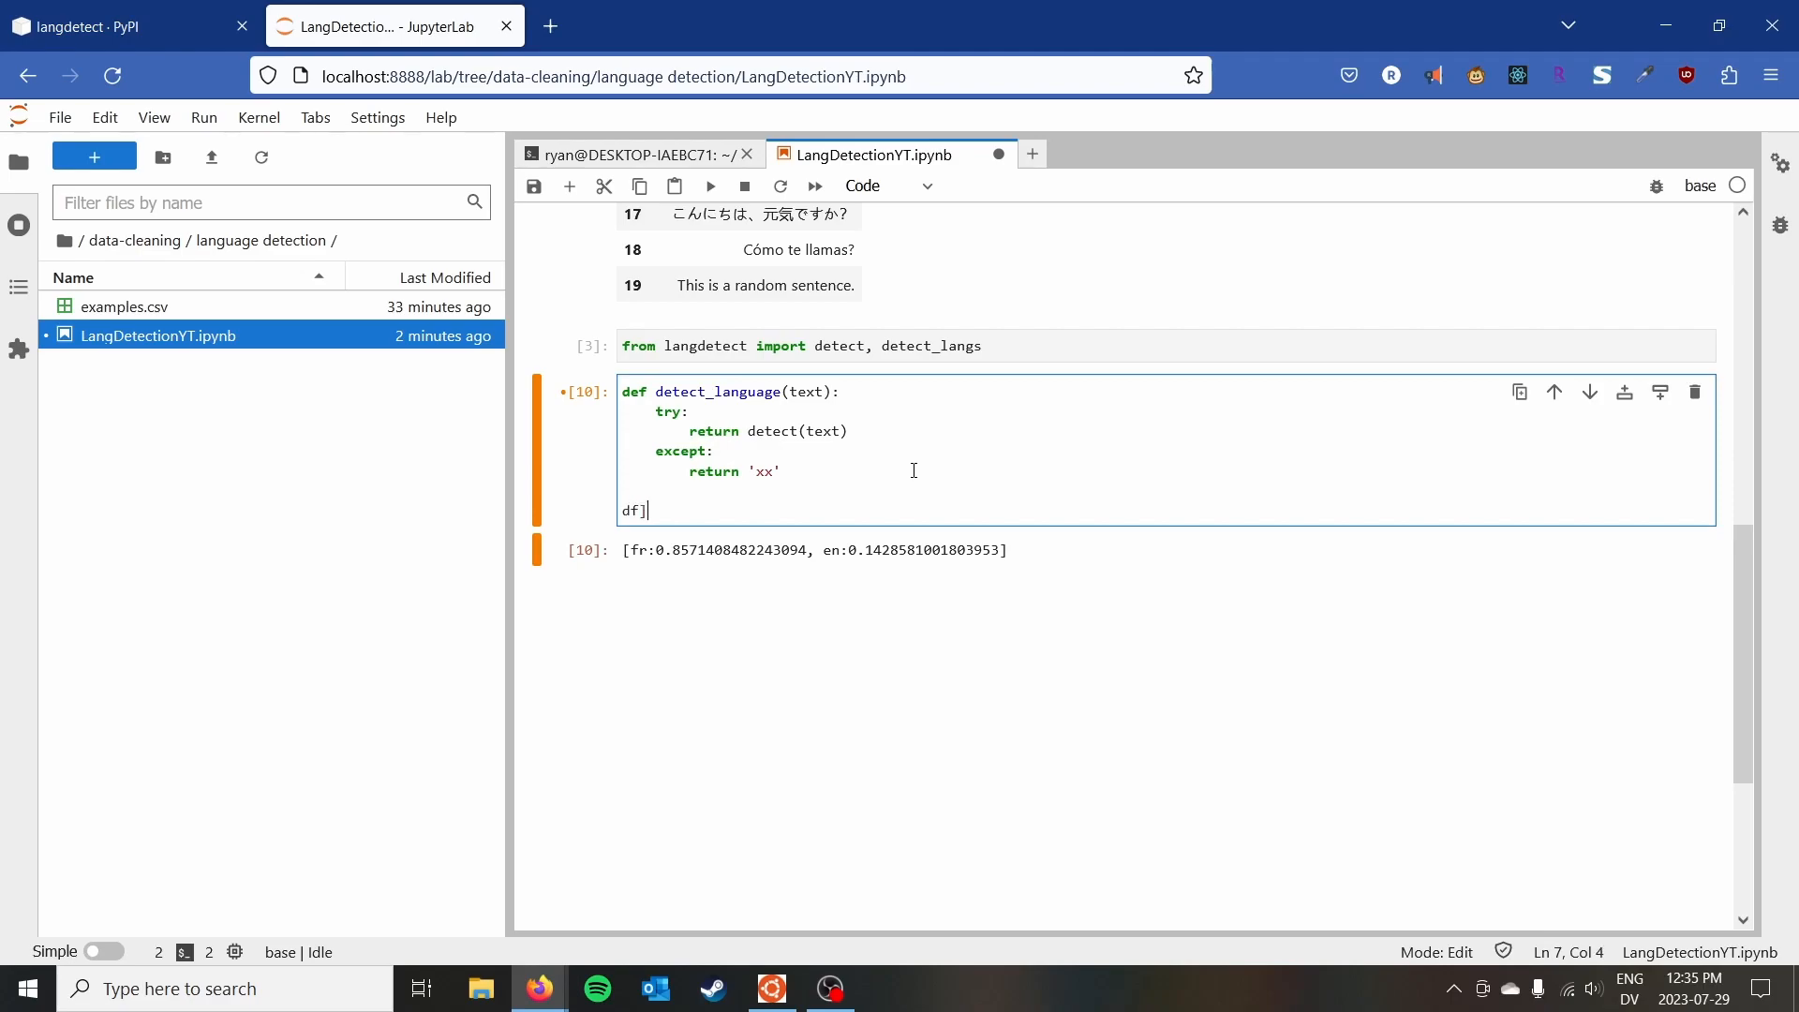
type("['language'")
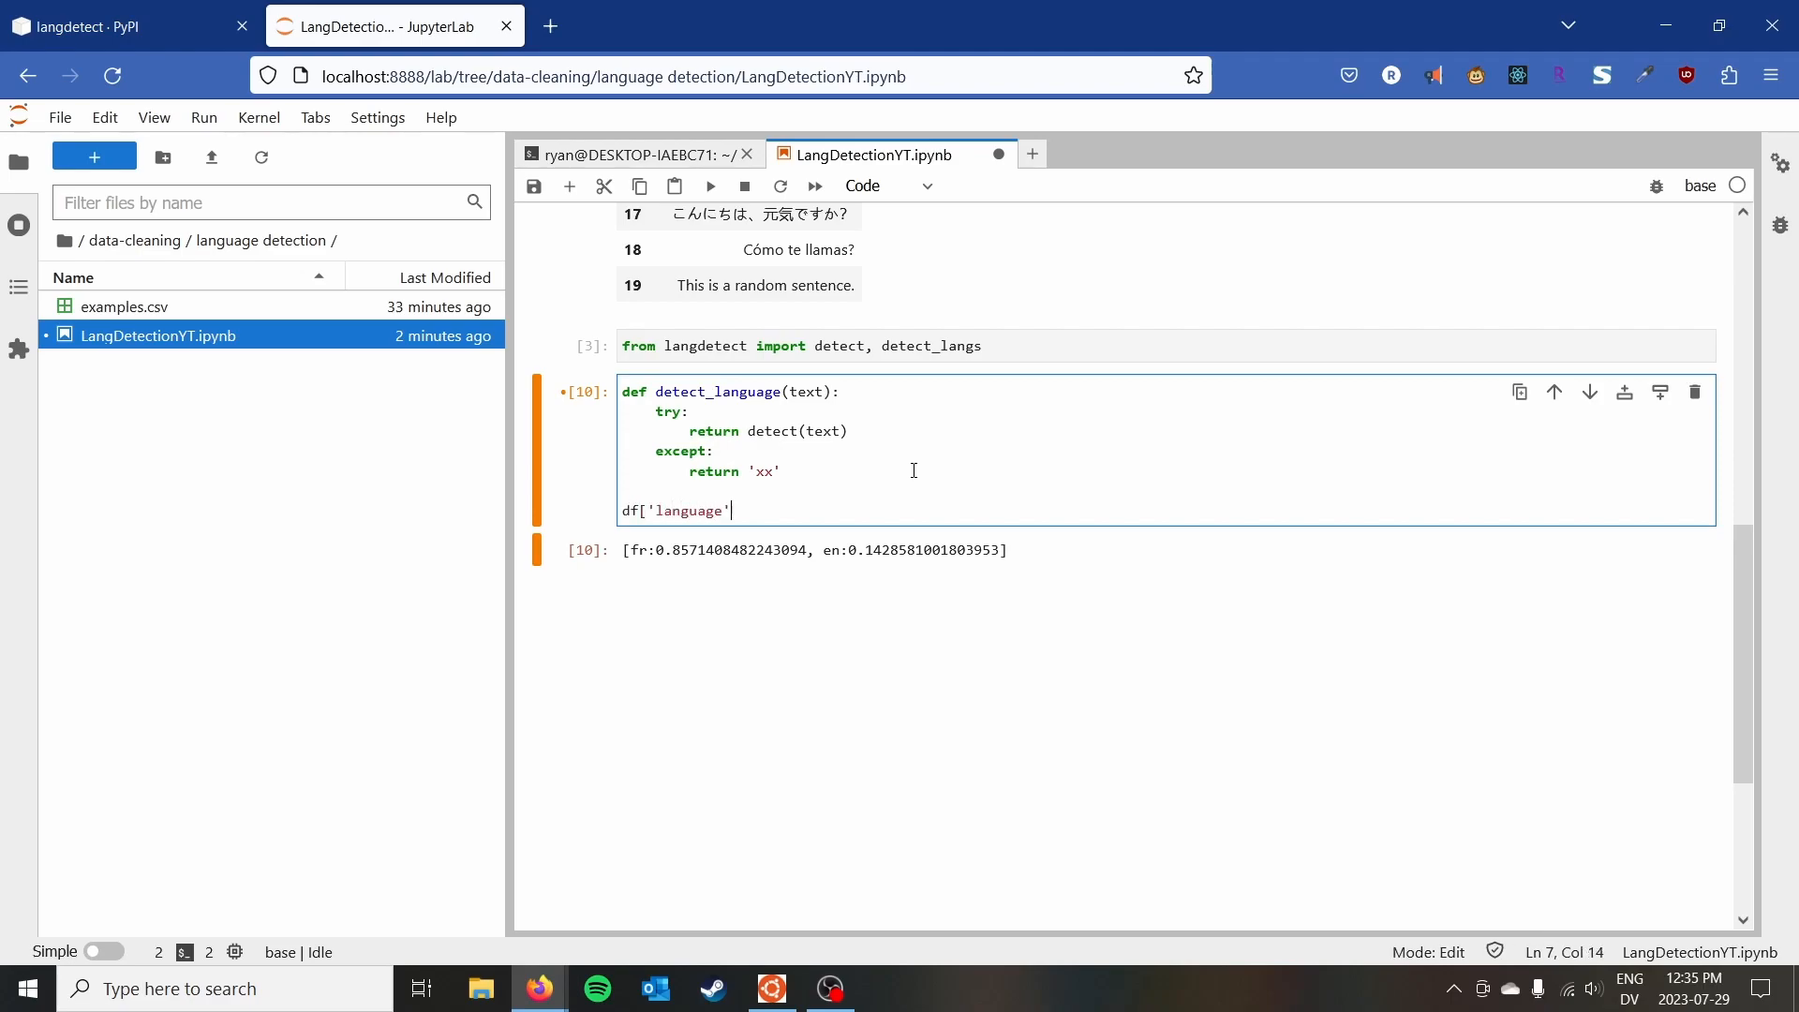
type("] =")
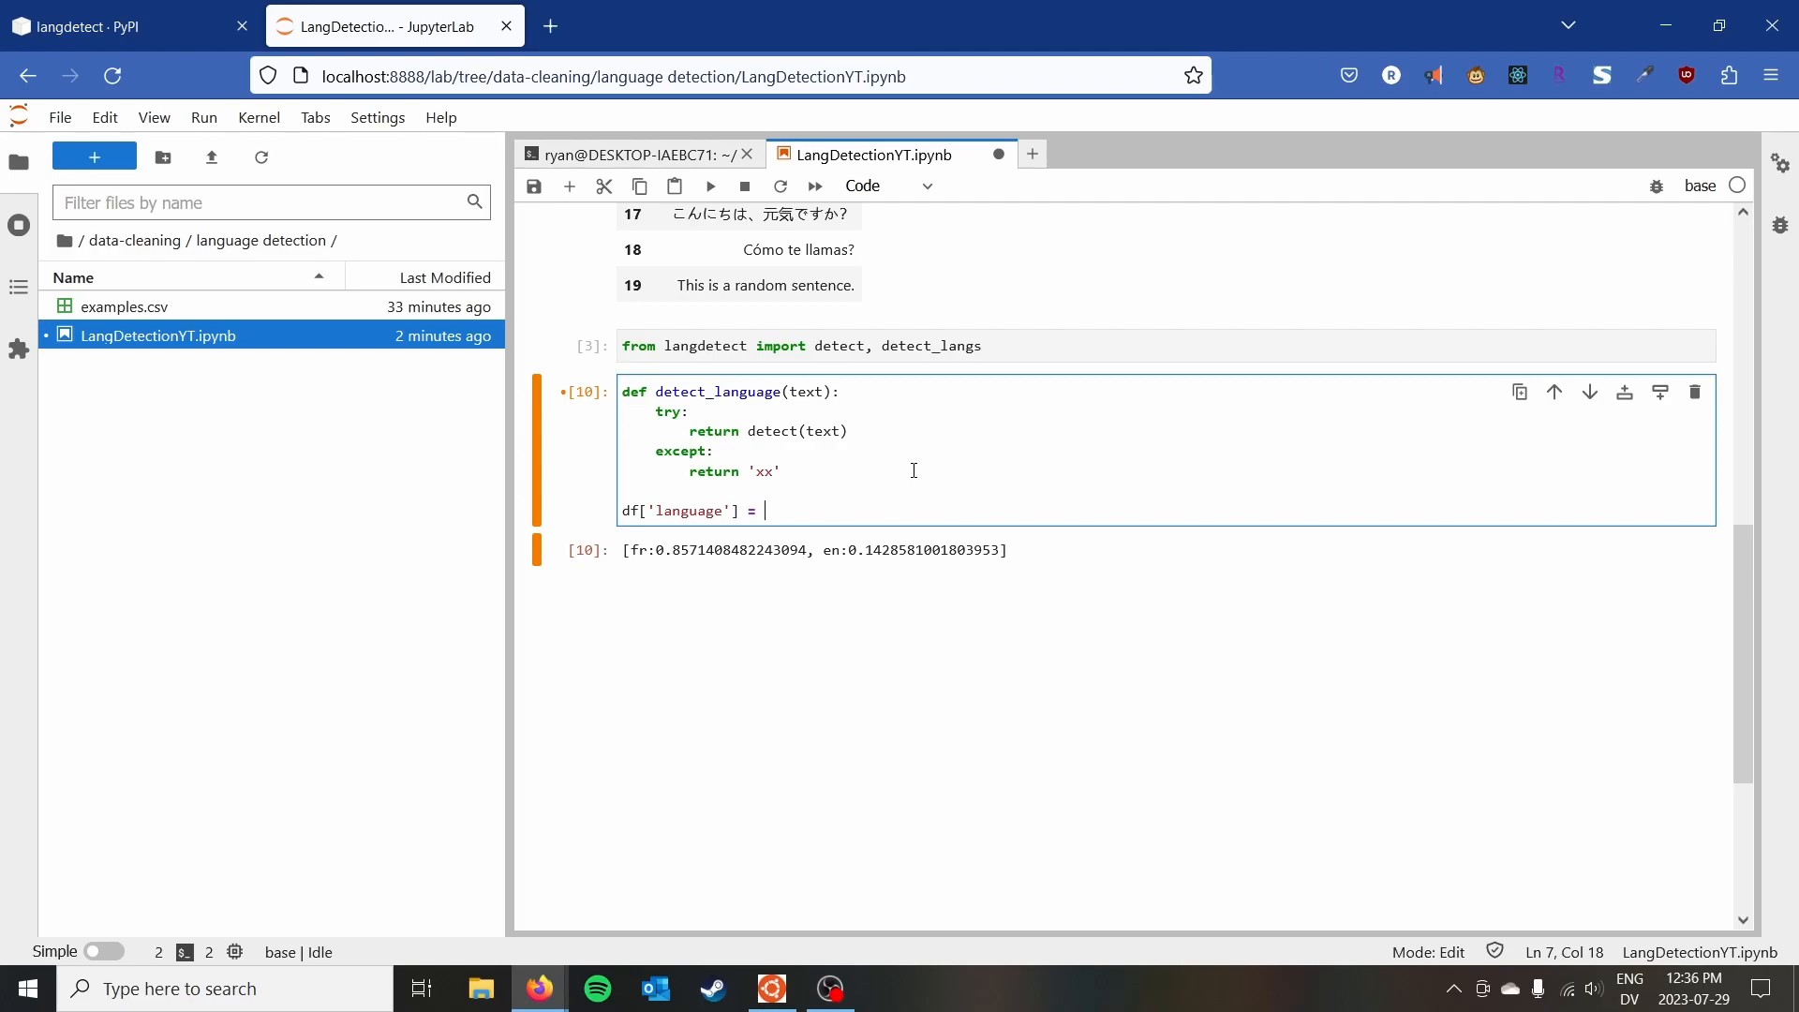
type("df['Sentenc")
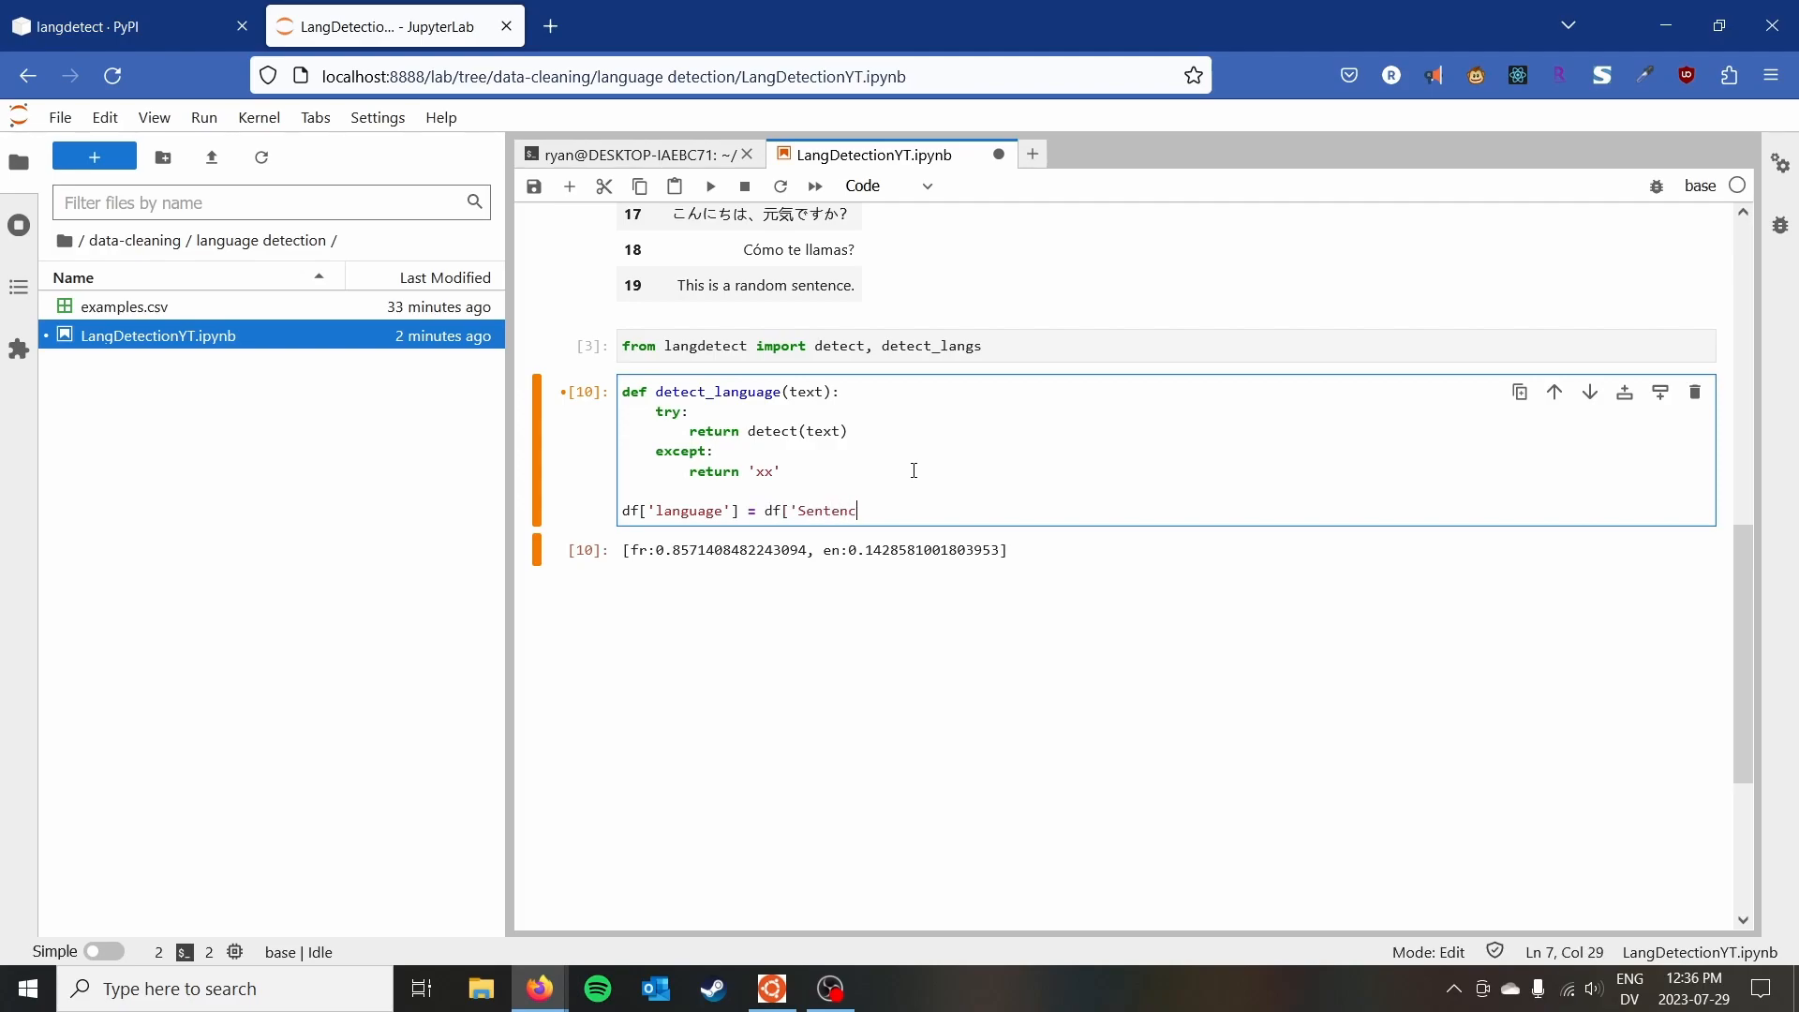
type("e'].apply(")
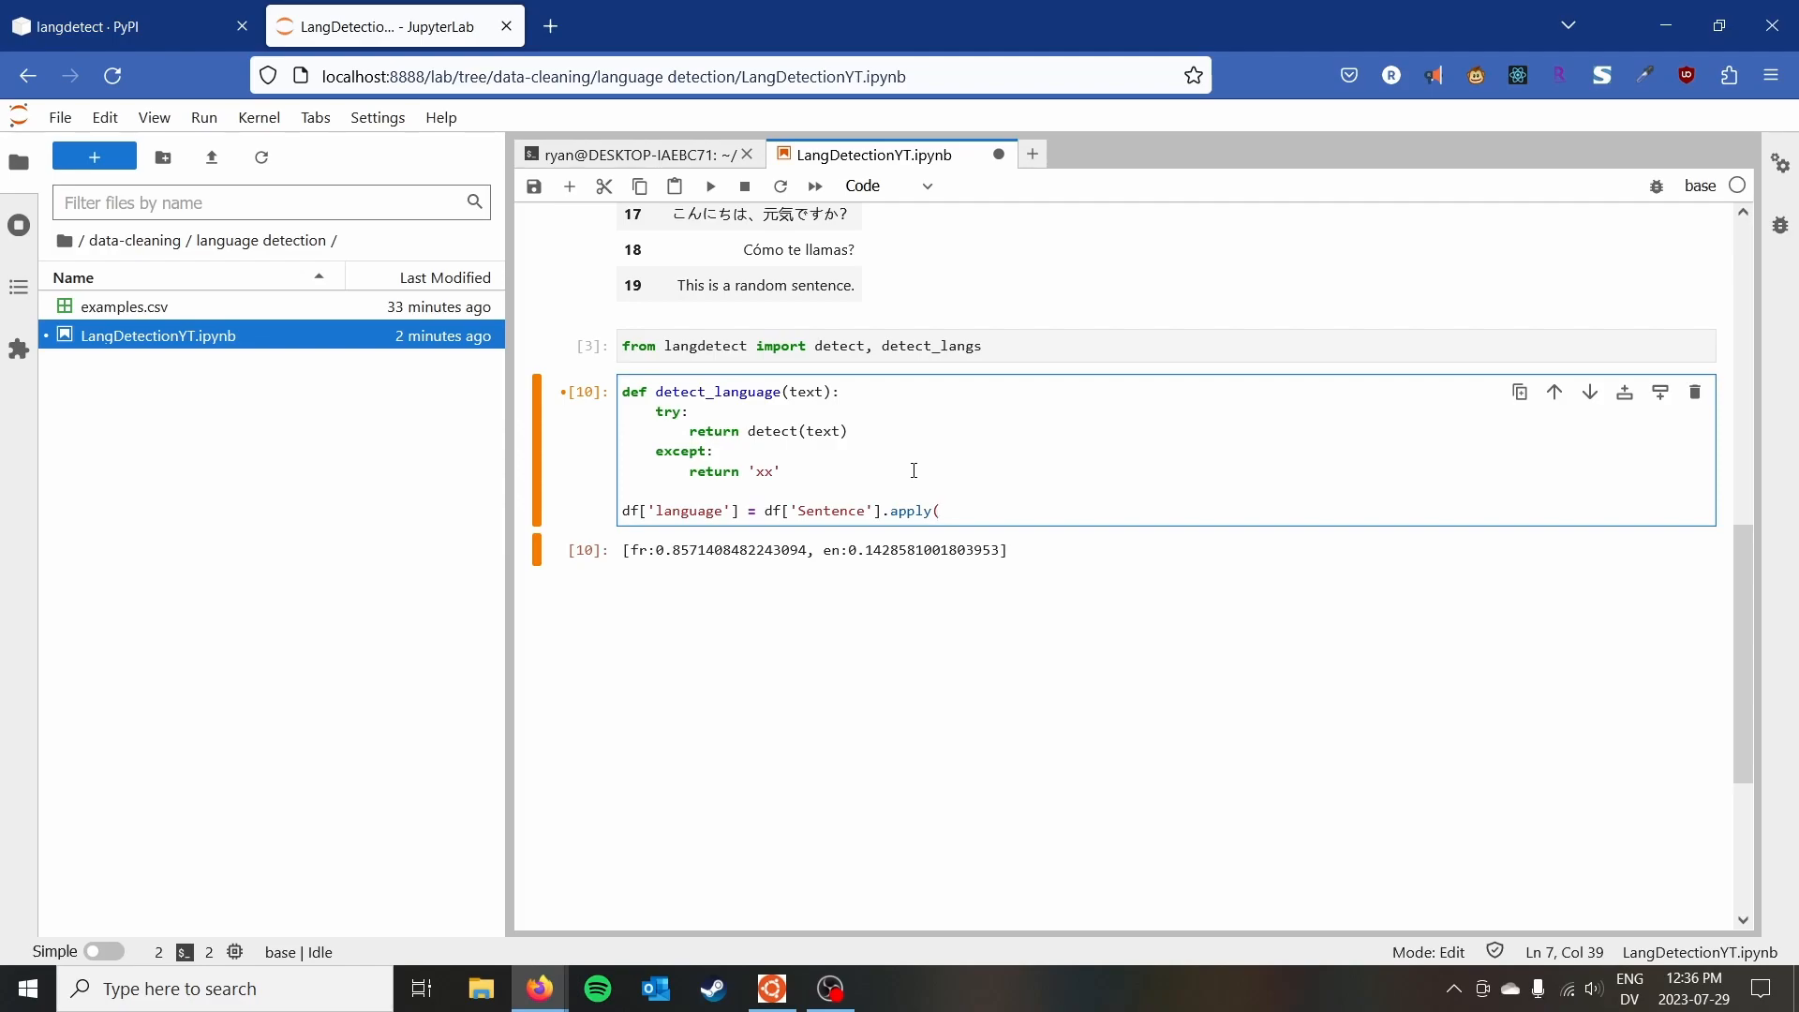
type("detect_")
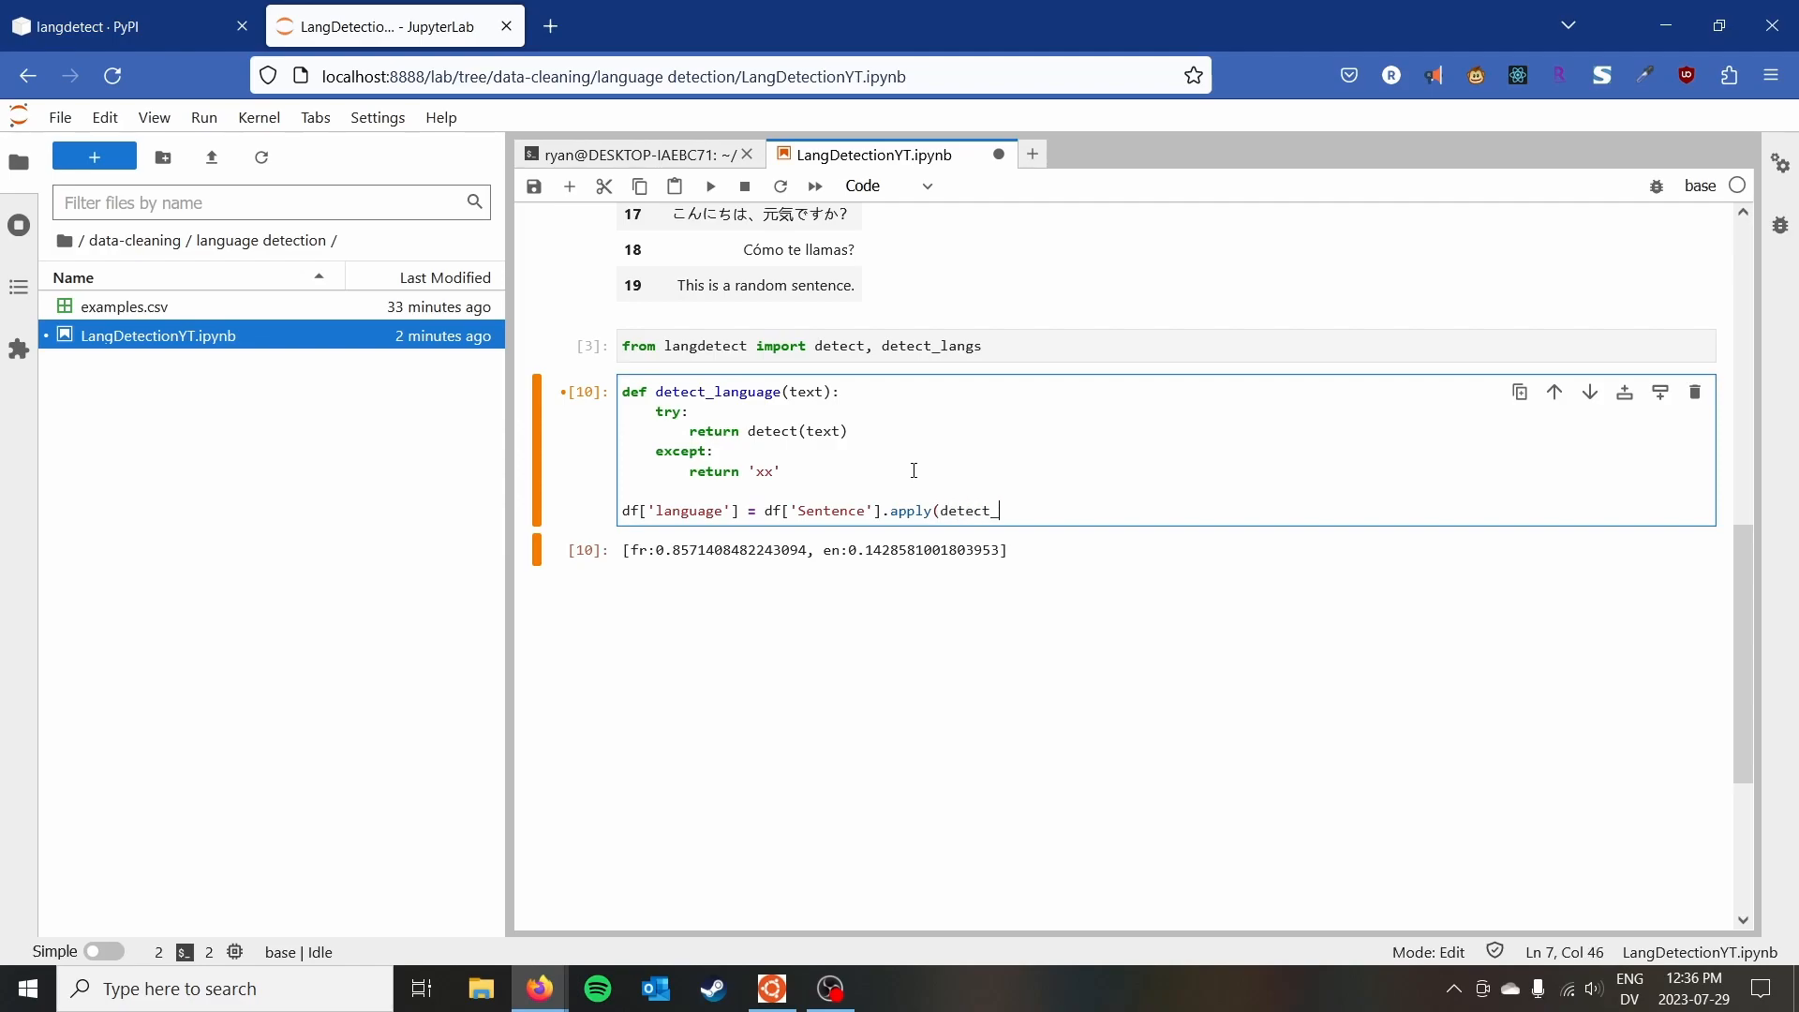
type("language)")
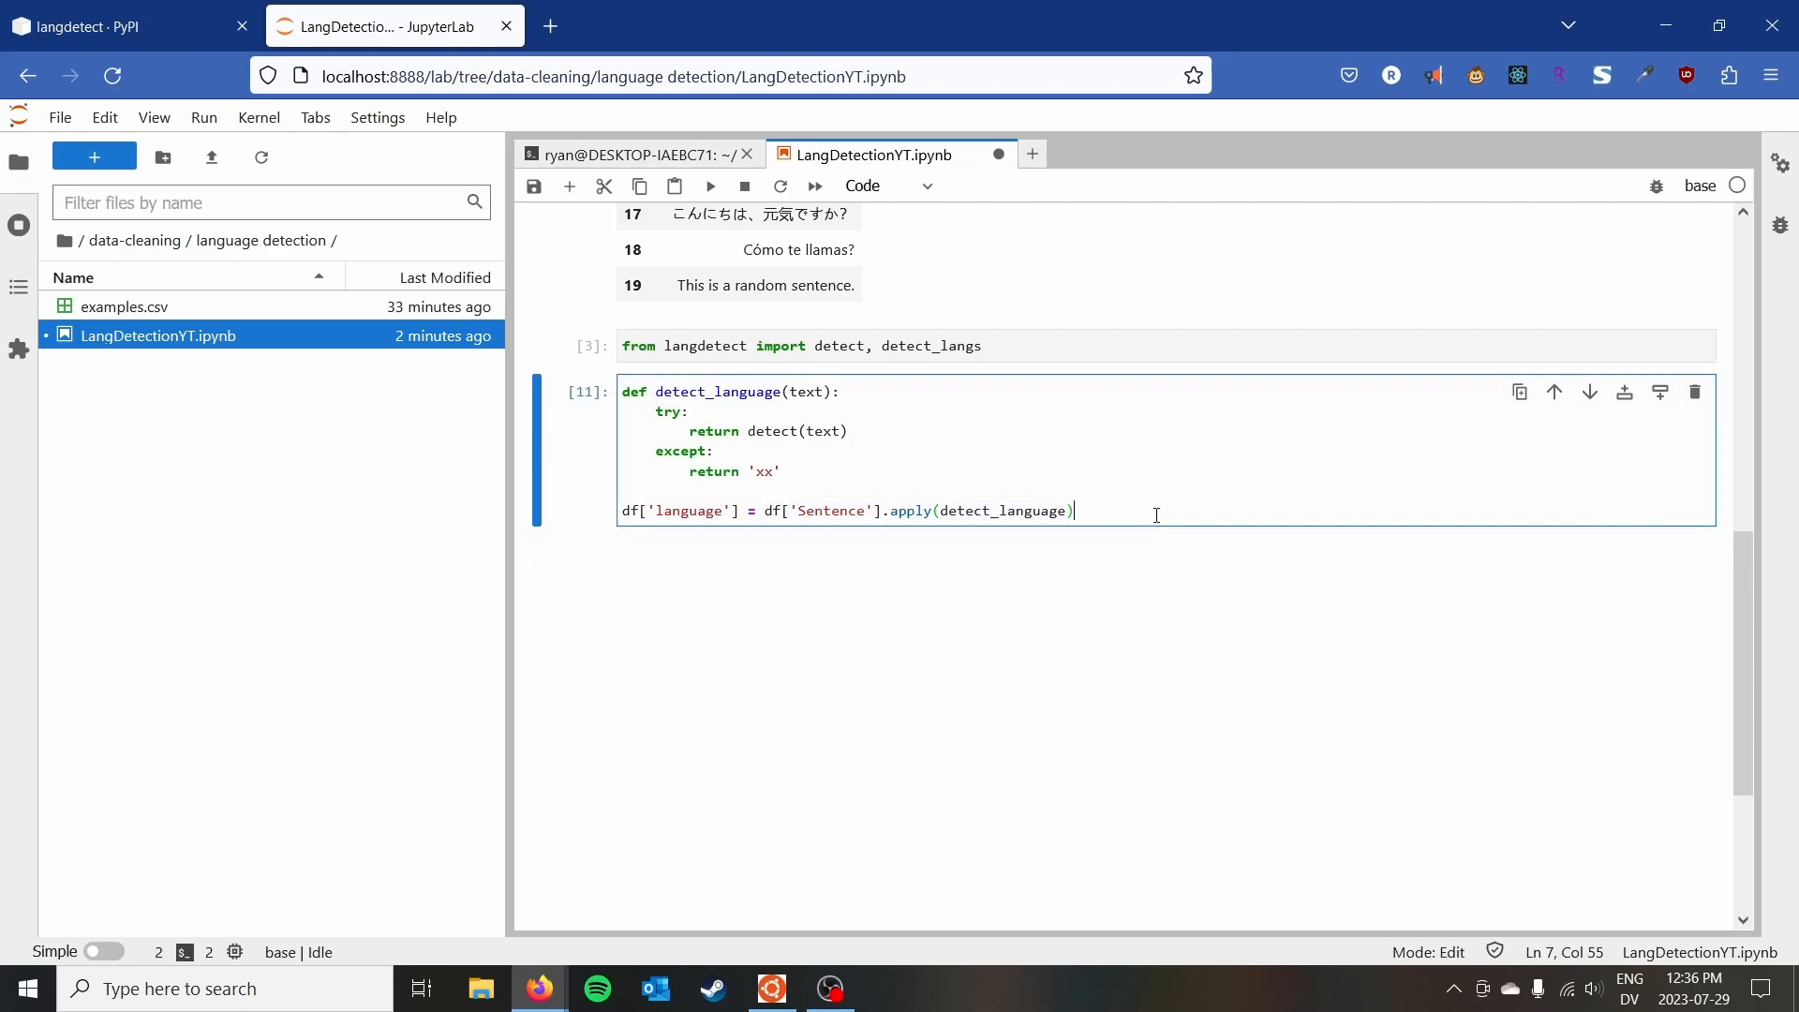
left_click(568, 186)
type("df")
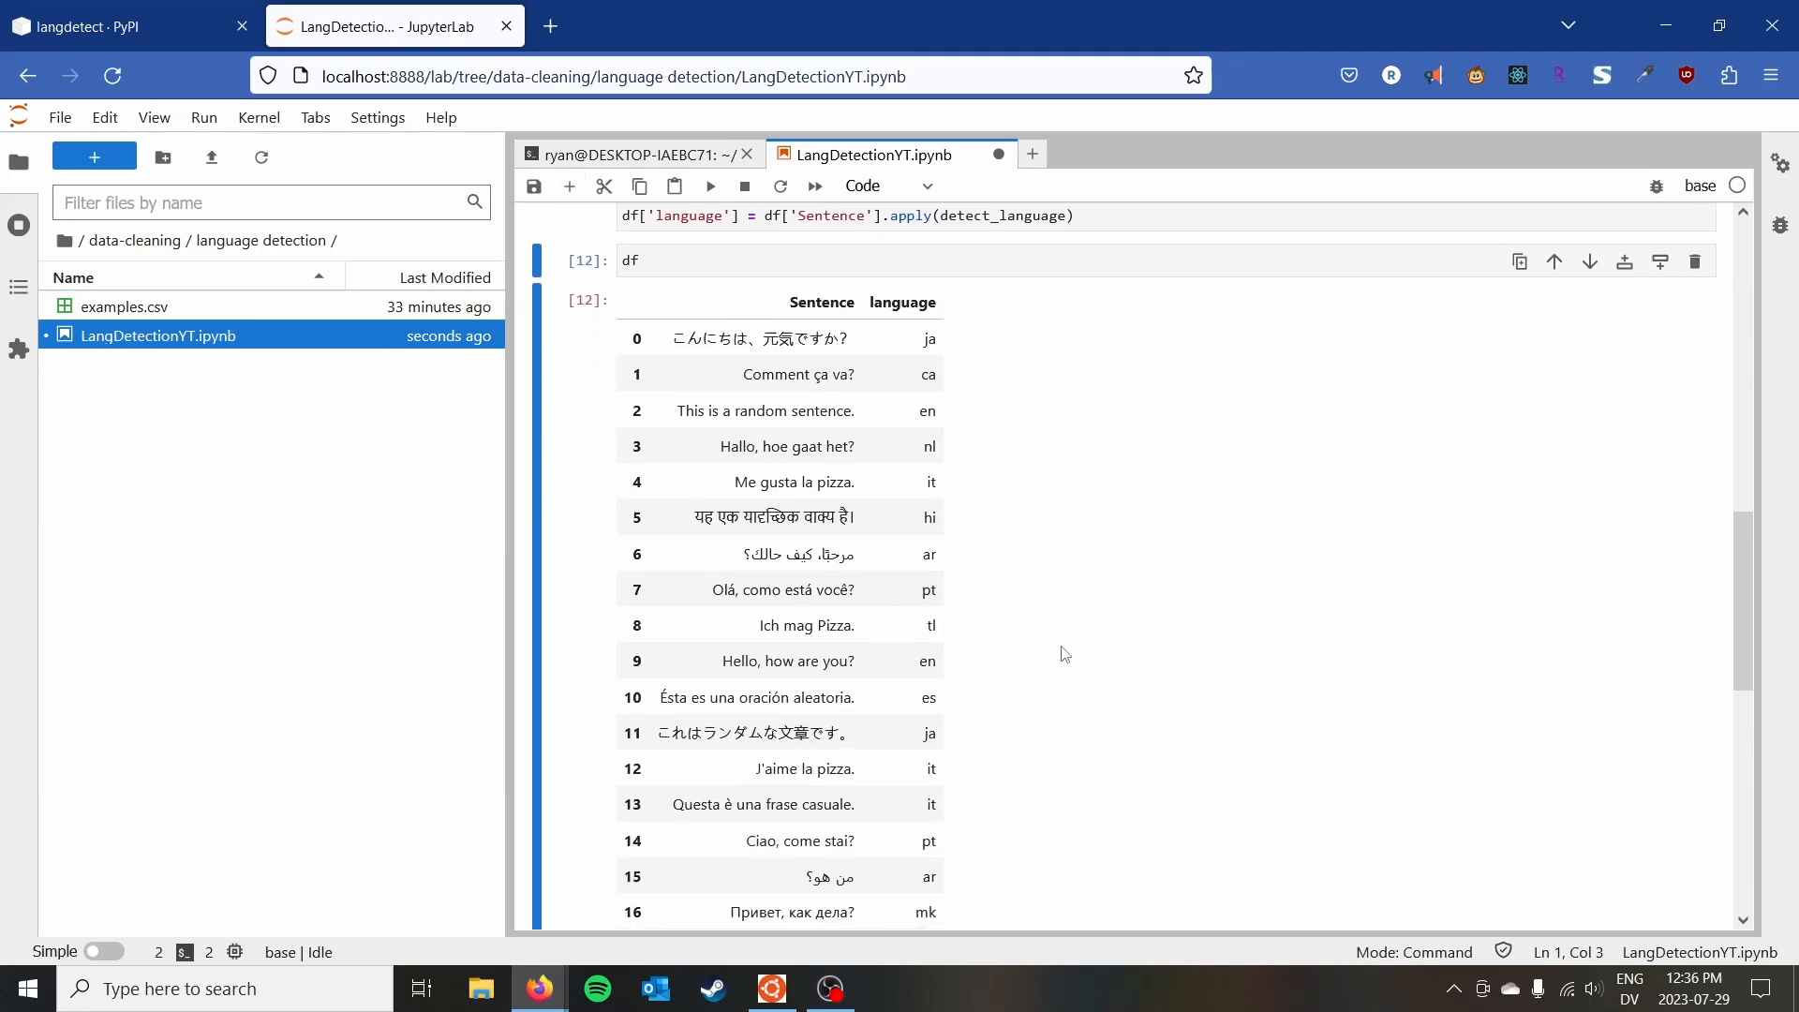
scroll("down", 3)
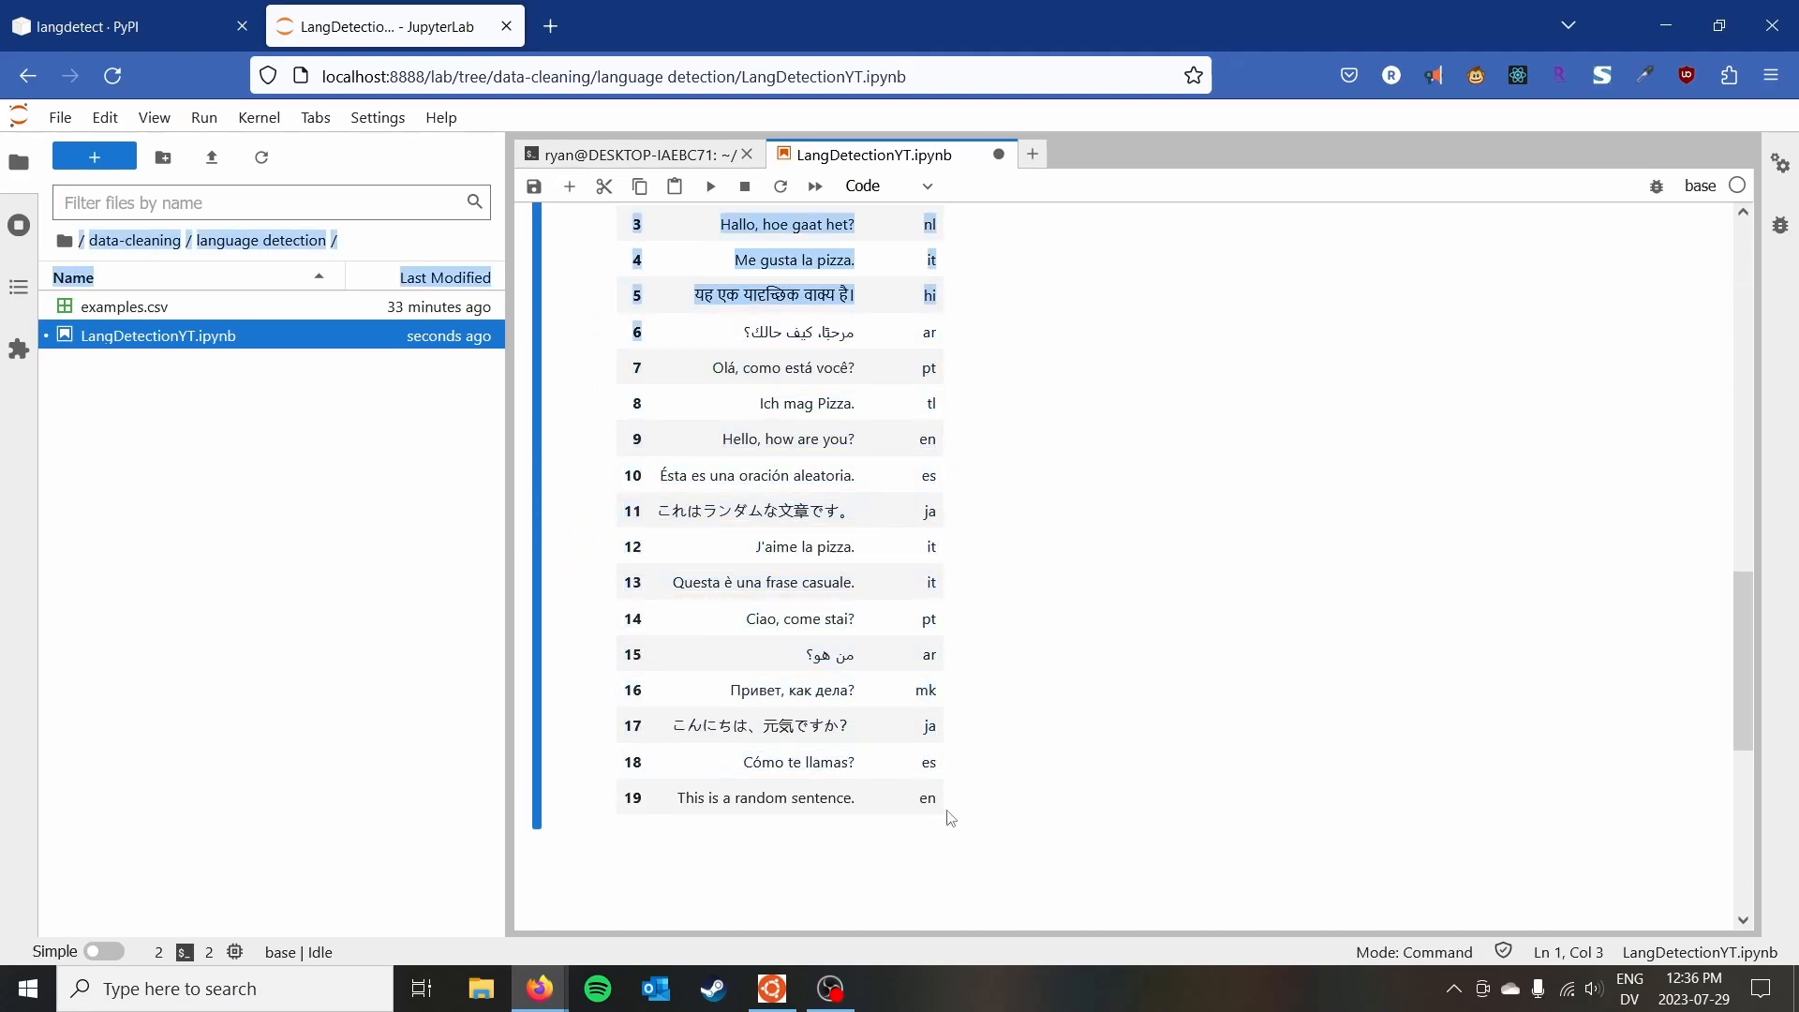
left_click(762, 797)
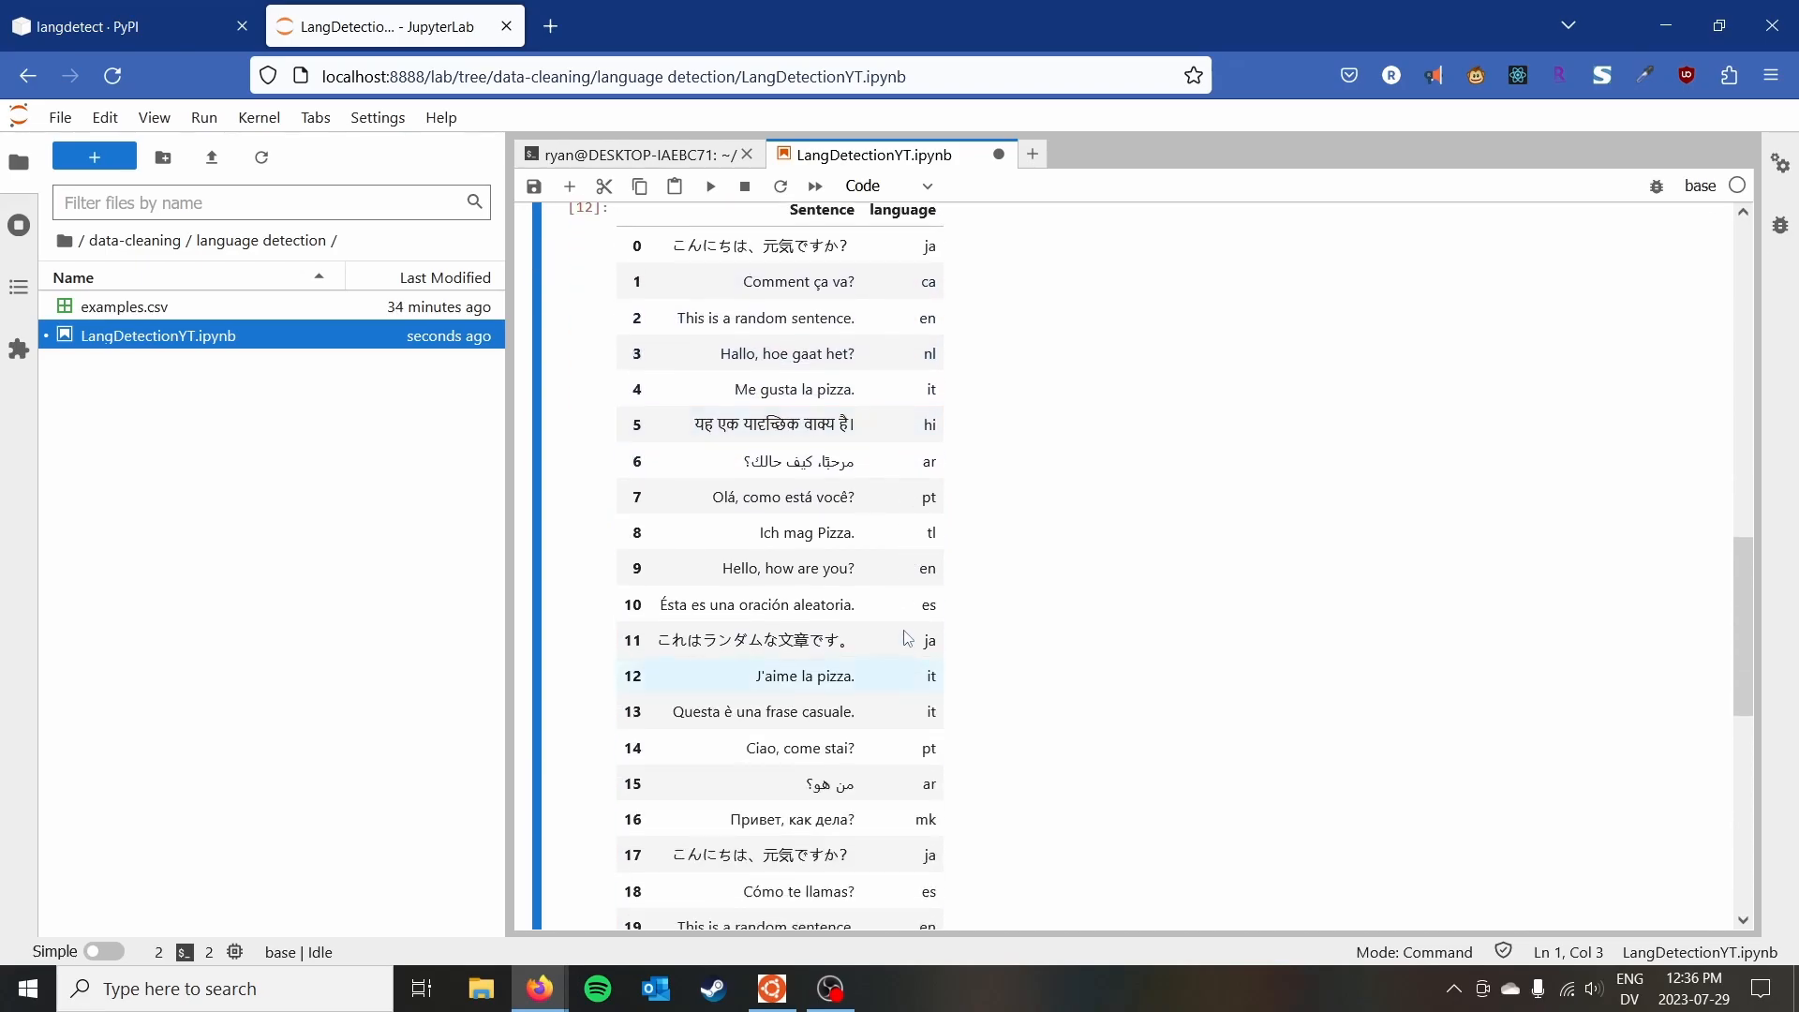
scroll("down", 3)
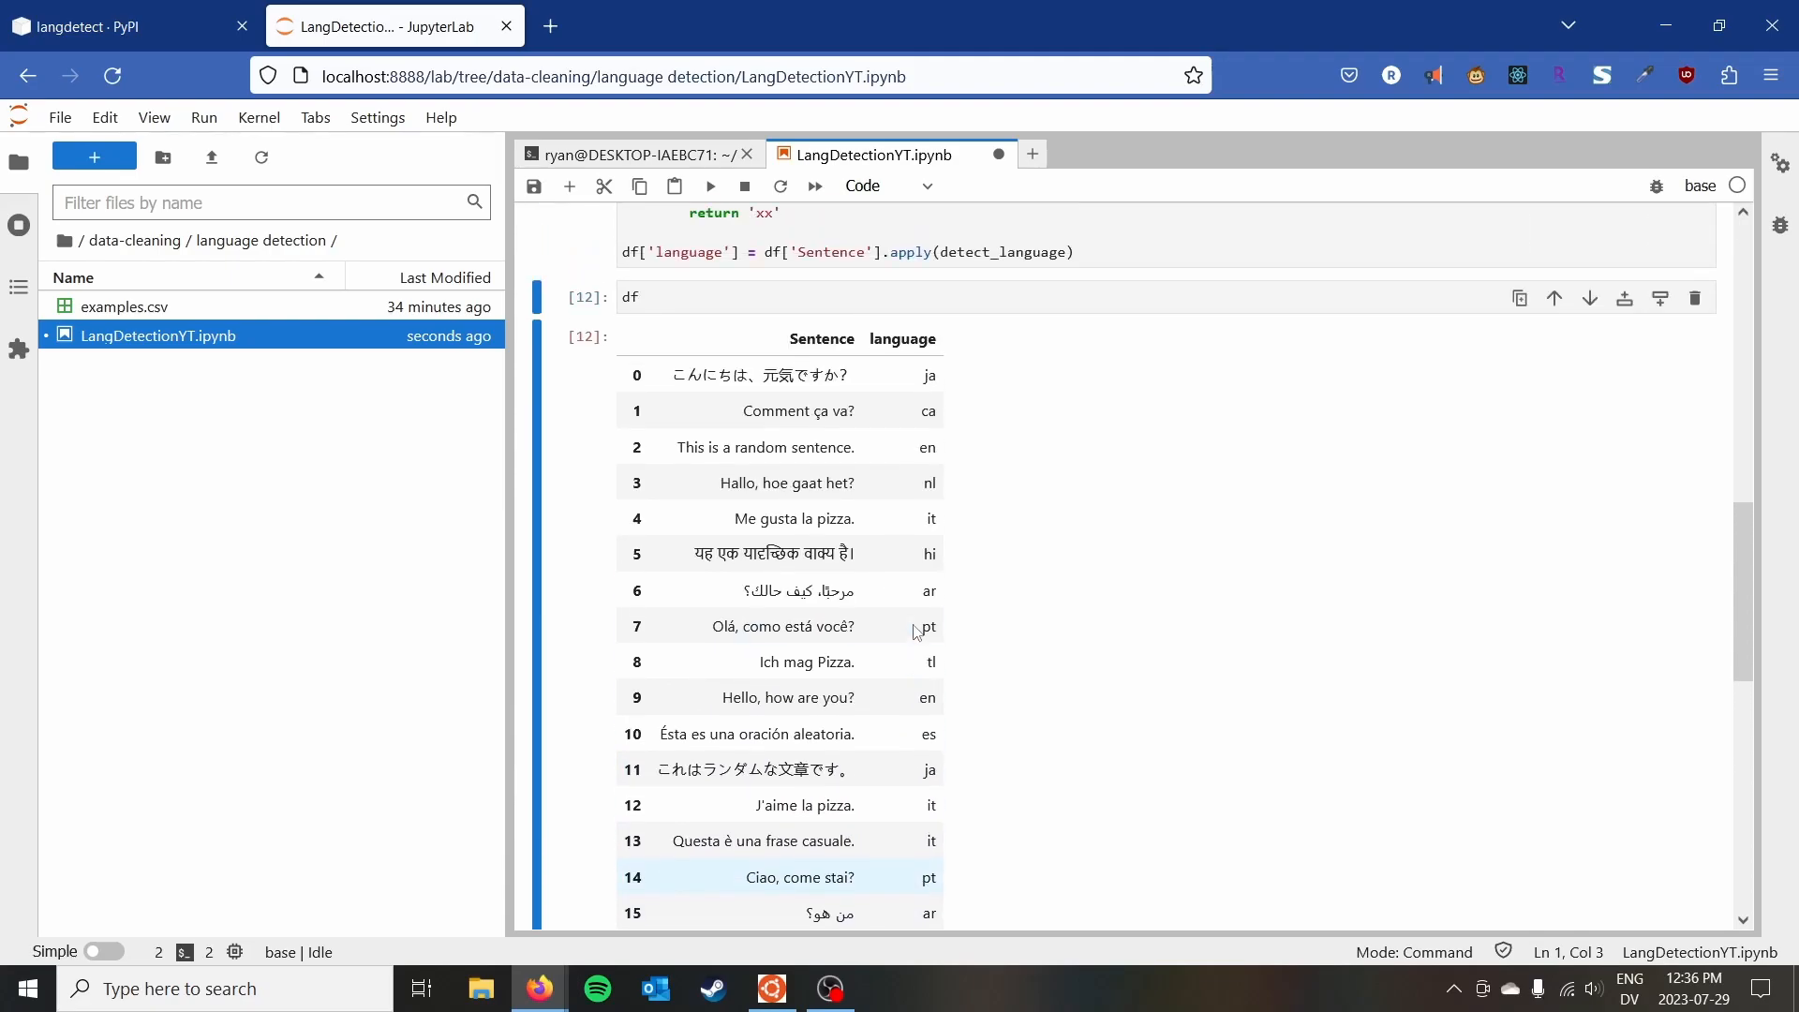
scroll("down", 3)
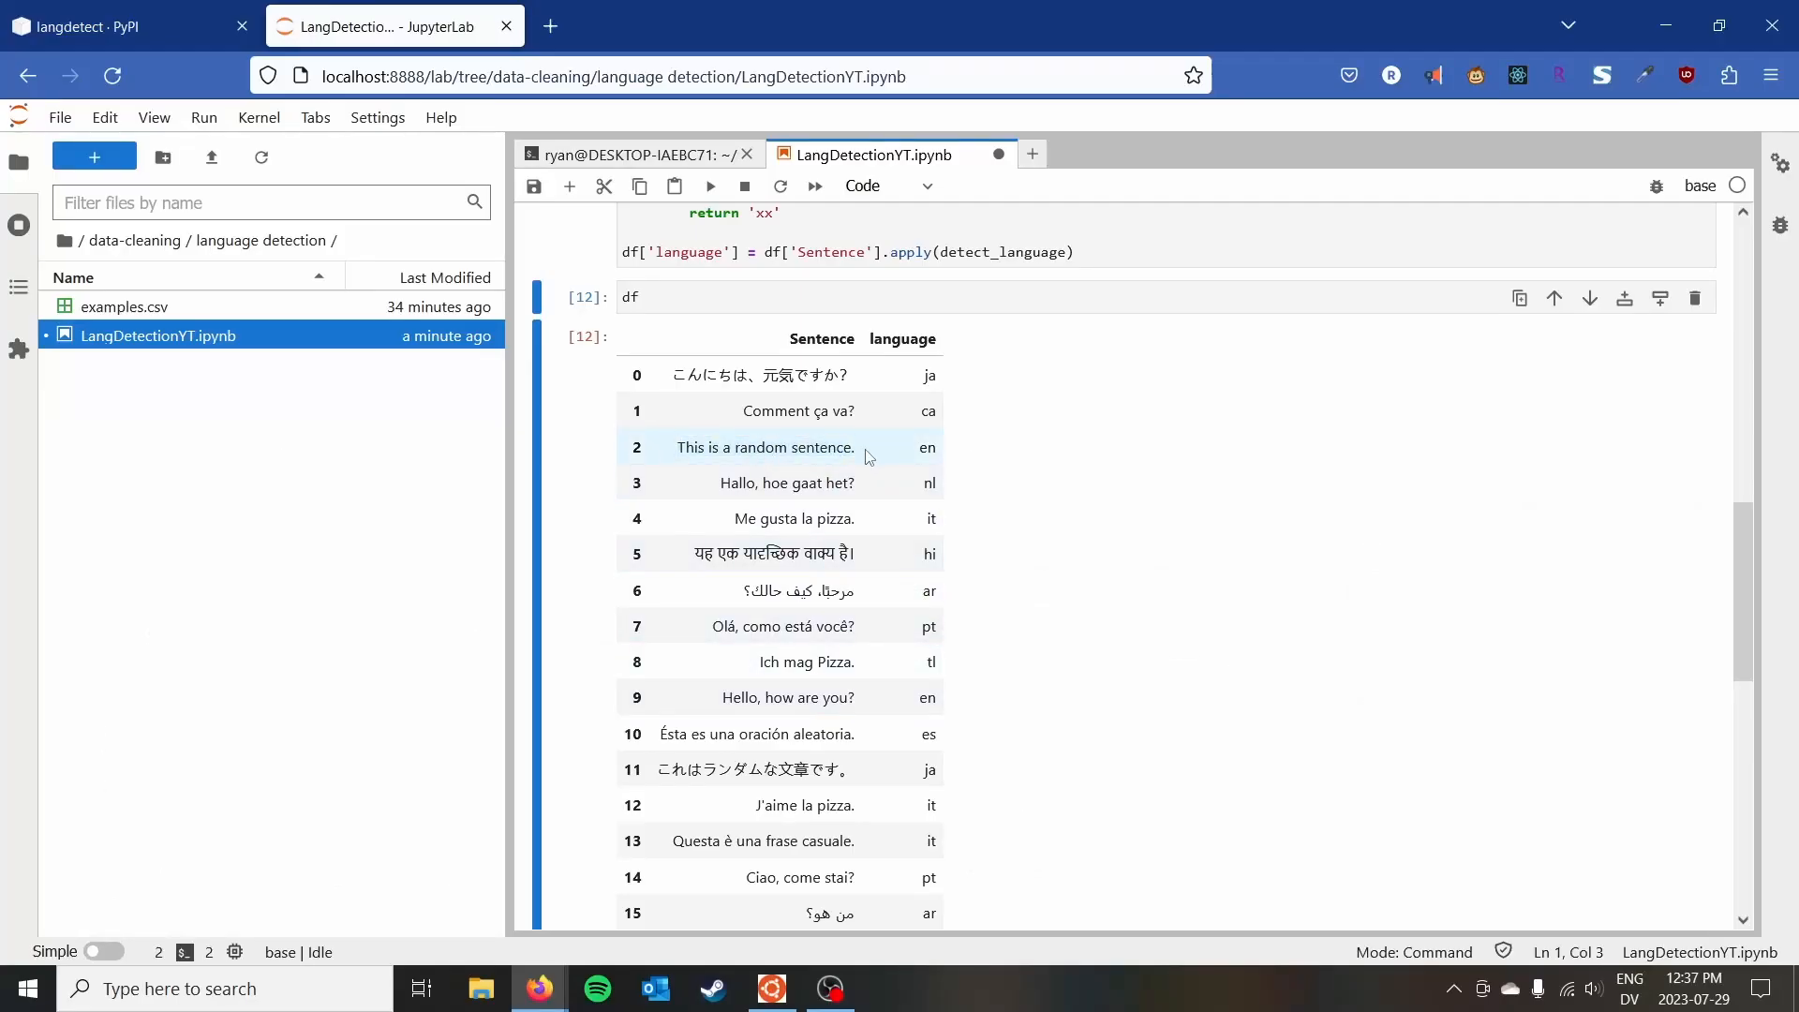
scroll("down", 3)
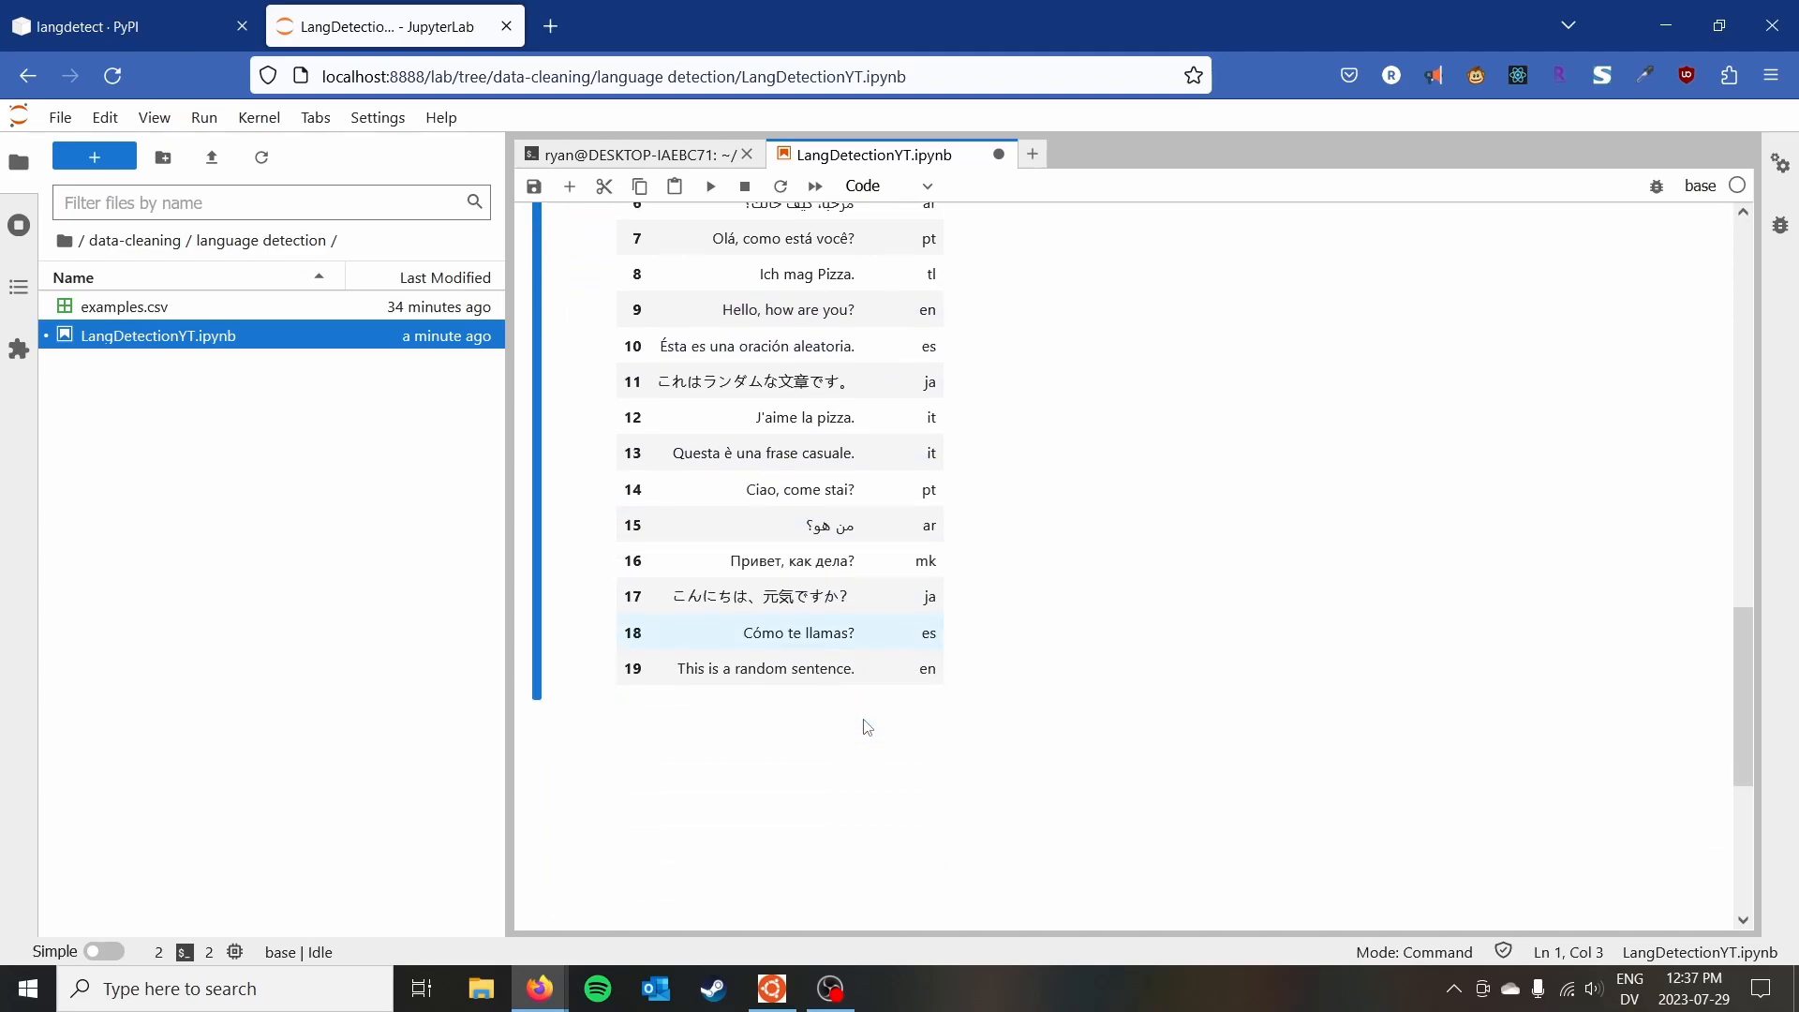
left_click(762, 668)
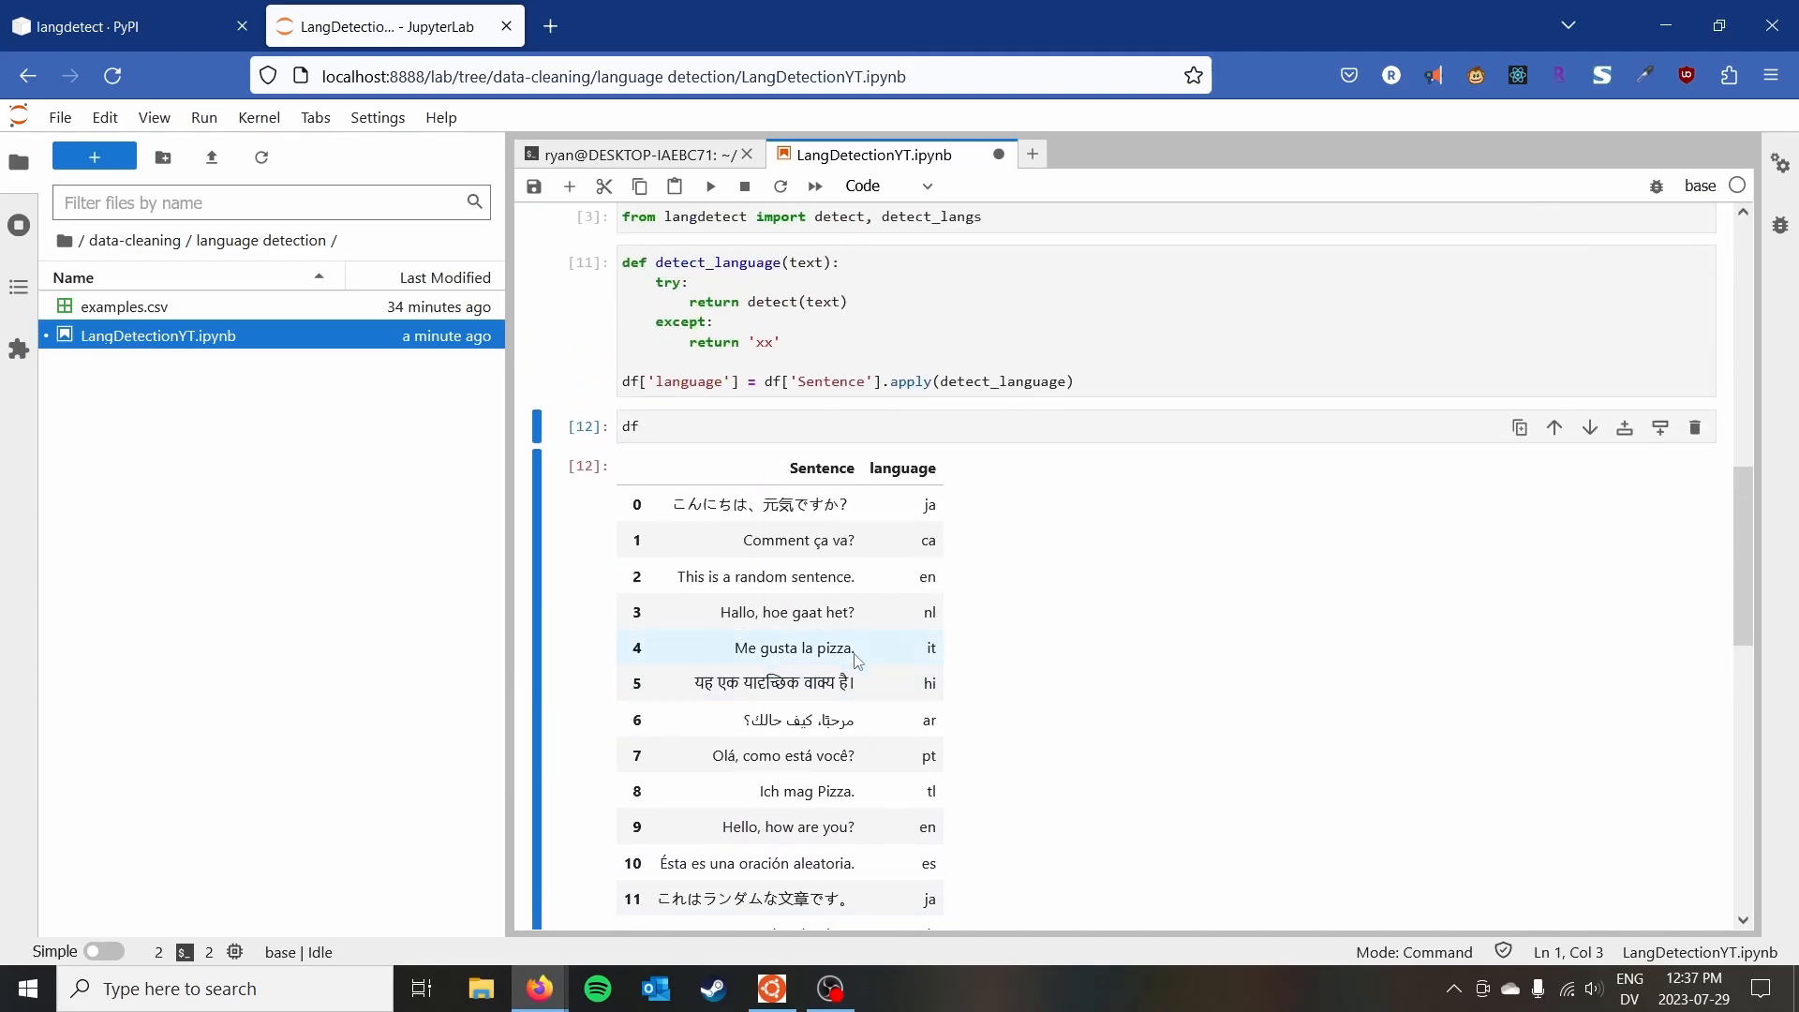
left_click(755, 685)
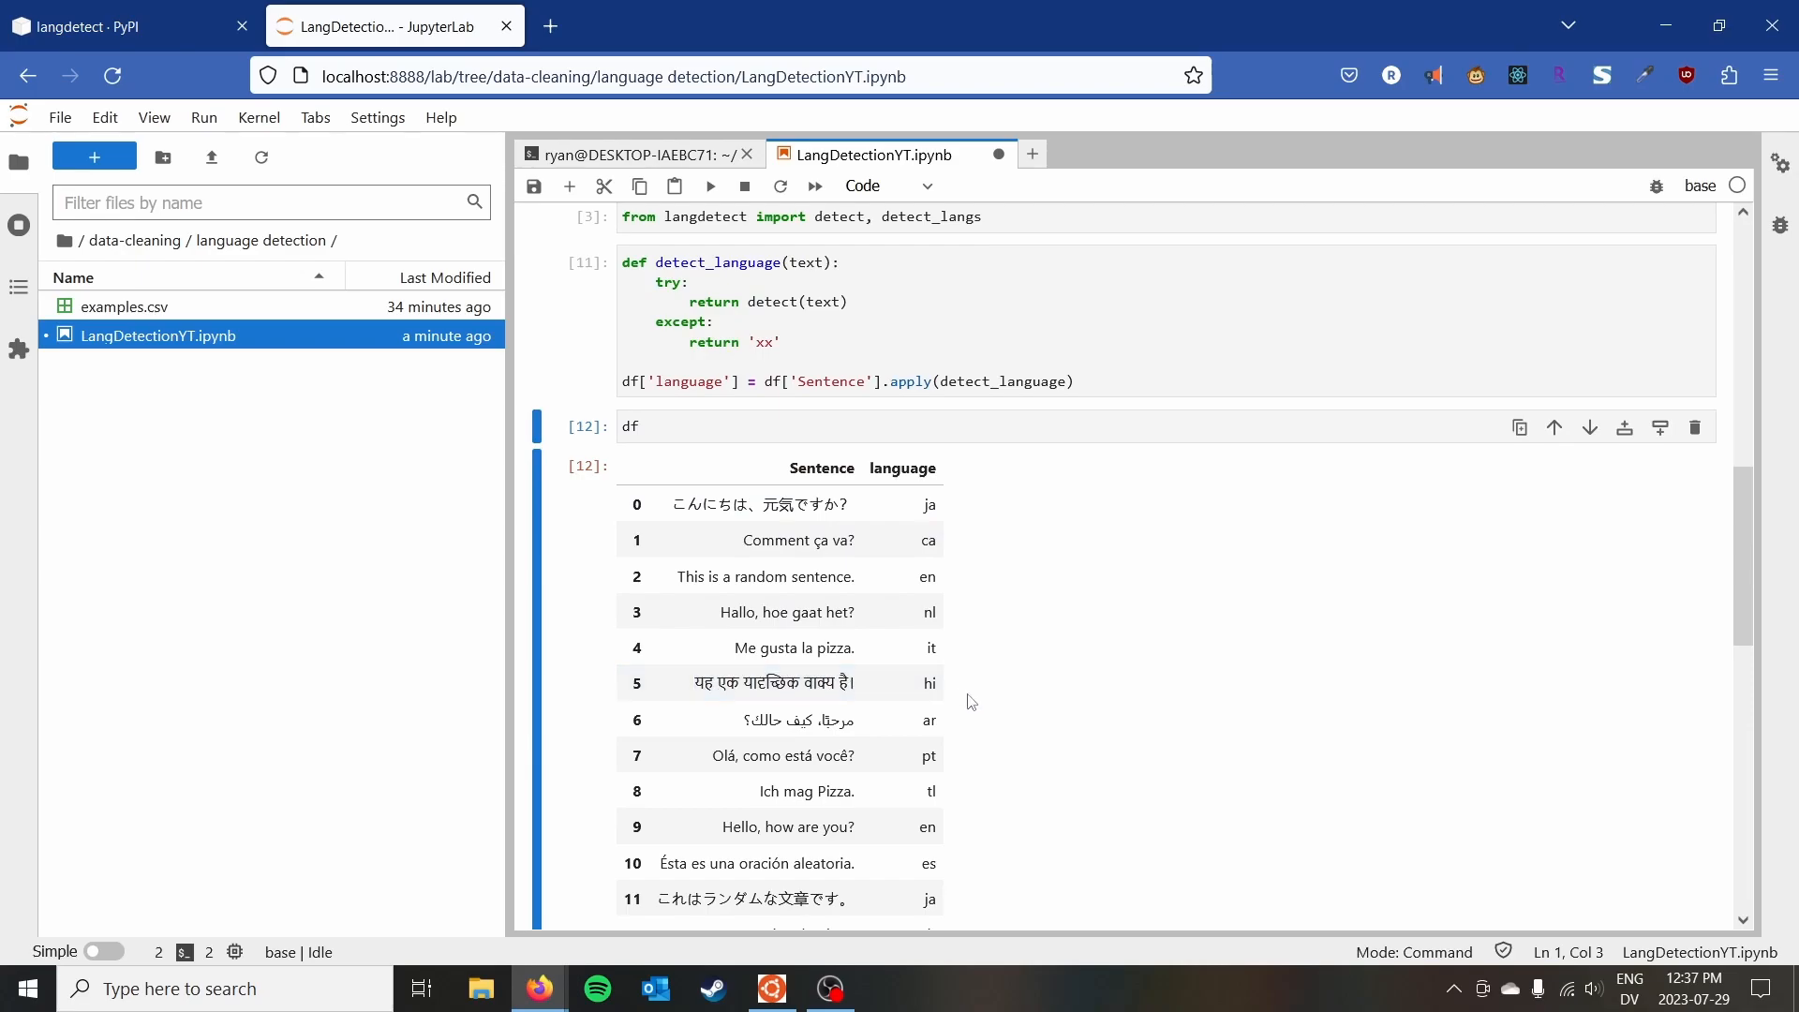
mouse_move(964, 705)
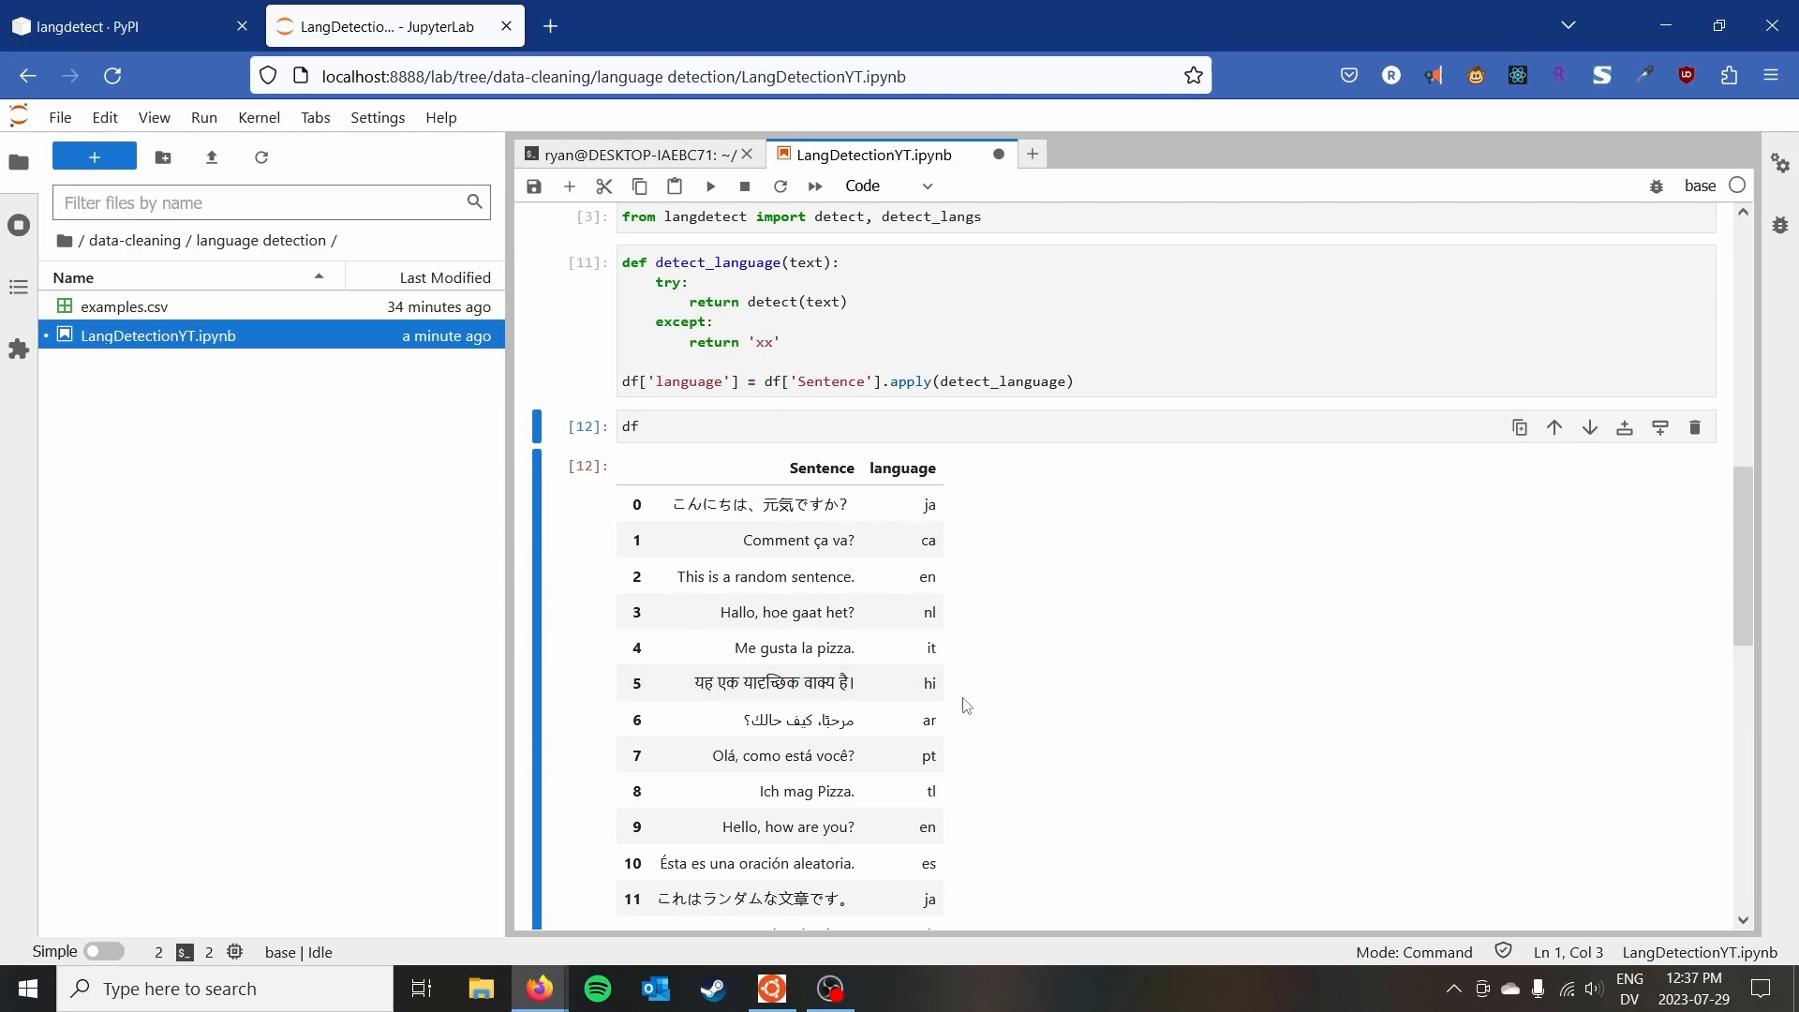